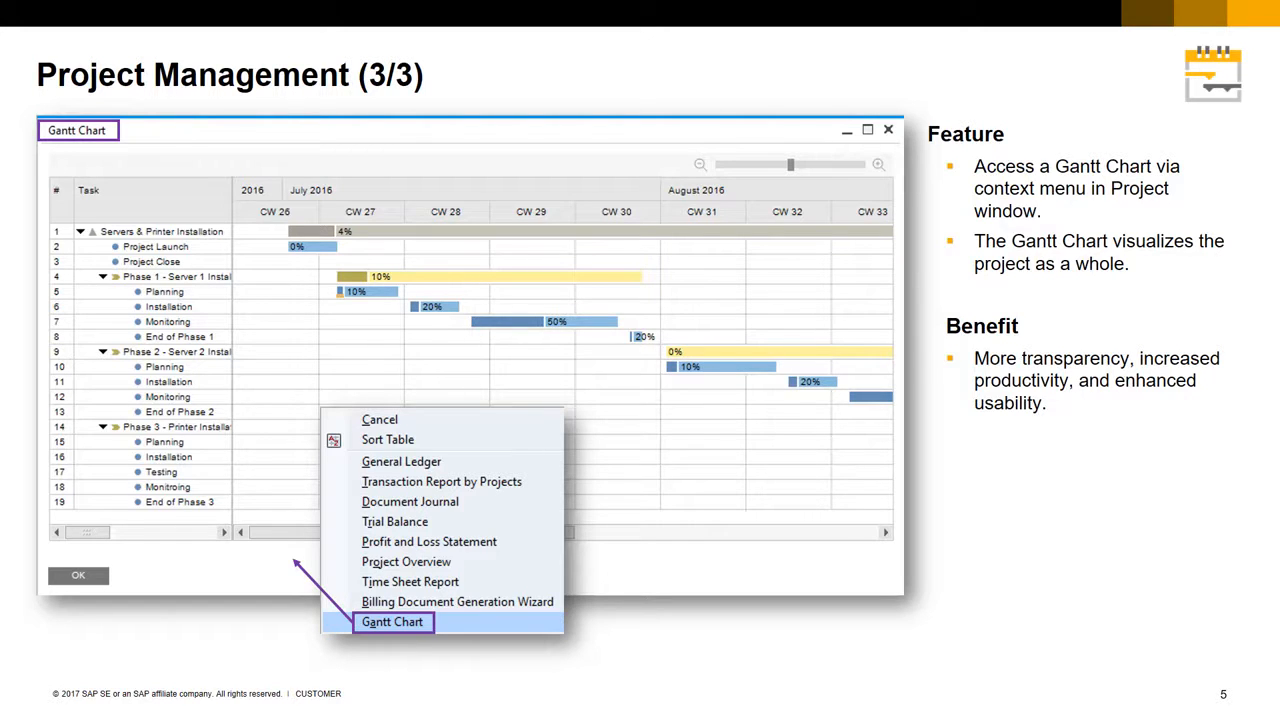
Advance past the presentation slide before switching to SAP Business One.
key(right)
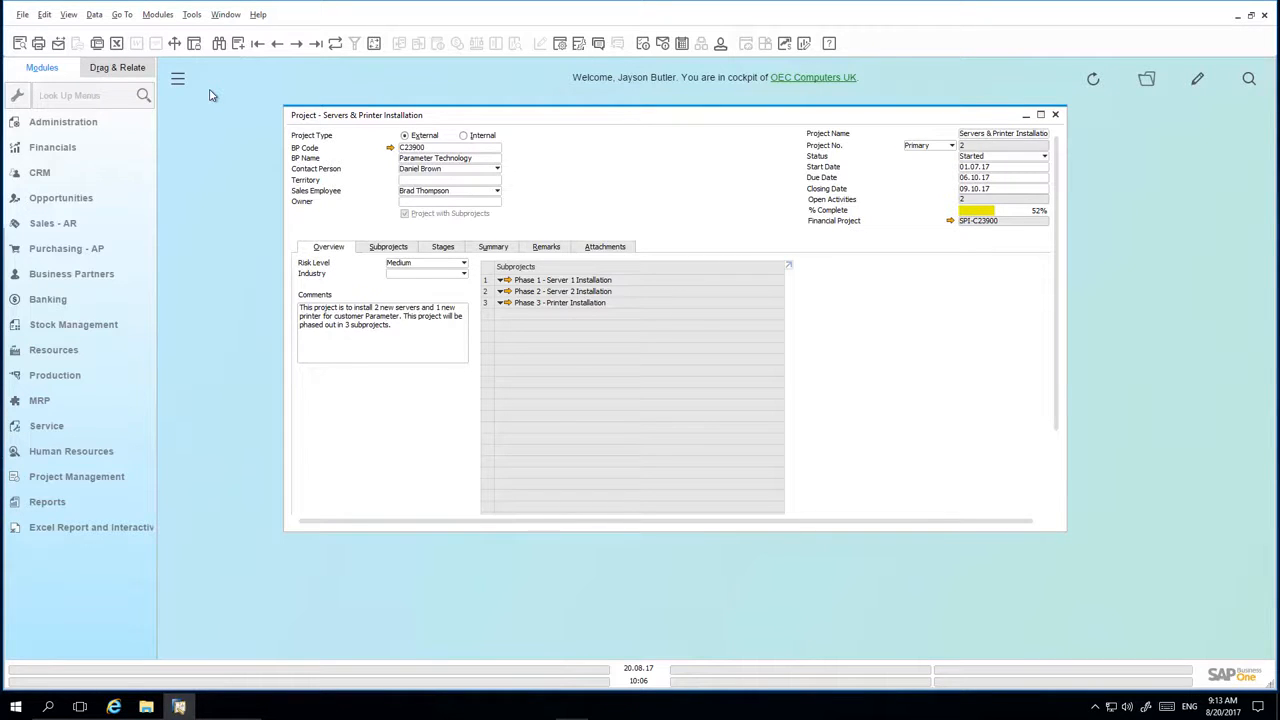
mouse_move(378, 140)
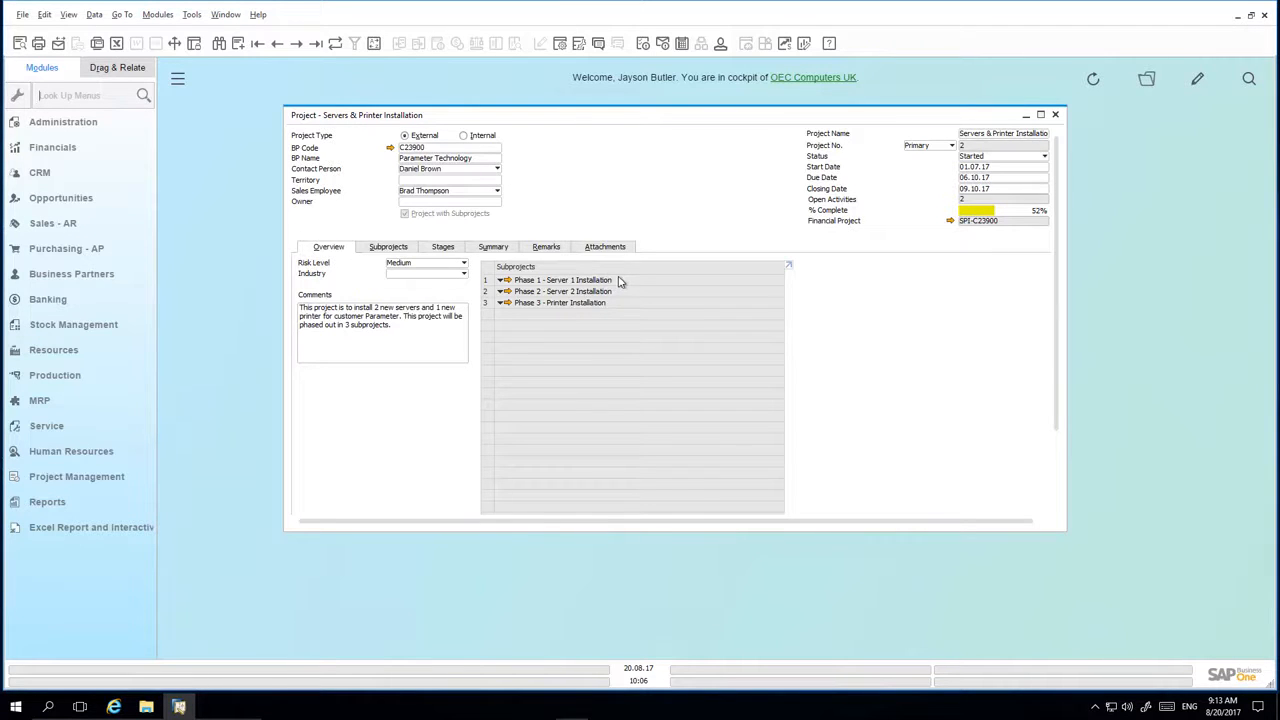
mouse_move(616, 296)
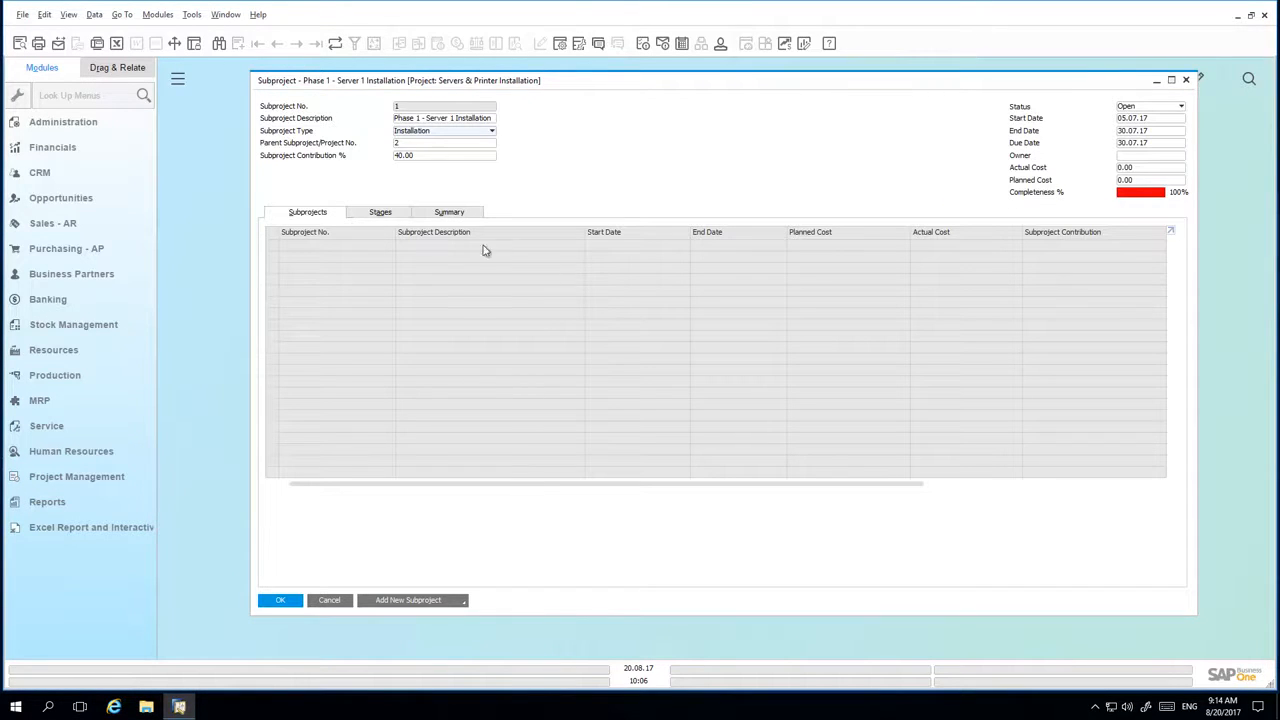
Show the Phase 1 subproject's stages and select the first stage's finished date.
click(384, 212)
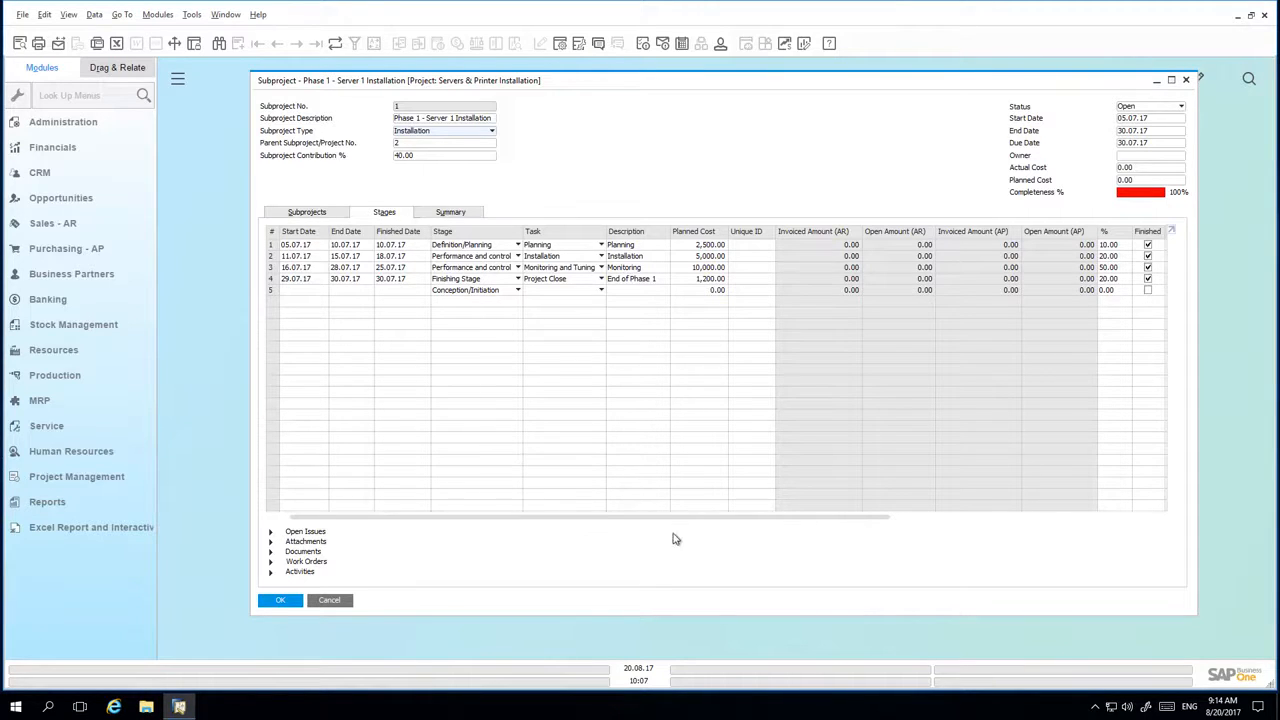
scroll(right, 3)
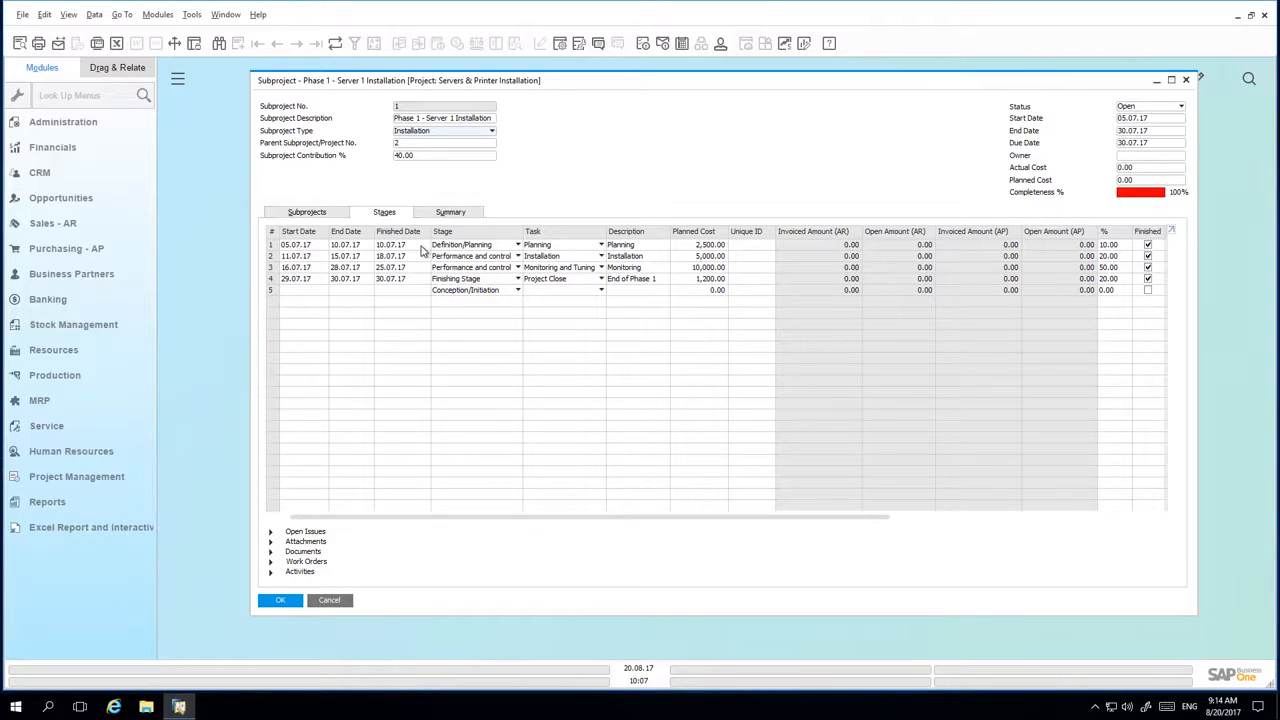
click(392, 244)
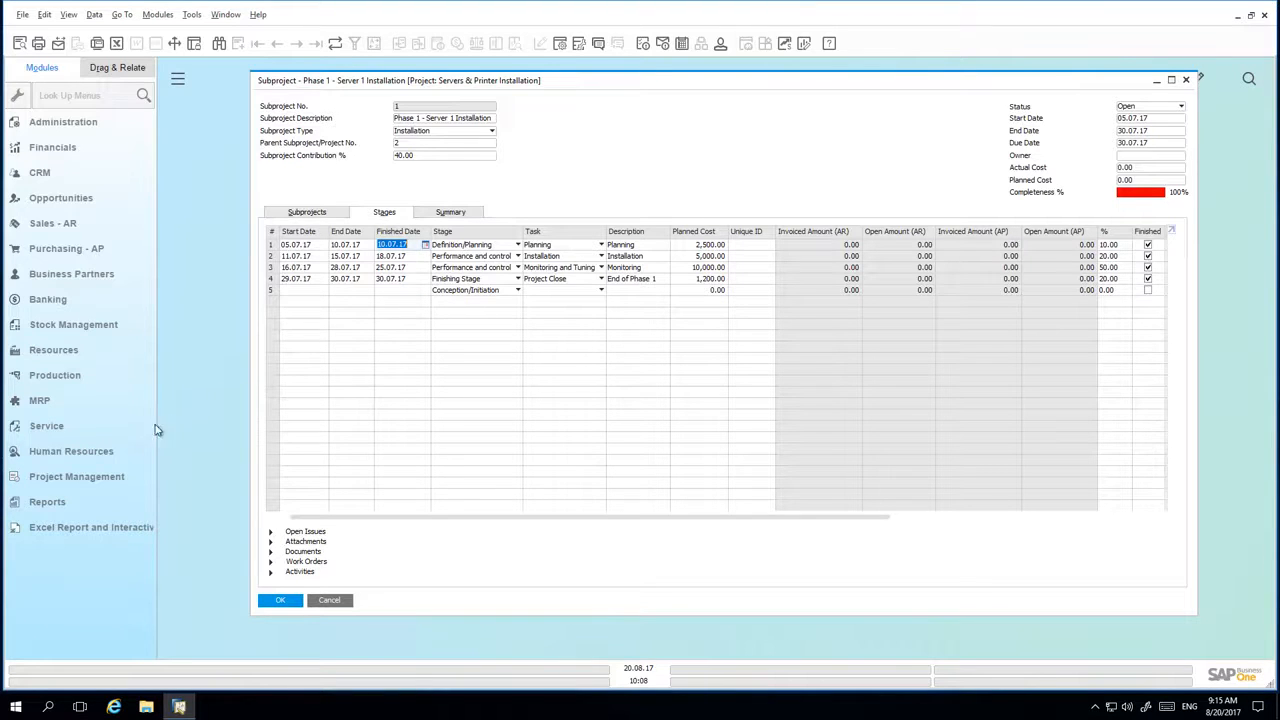
Start a new Human Resources time sheet and date its first entry 07.07.17.
click(72, 452)
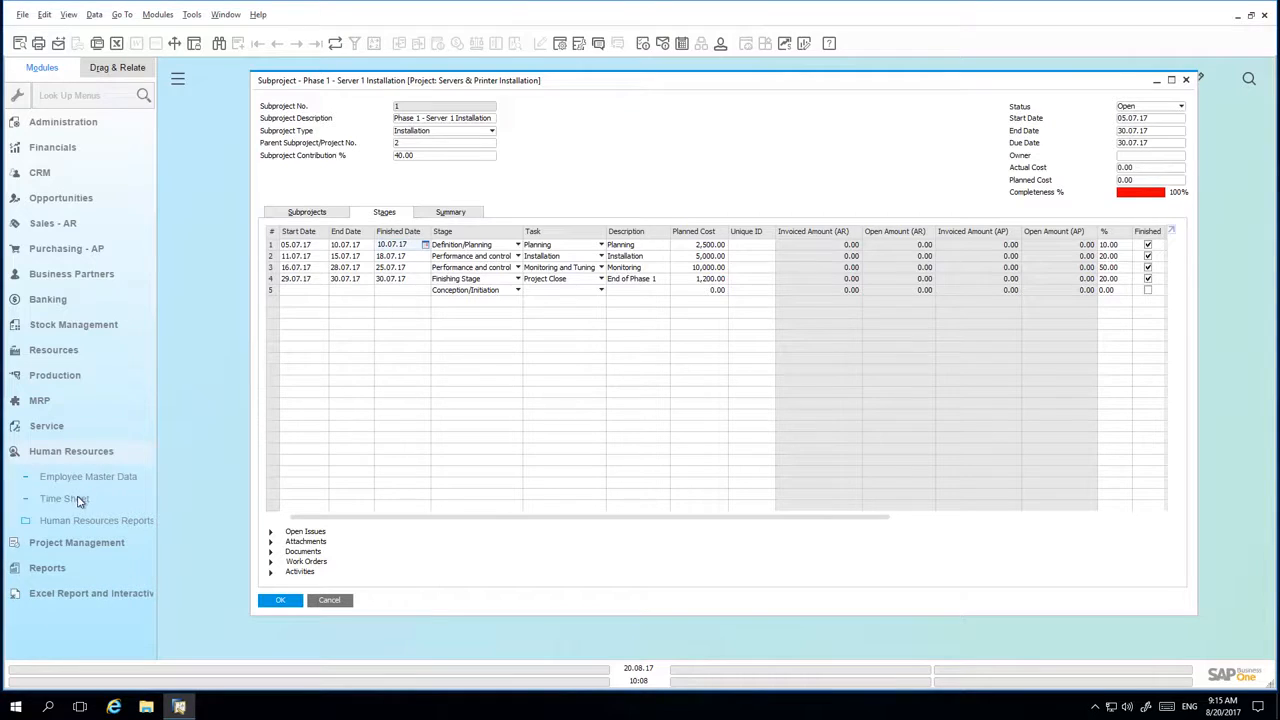
click(64, 498)
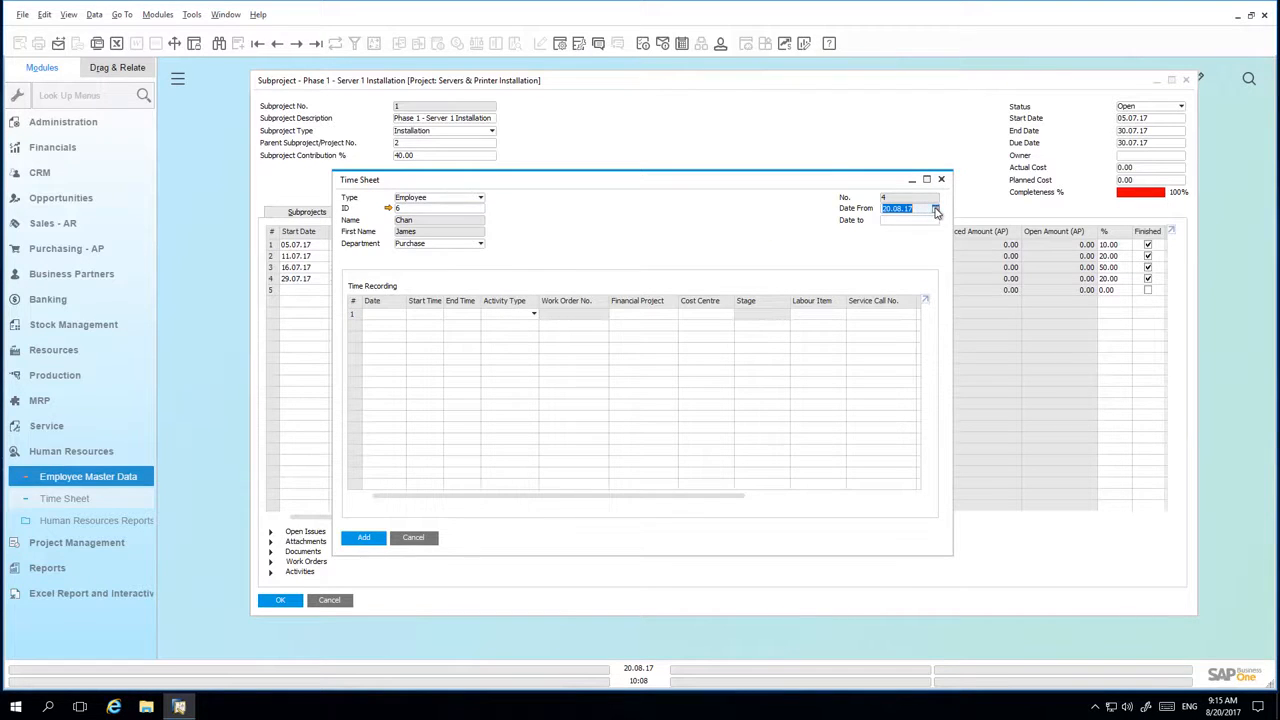
click(936, 208)
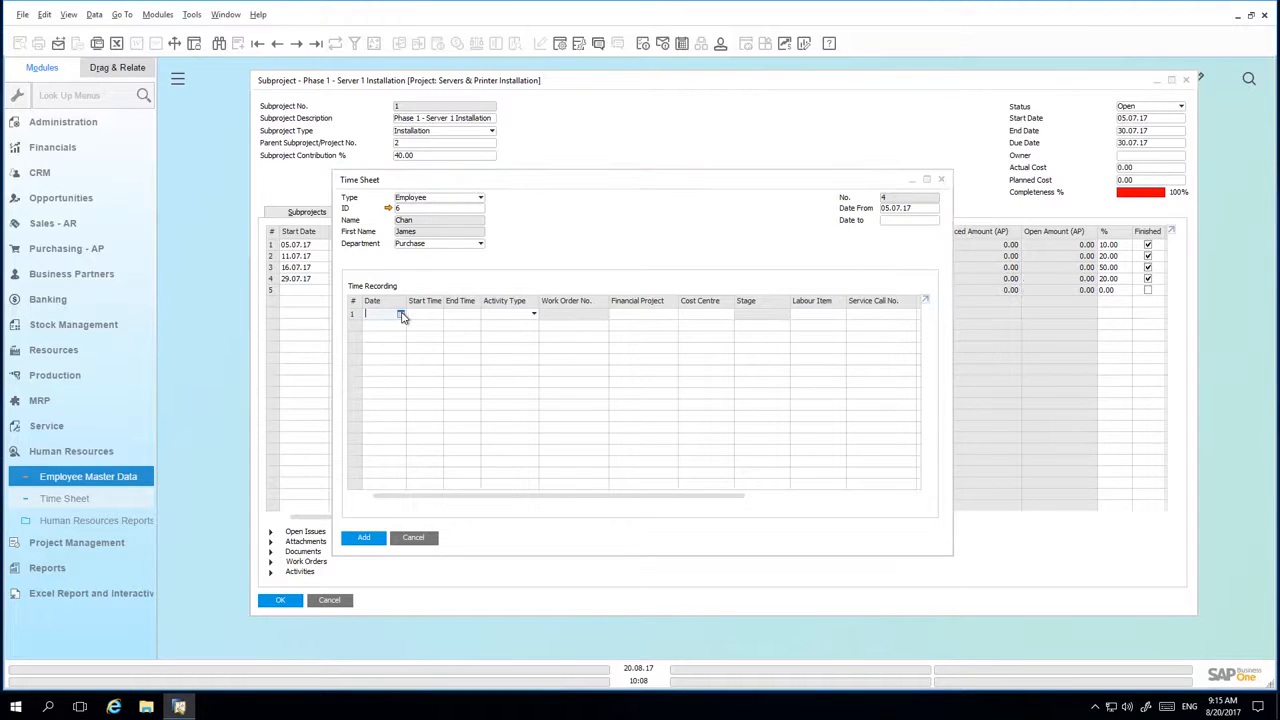
click(400, 312)
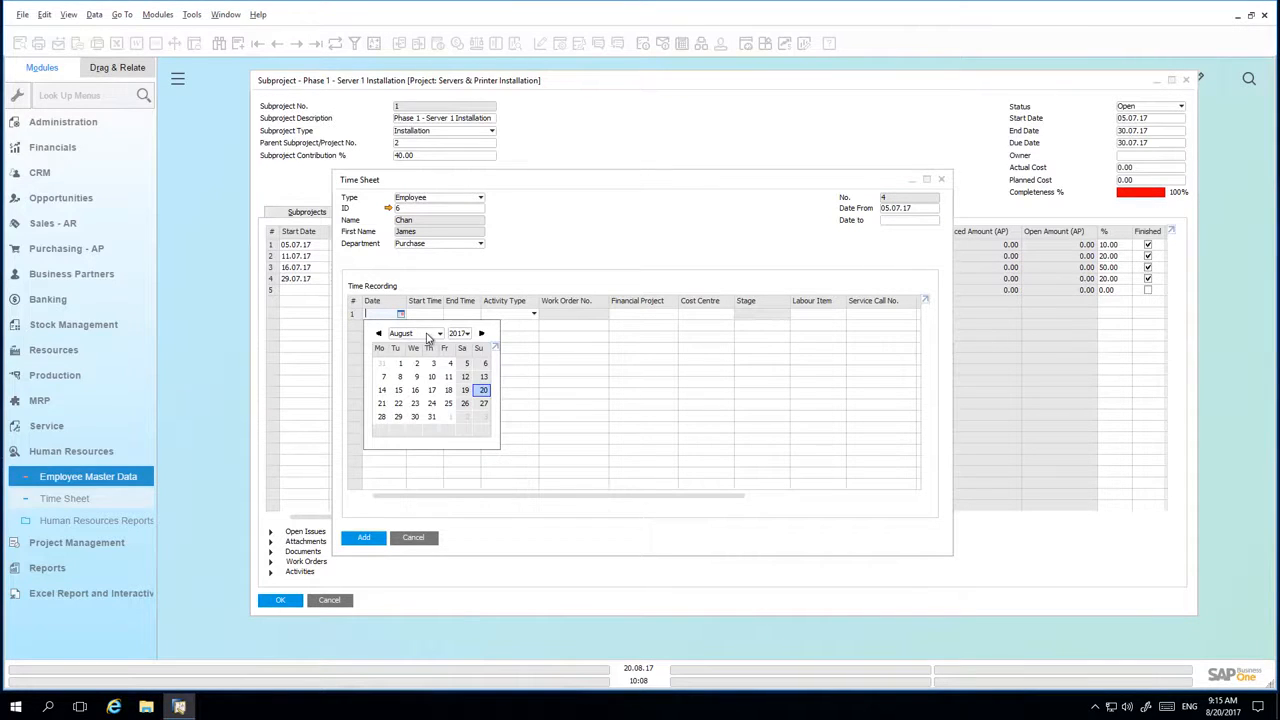
click(378, 332)
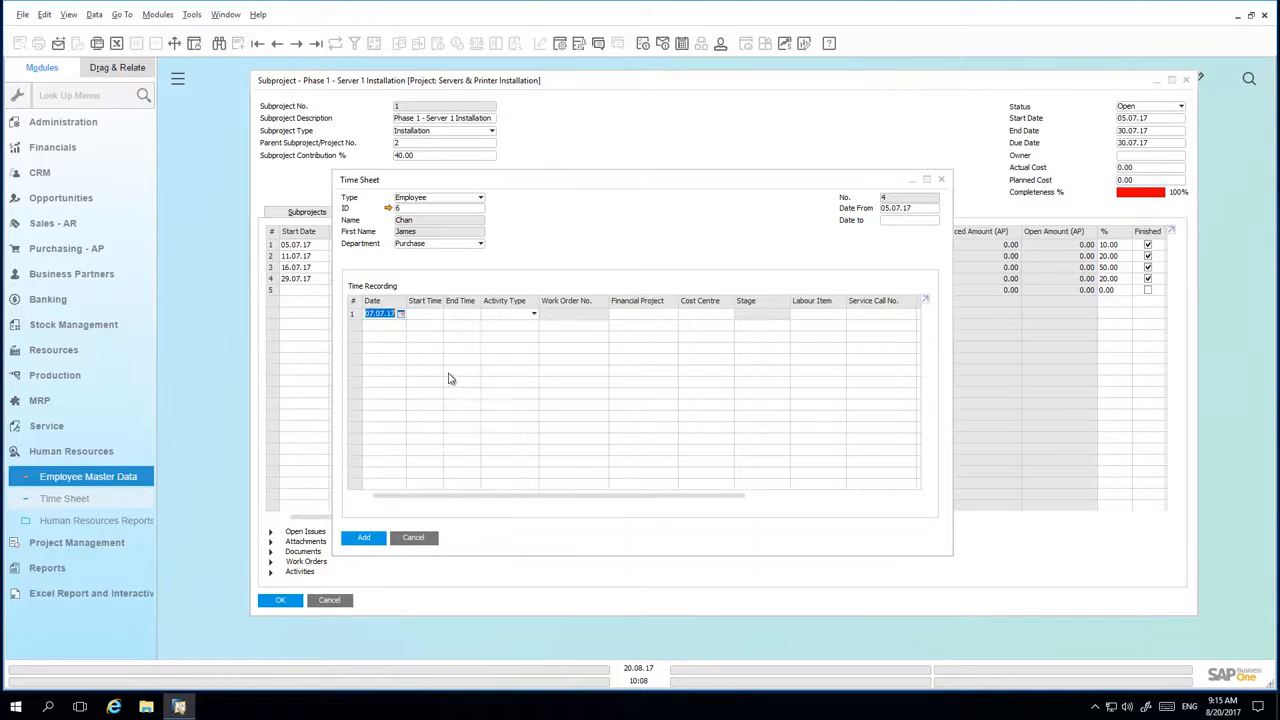
Give the first entry start time 09.00 and end time 19.00.
text(09.00)
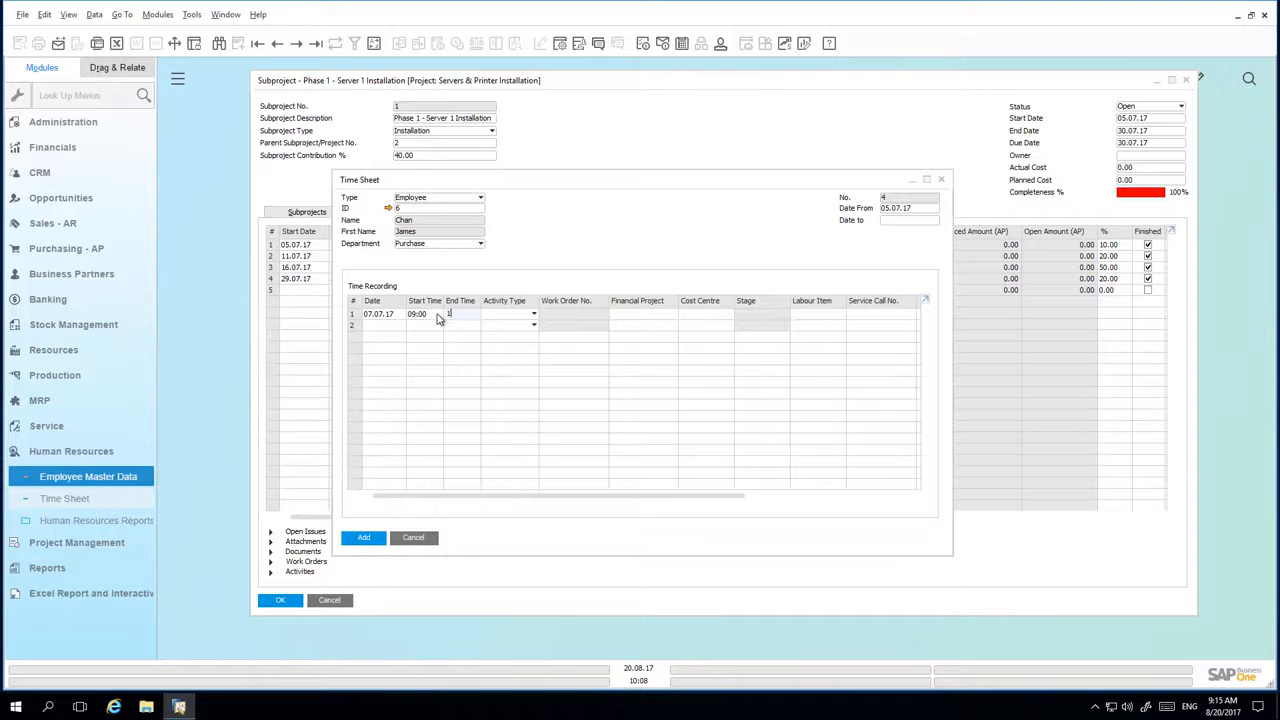
text(19.00)
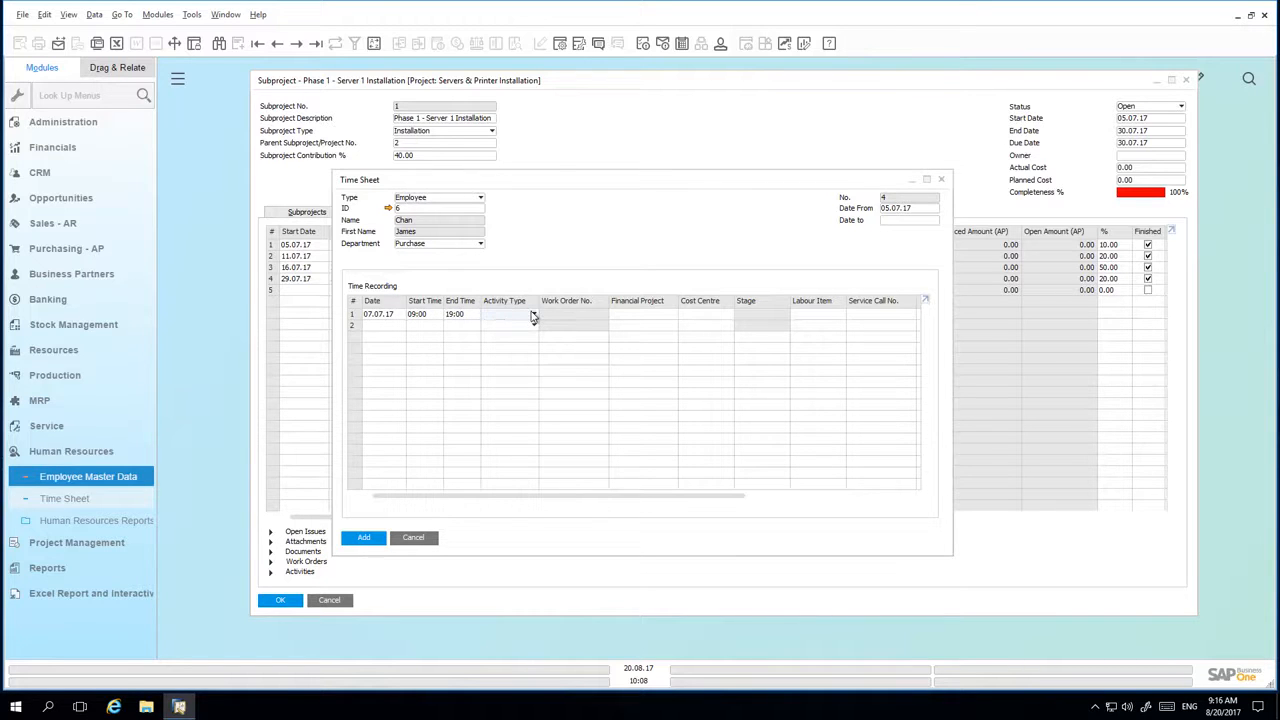
click(644, 312)
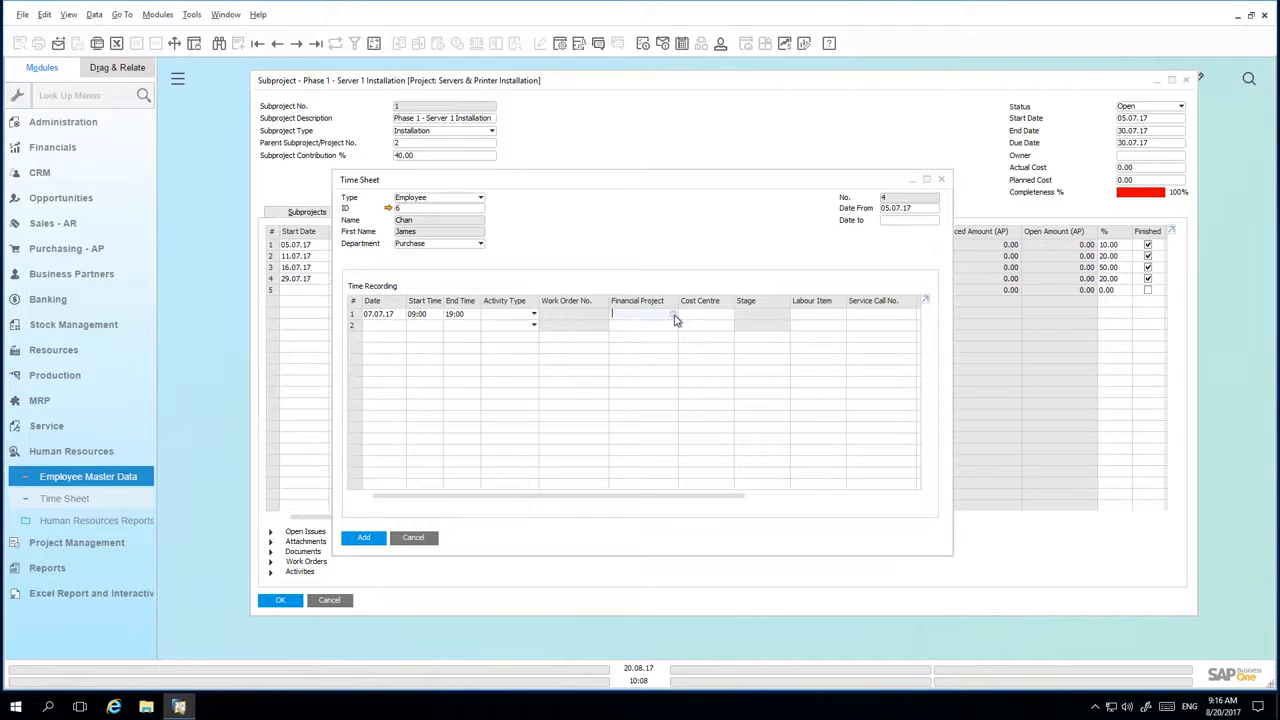
Charge the entry to project SPI-C23900, stage (2-2) from the full stage list.
click(664, 312)
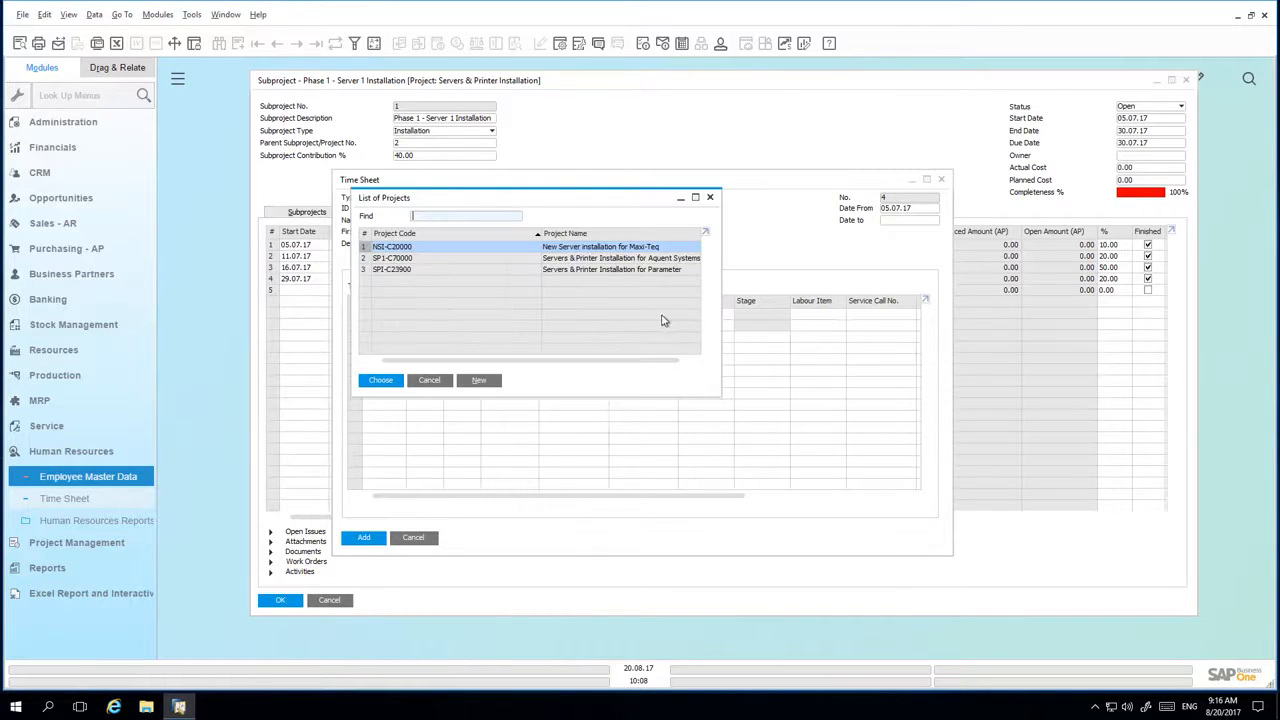
click(380, 380)
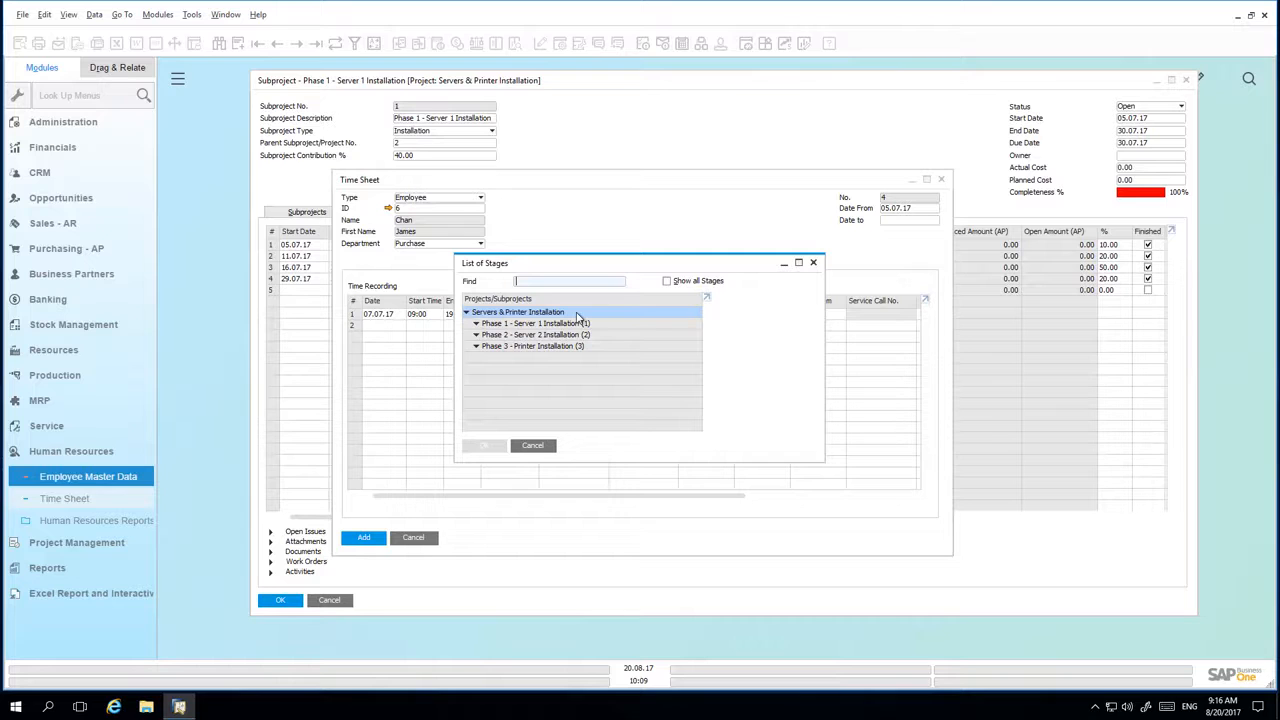
click(668, 280)
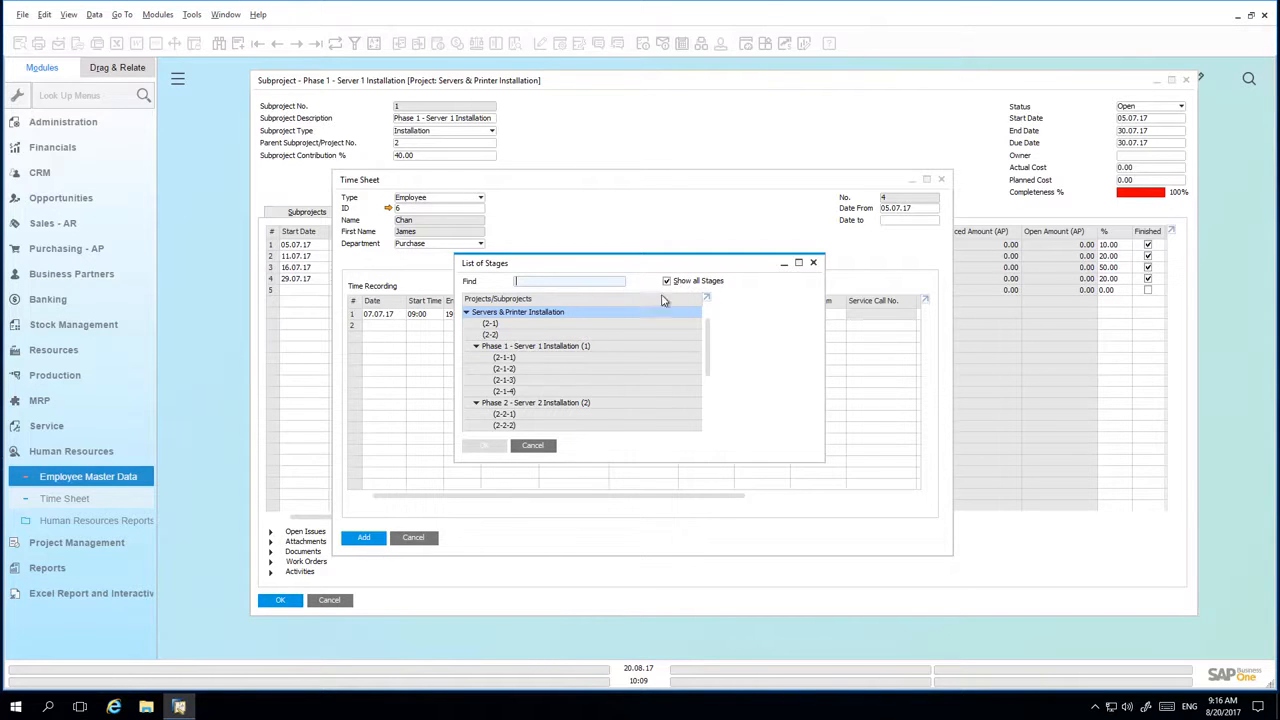
click(490, 334)
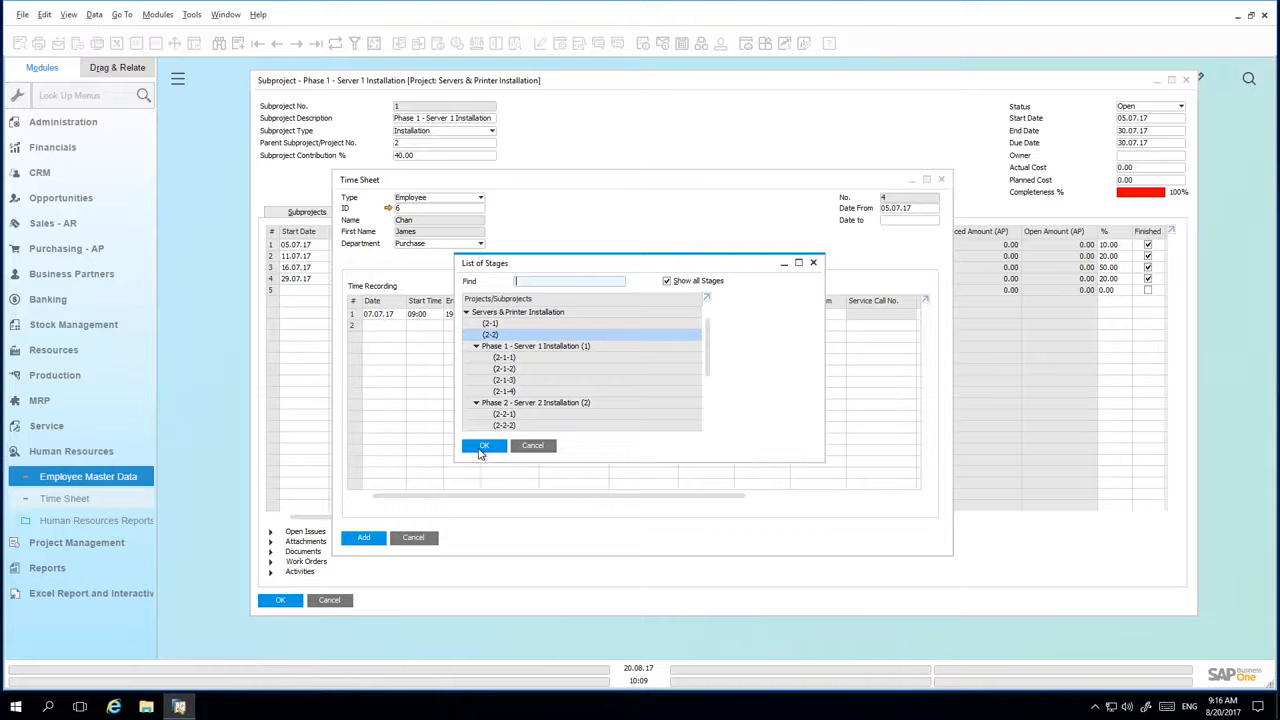
click(484, 444)
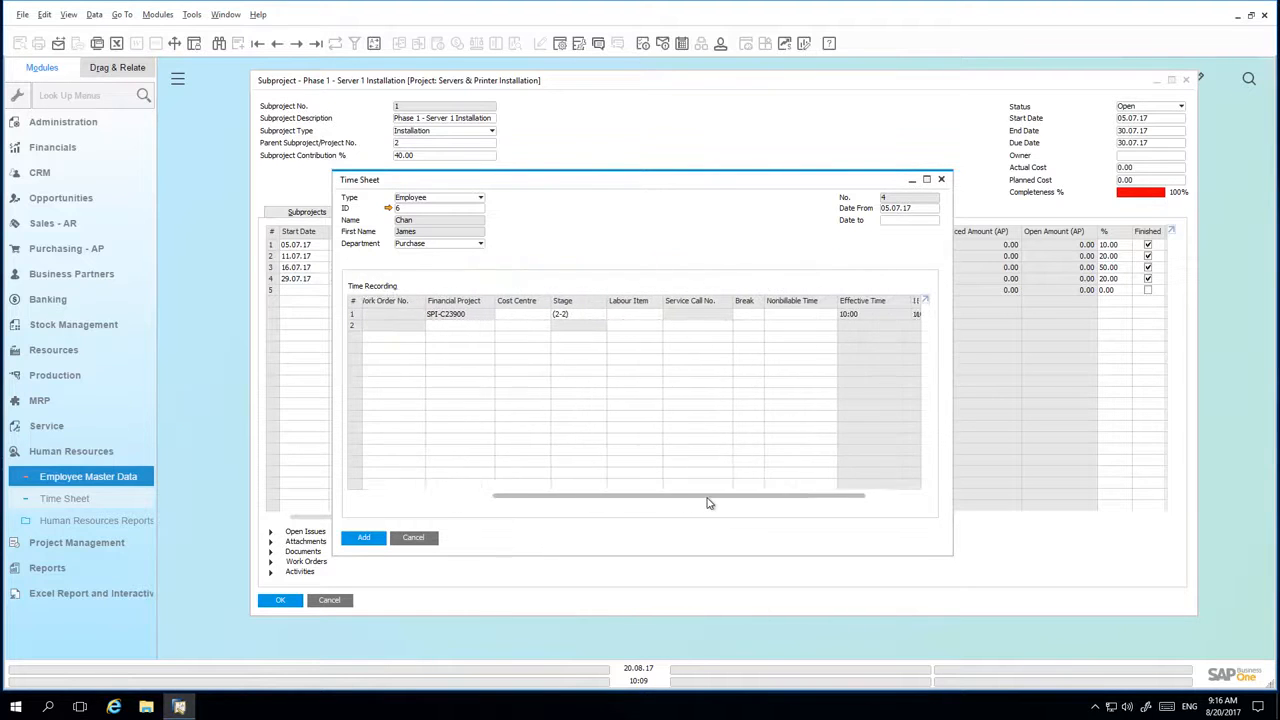
Set the daily service labour item on the entry and add the time sheet.
click(650, 312)
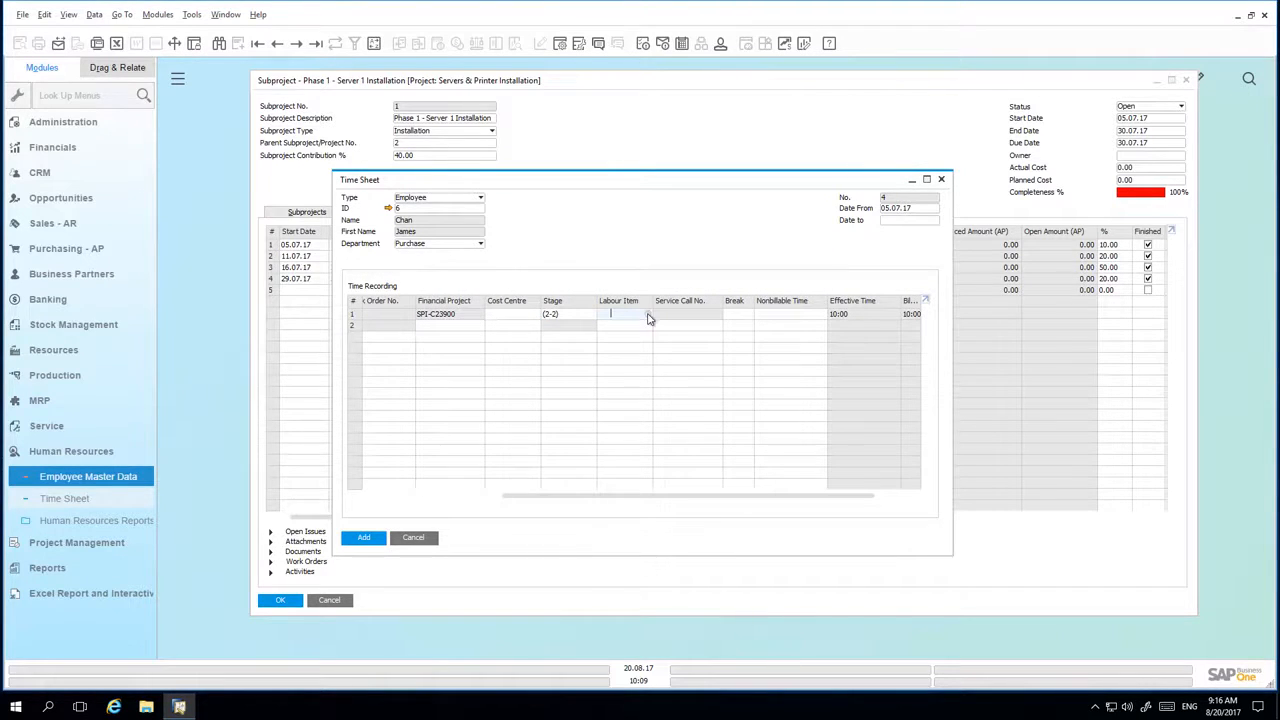
click(612, 312)
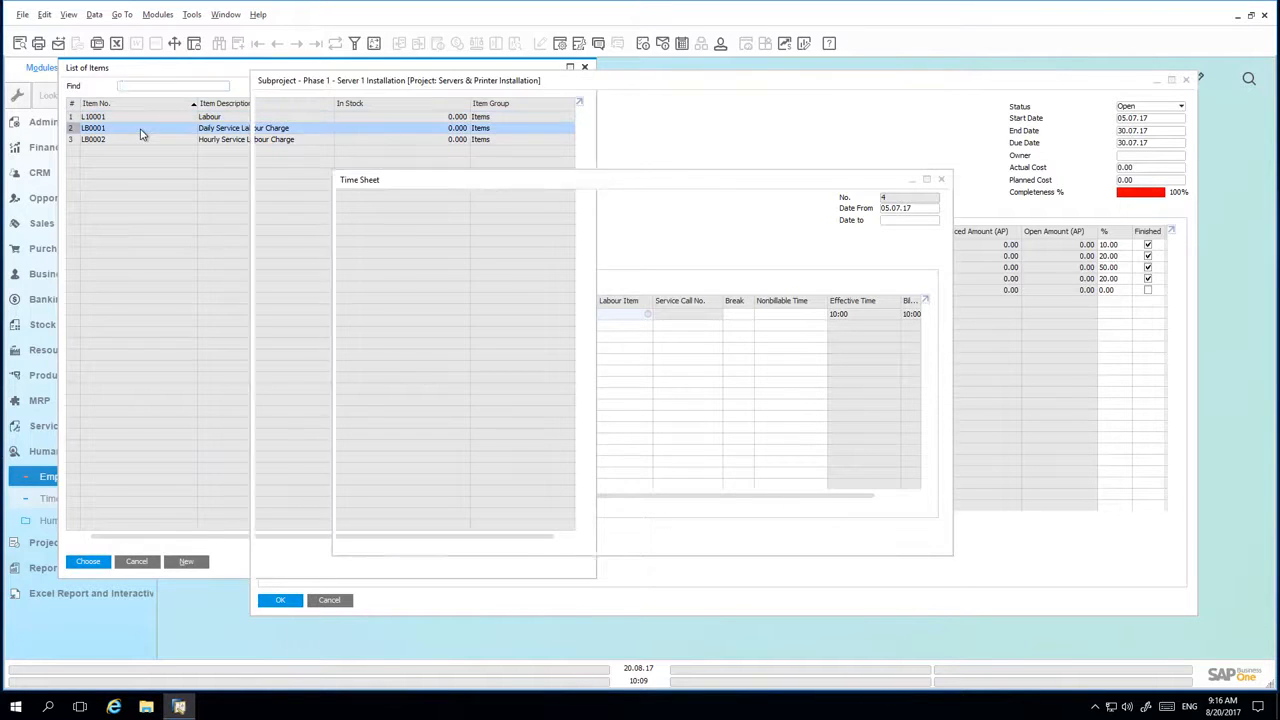
click(88, 560)
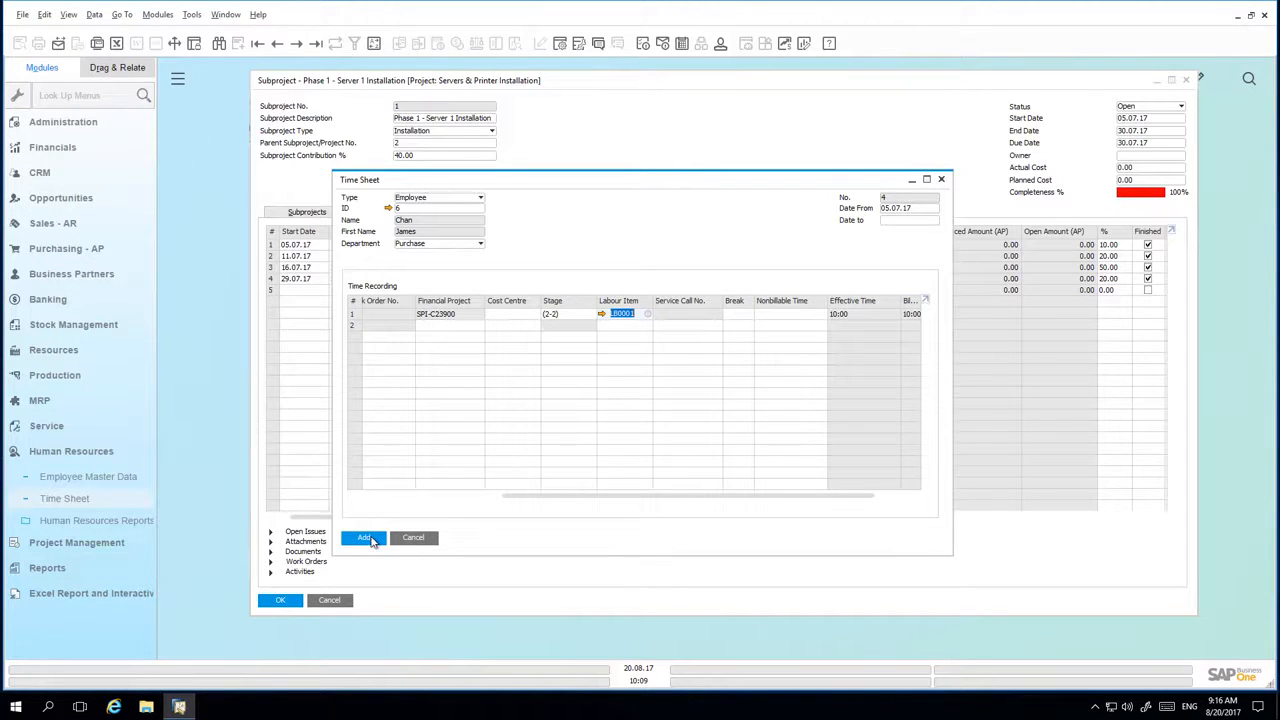
click(364, 538)
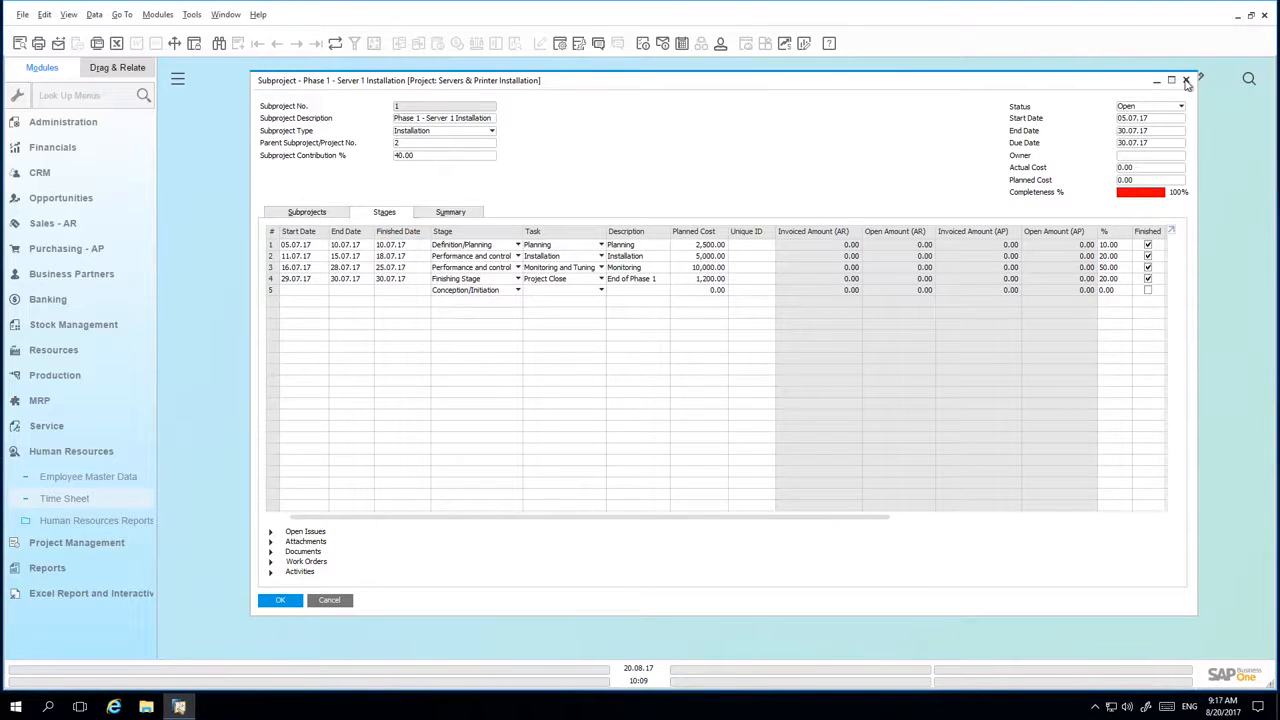
Close the subproject, returning to the parent project's stages.
click(1188, 80)
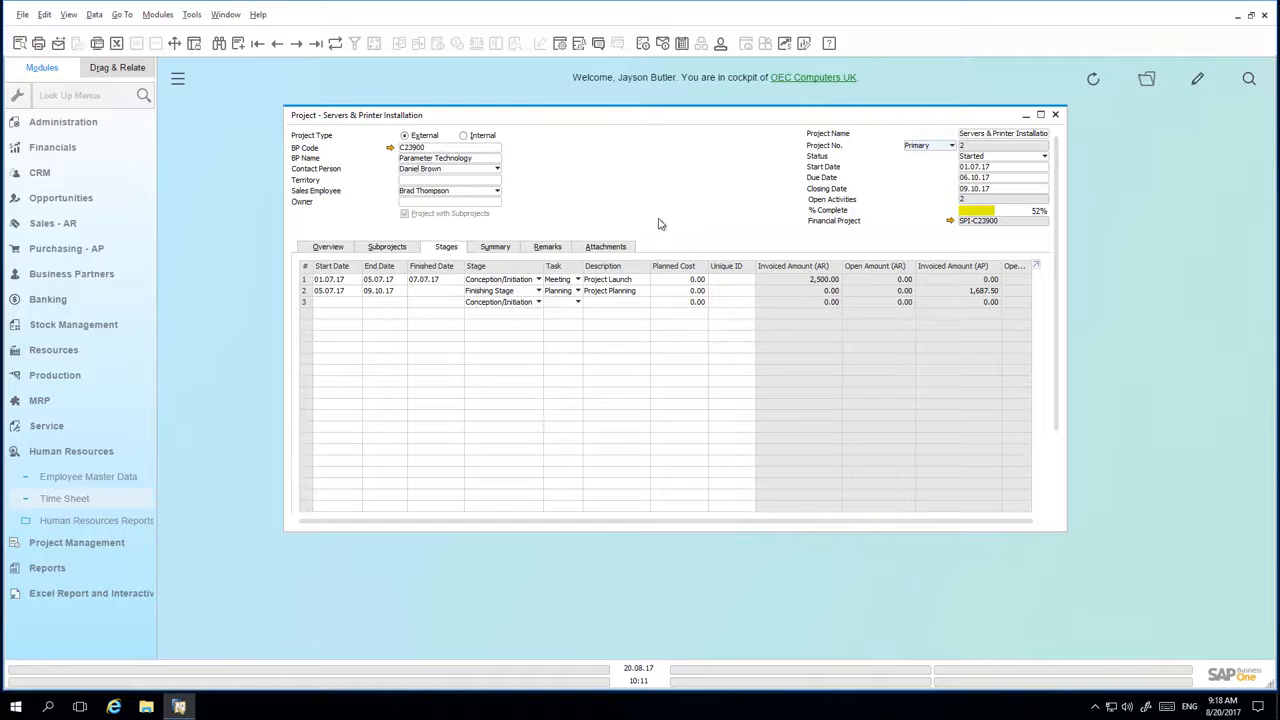
right_click(660, 224)
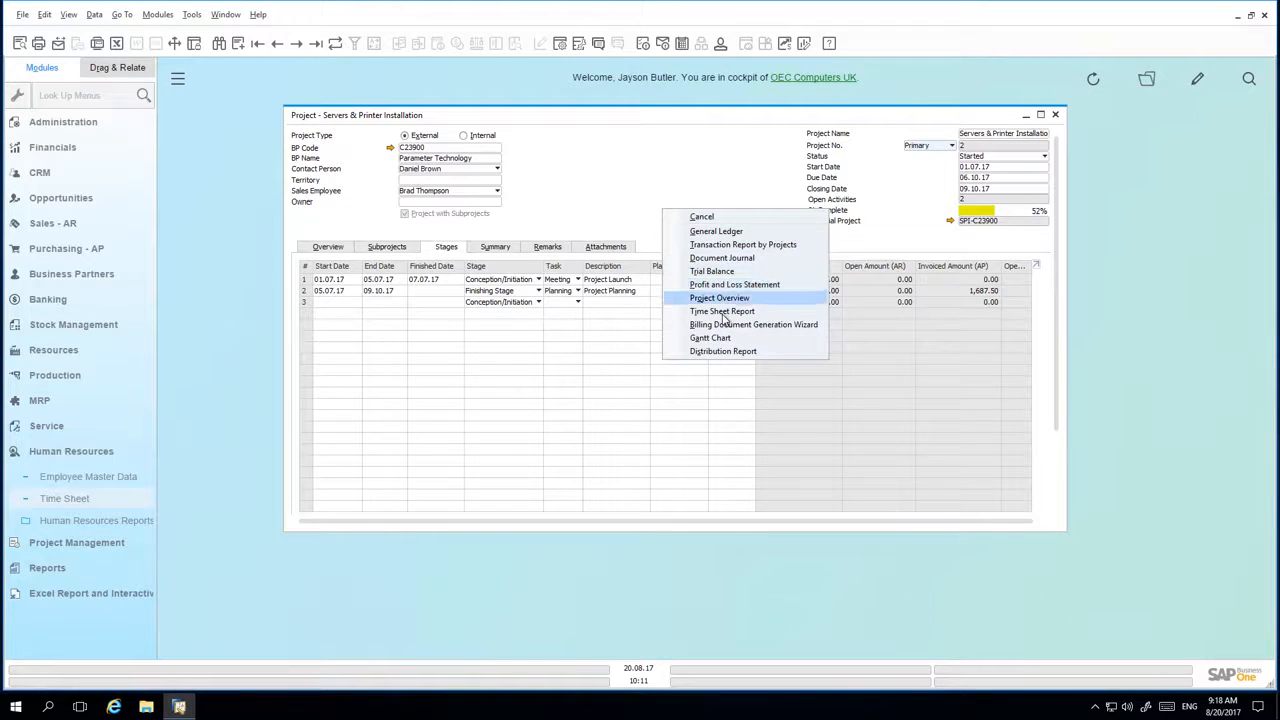
click(722, 312)
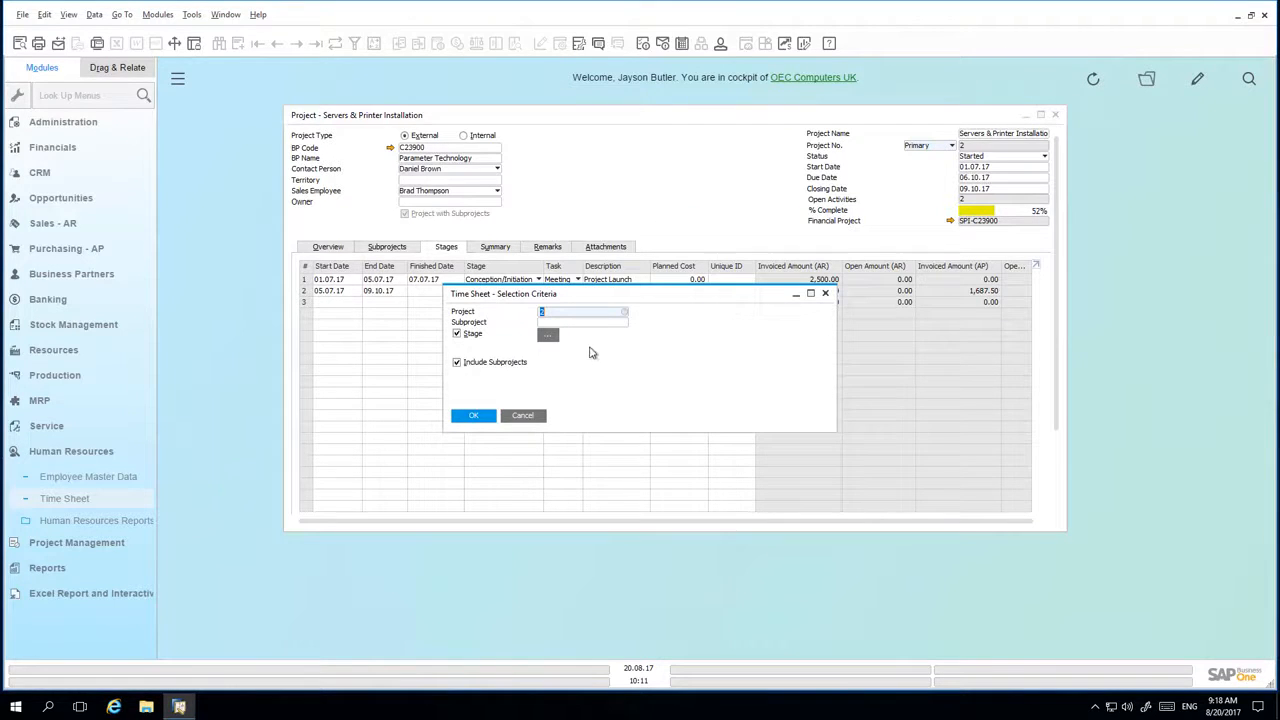
mouse_move(604, 330)
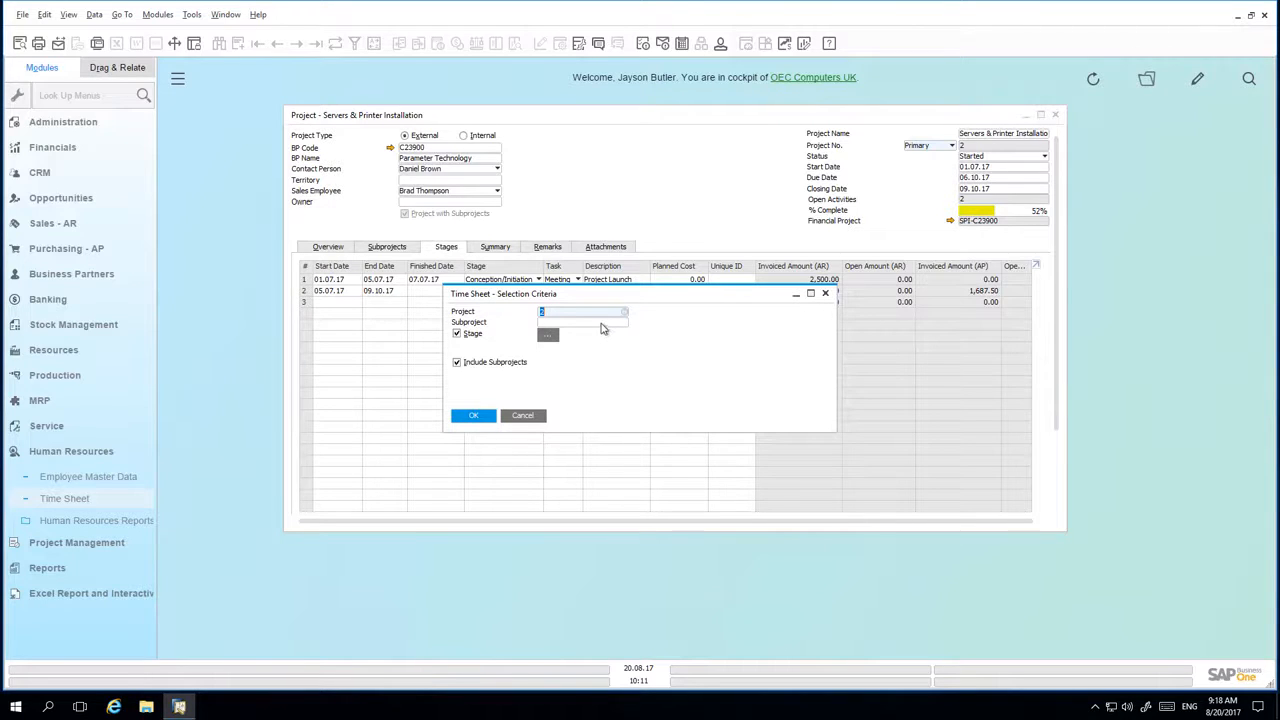
mouse_move(598, 342)
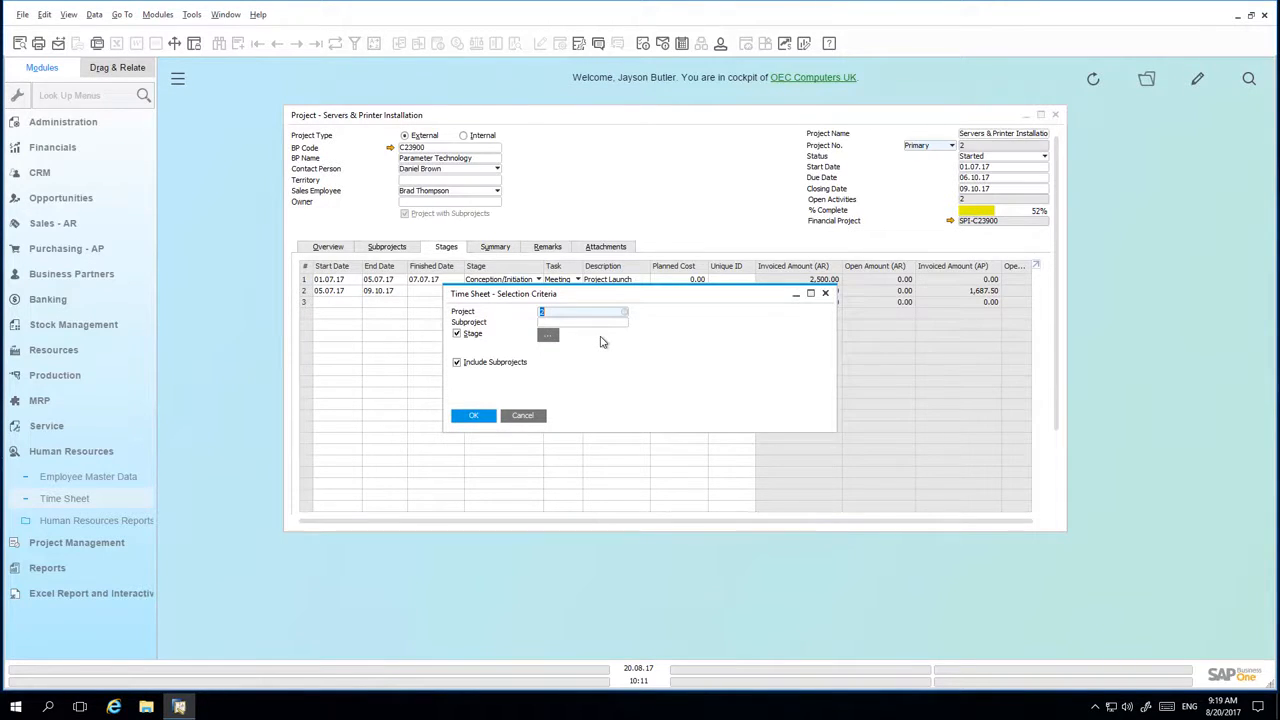
mouse_move(490, 414)
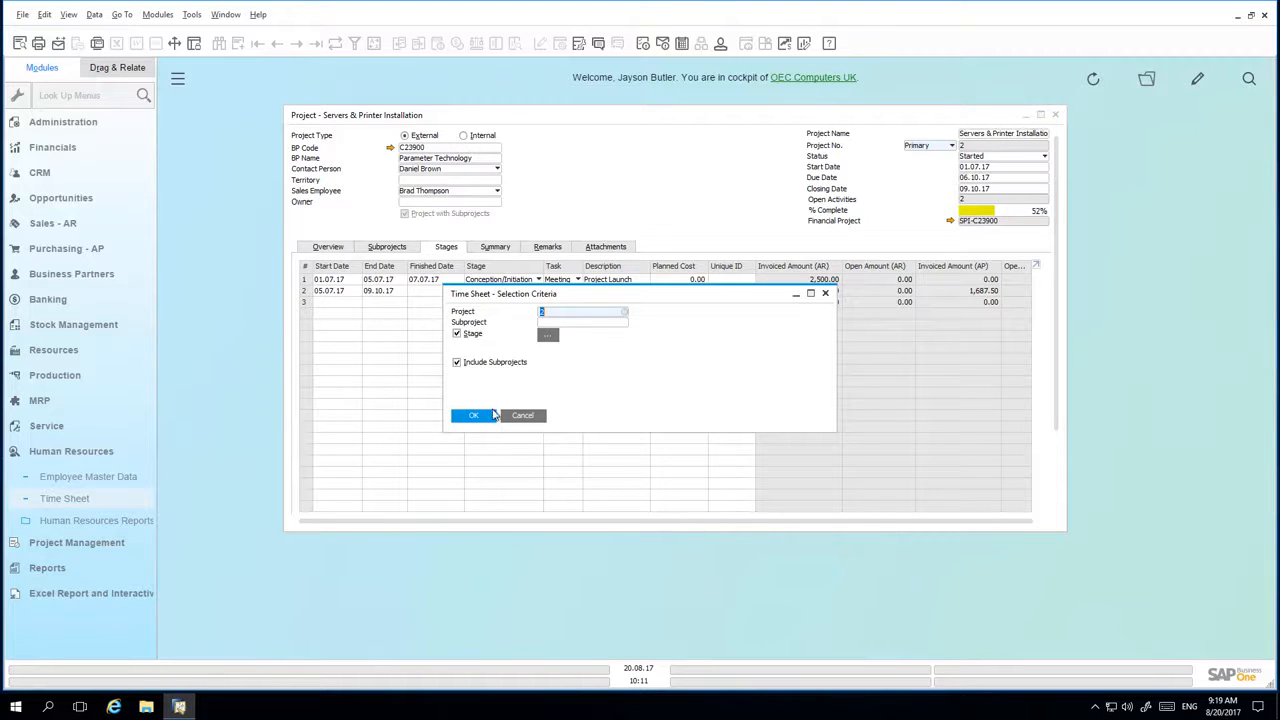
click(472, 414)
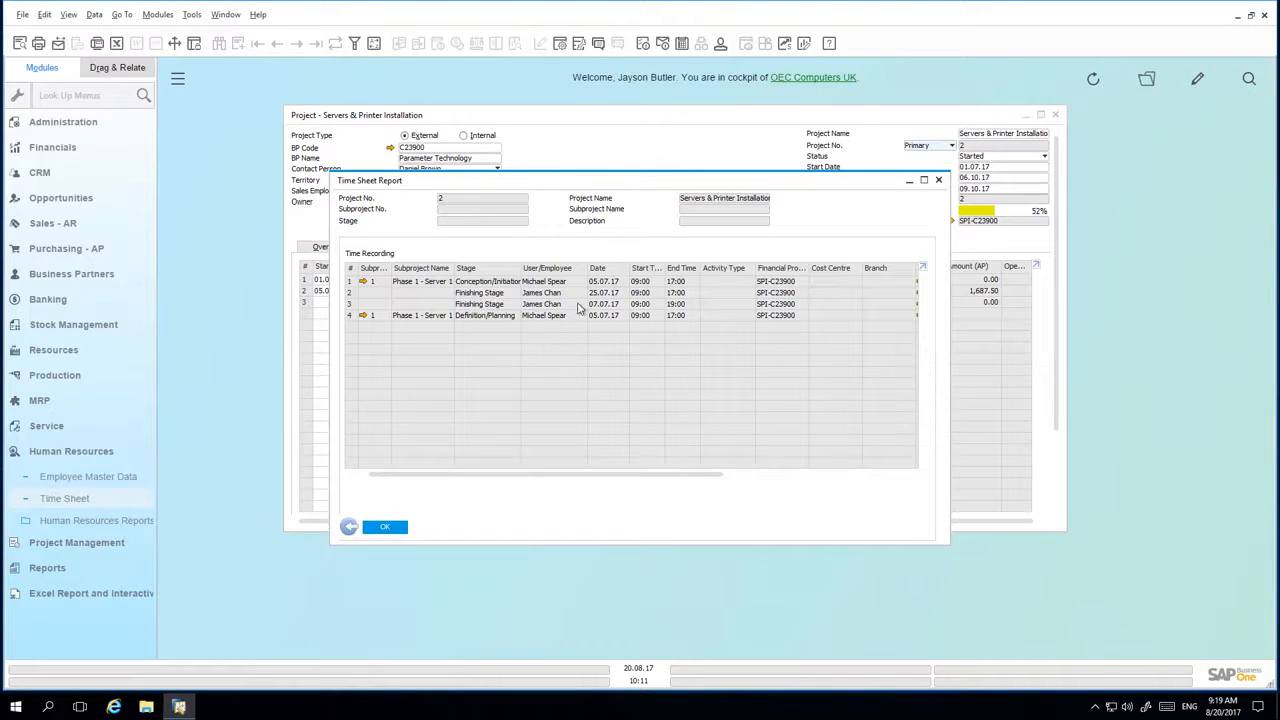
mouse_move(696, 310)
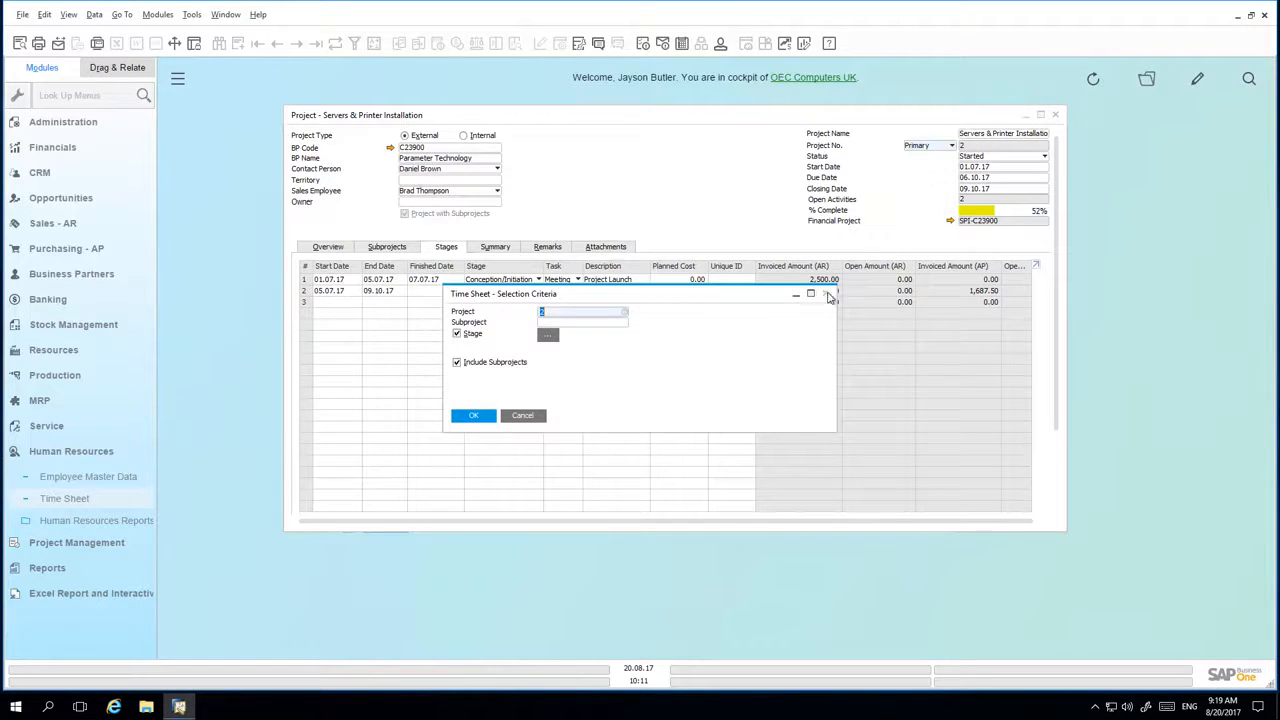
click(472, 414)
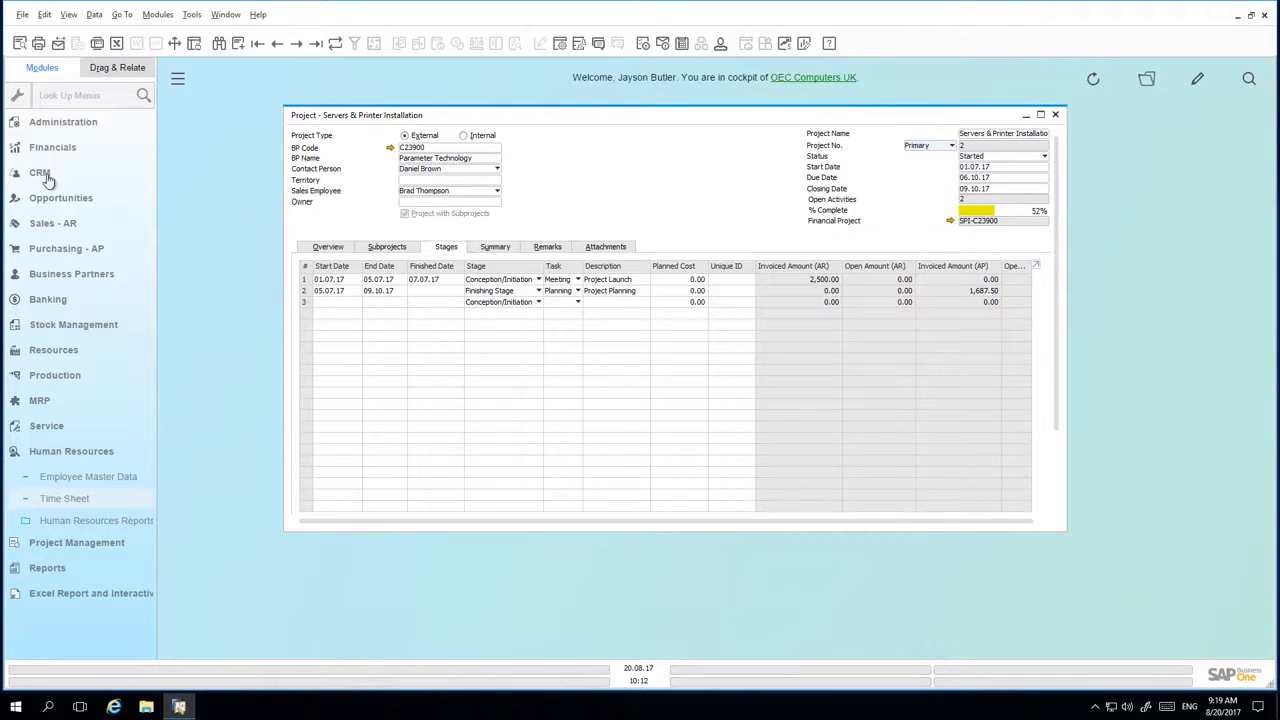
Create a CRM activity of kind Task with type Project meeting.
click(40, 172)
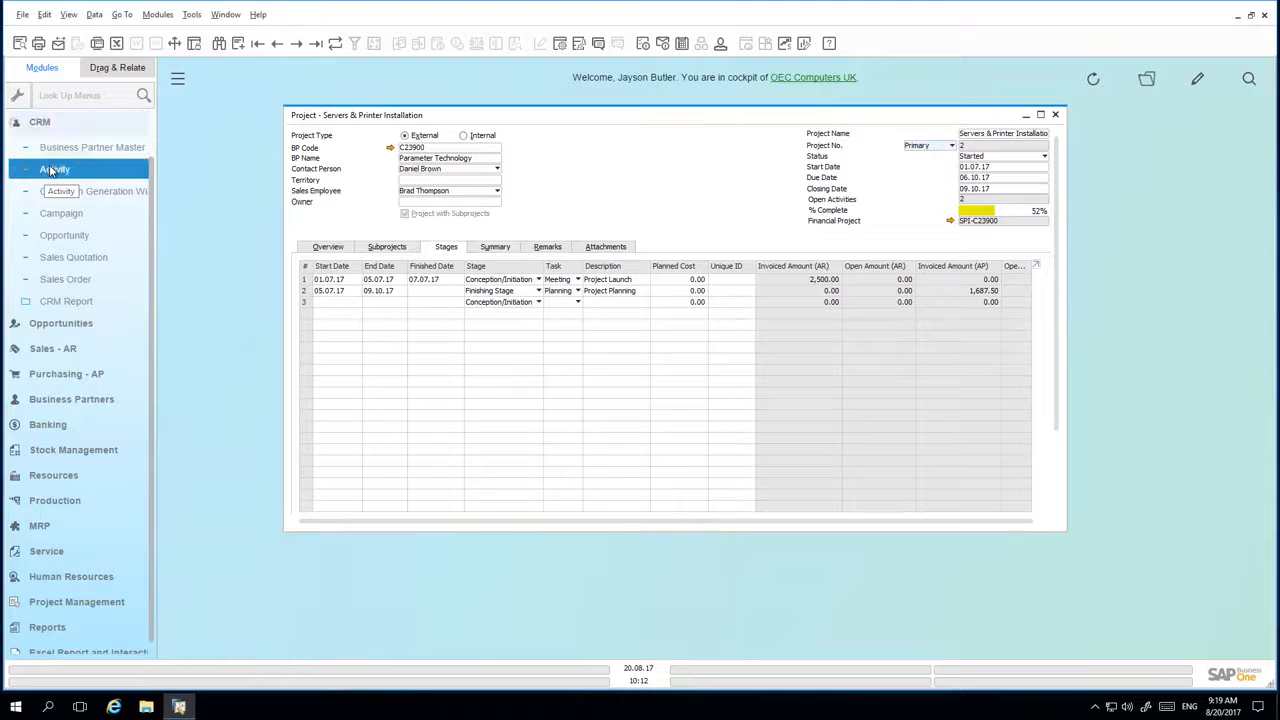
click(54, 168)
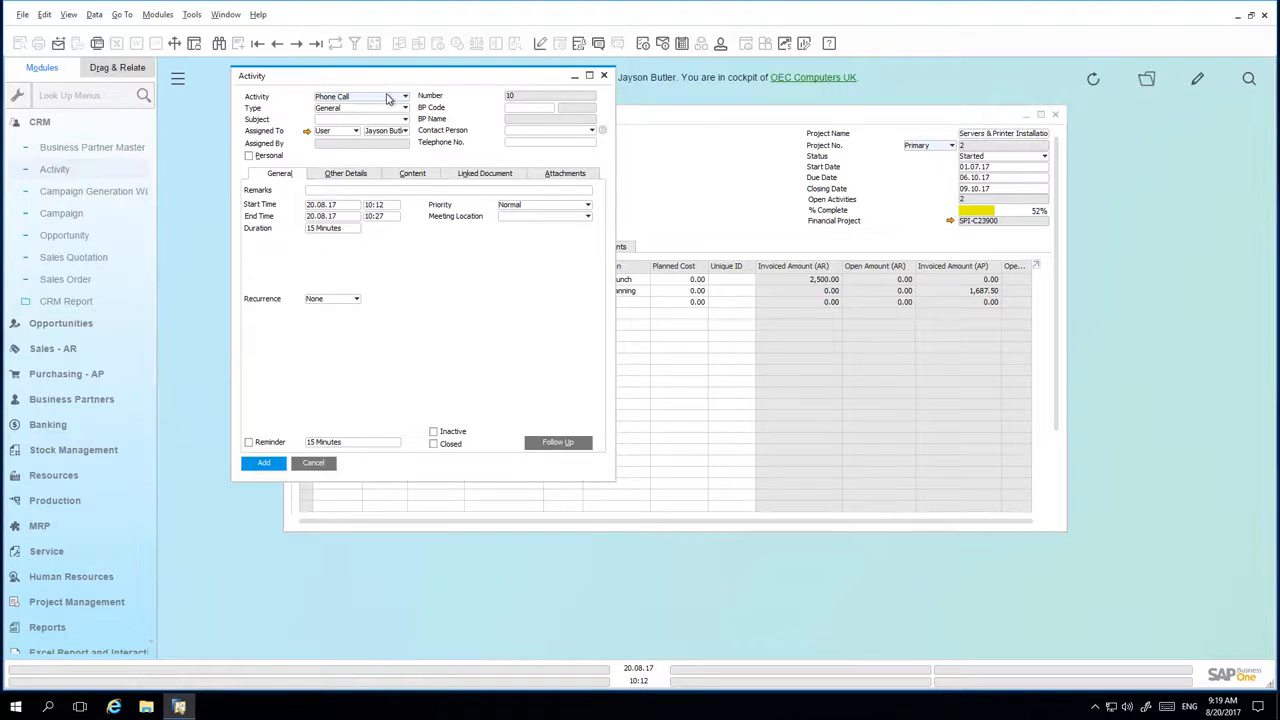
click(404, 96)
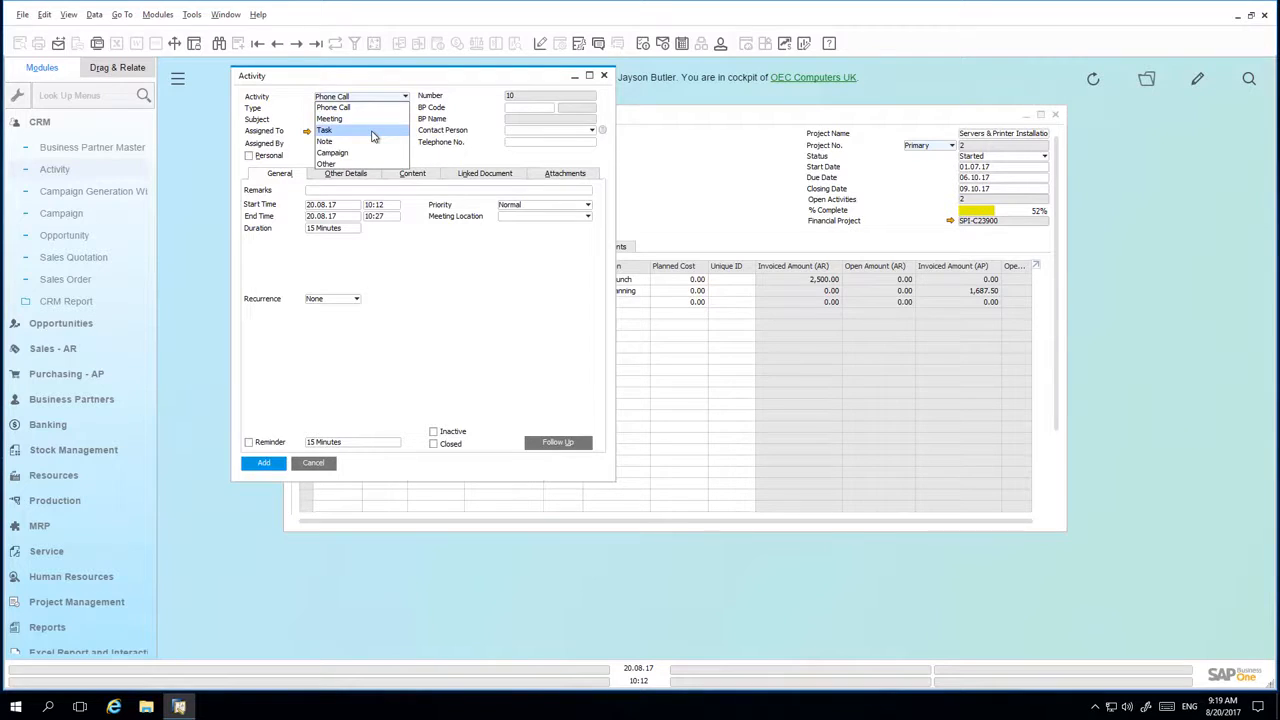
click(324, 130)
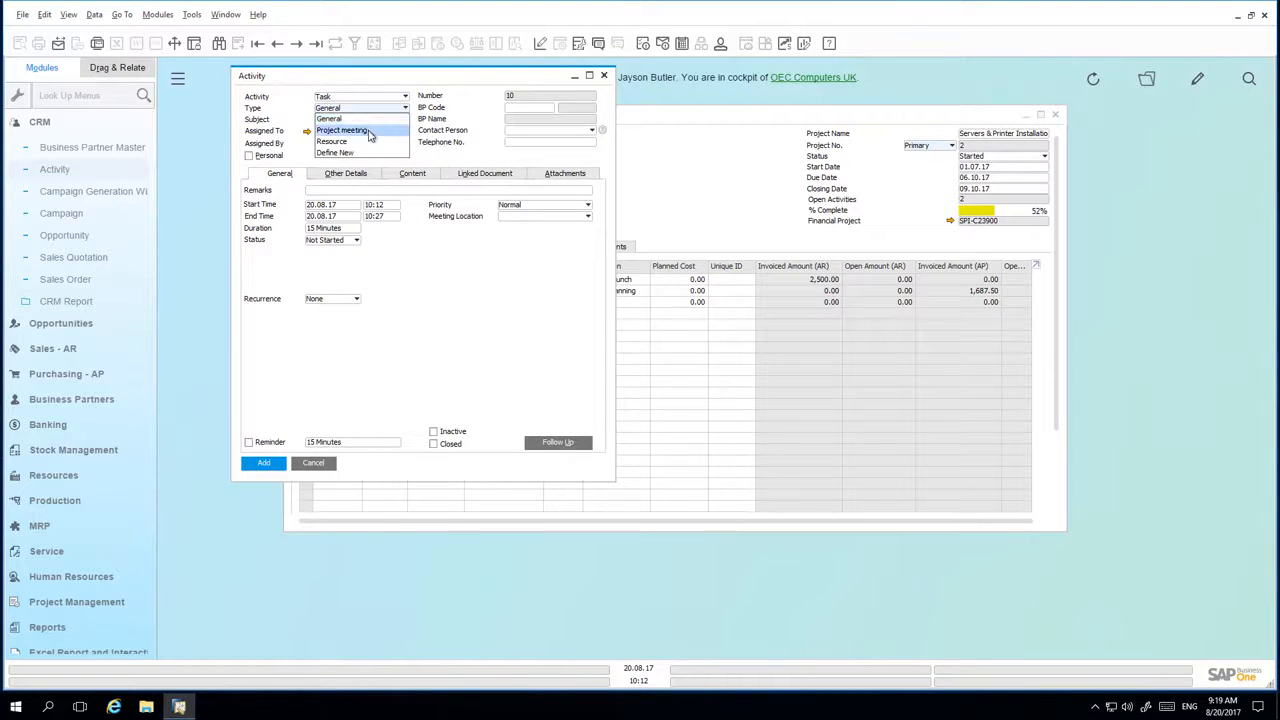
click(342, 130)
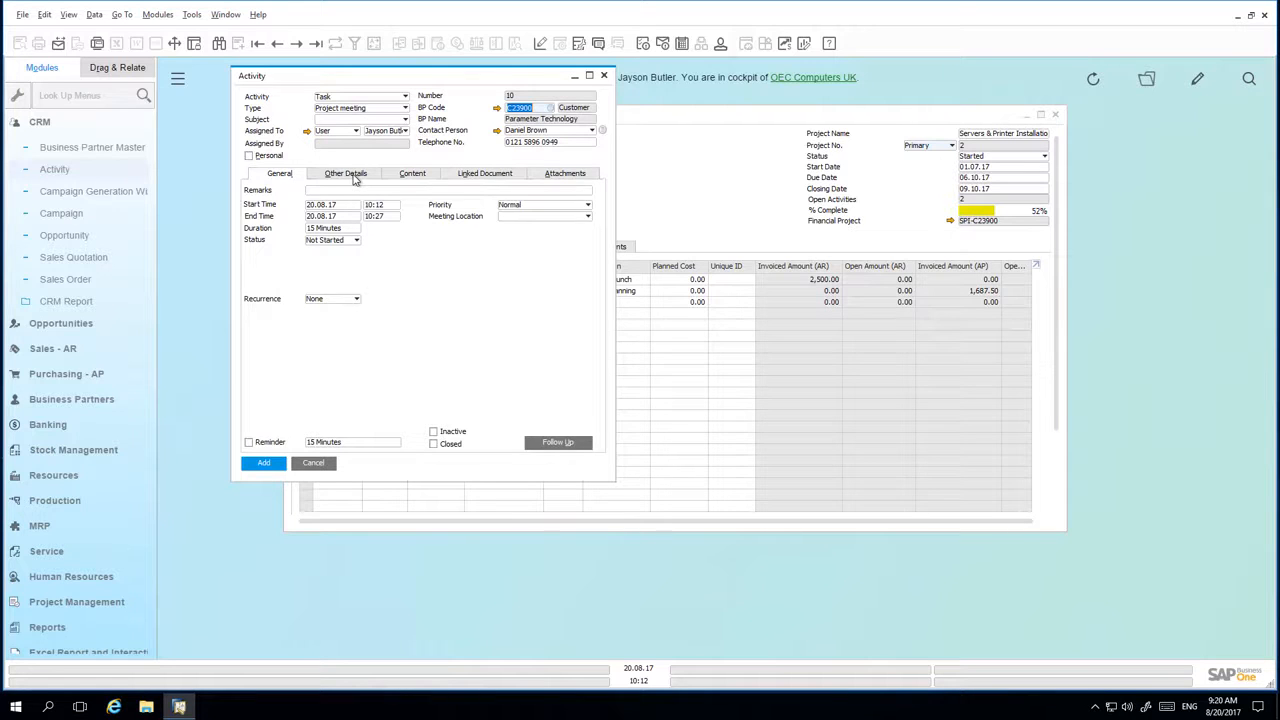
click(352, 172)
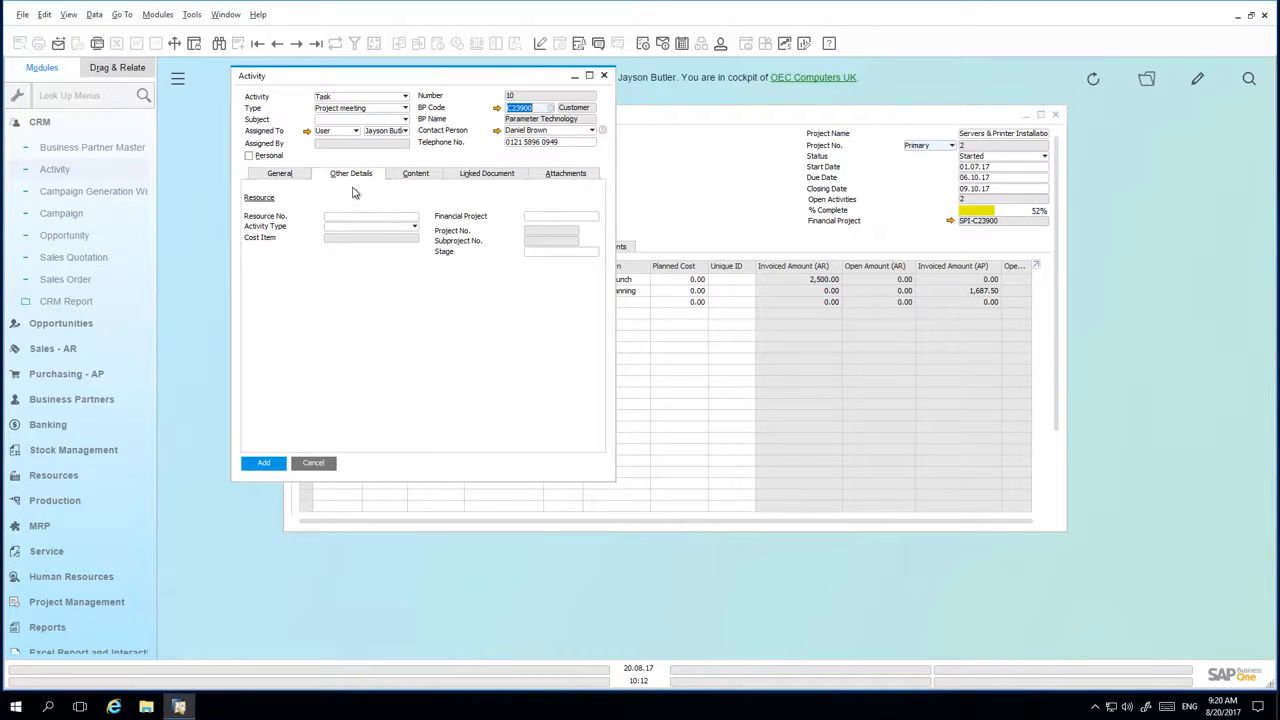
mouse_move(348, 222)
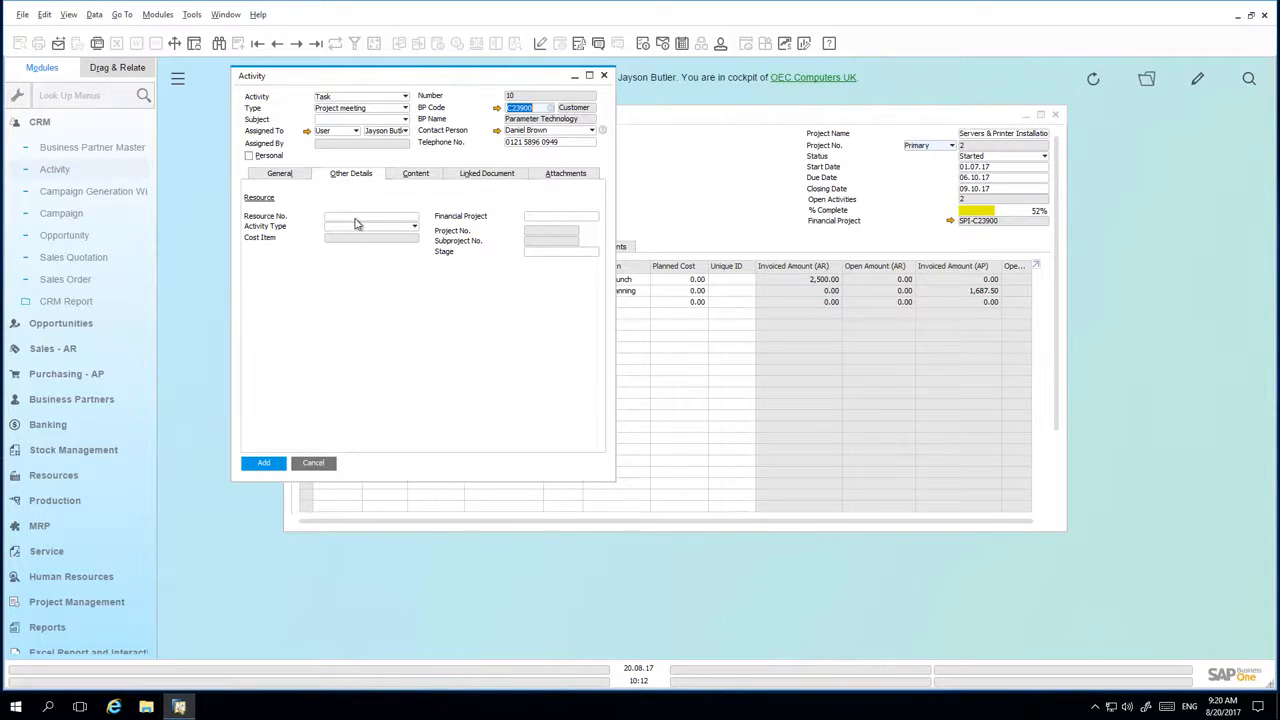
Assign Senior Technician resource R300006 and link the activity to project SPI-C22900.
click(414, 216)
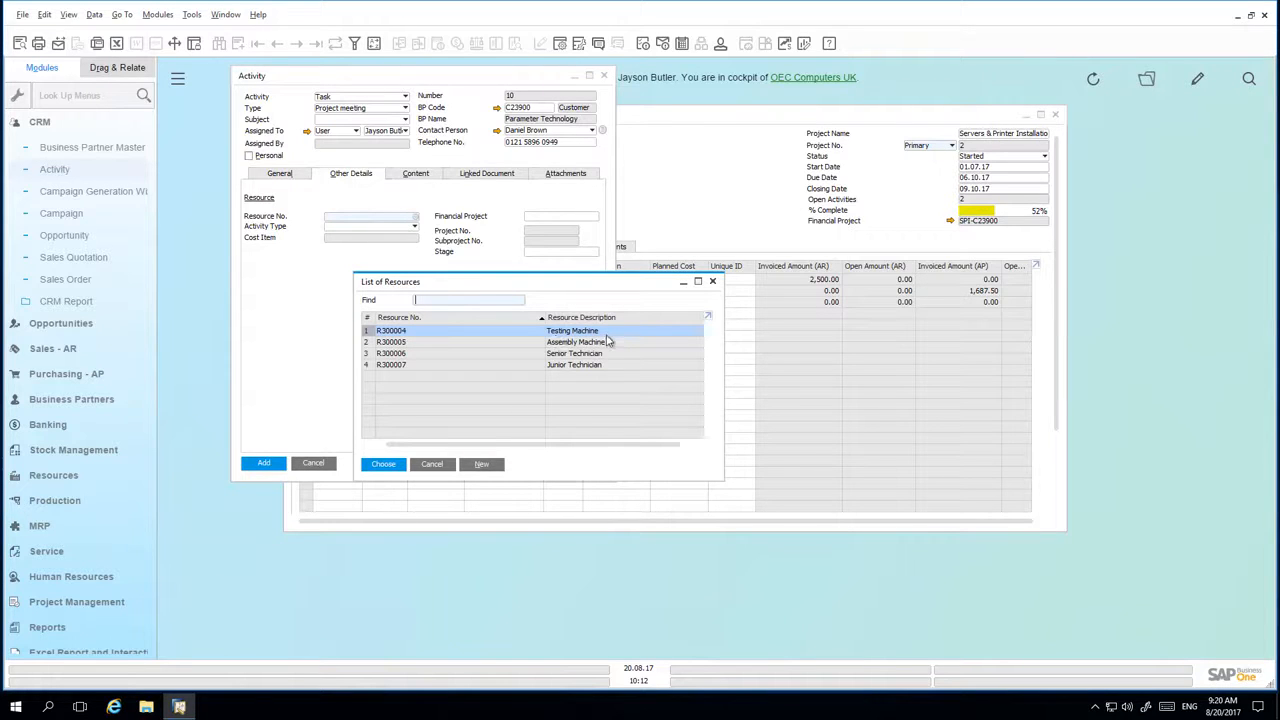
click(384, 464)
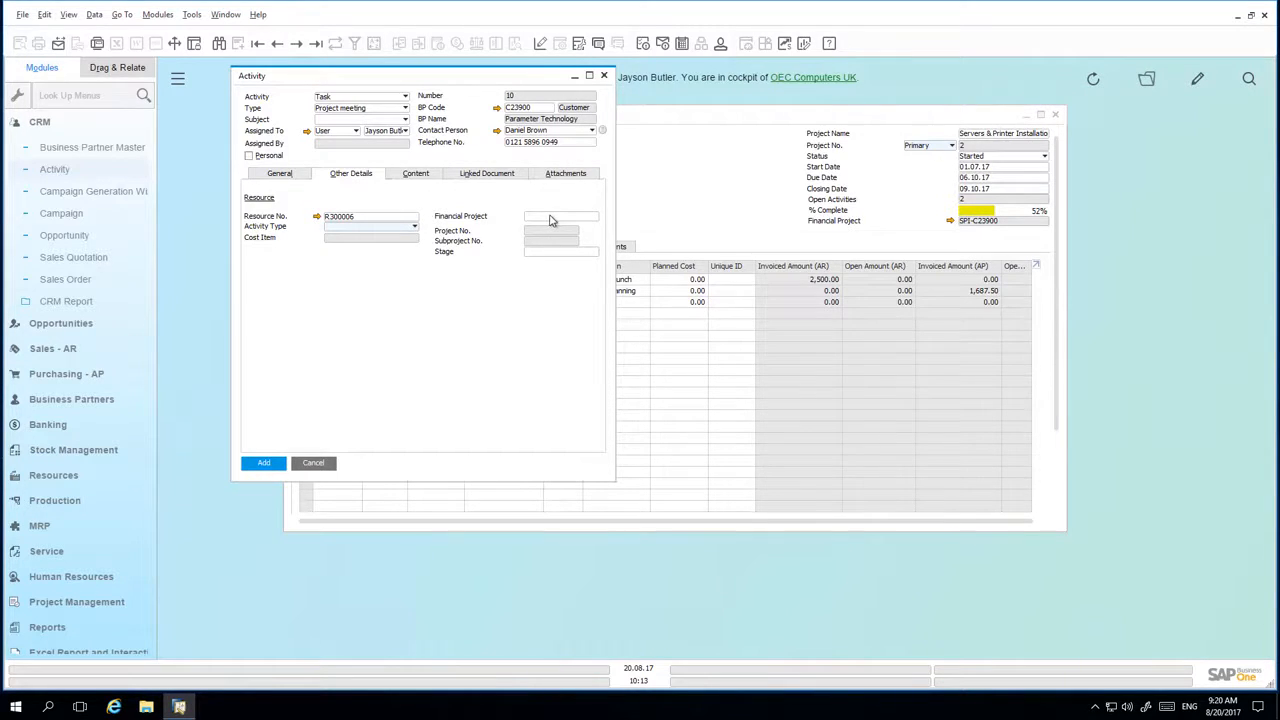
mouse_move(556, 244)
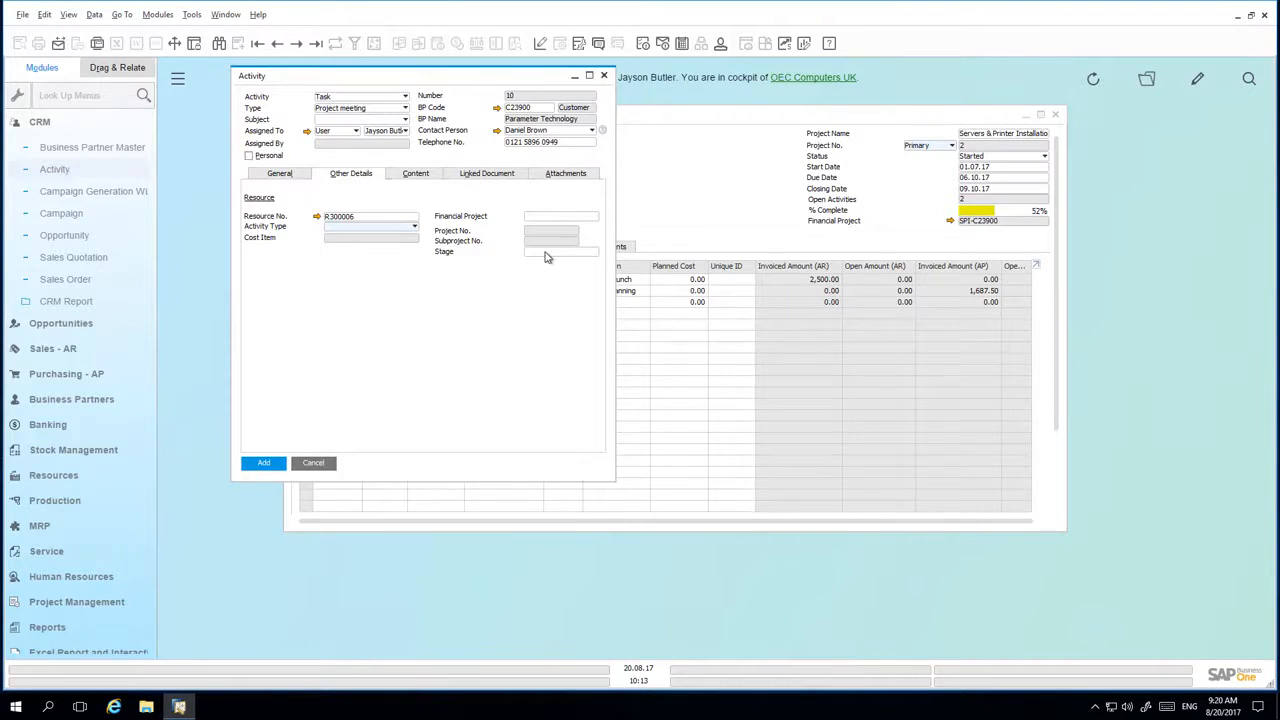
click(560, 216)
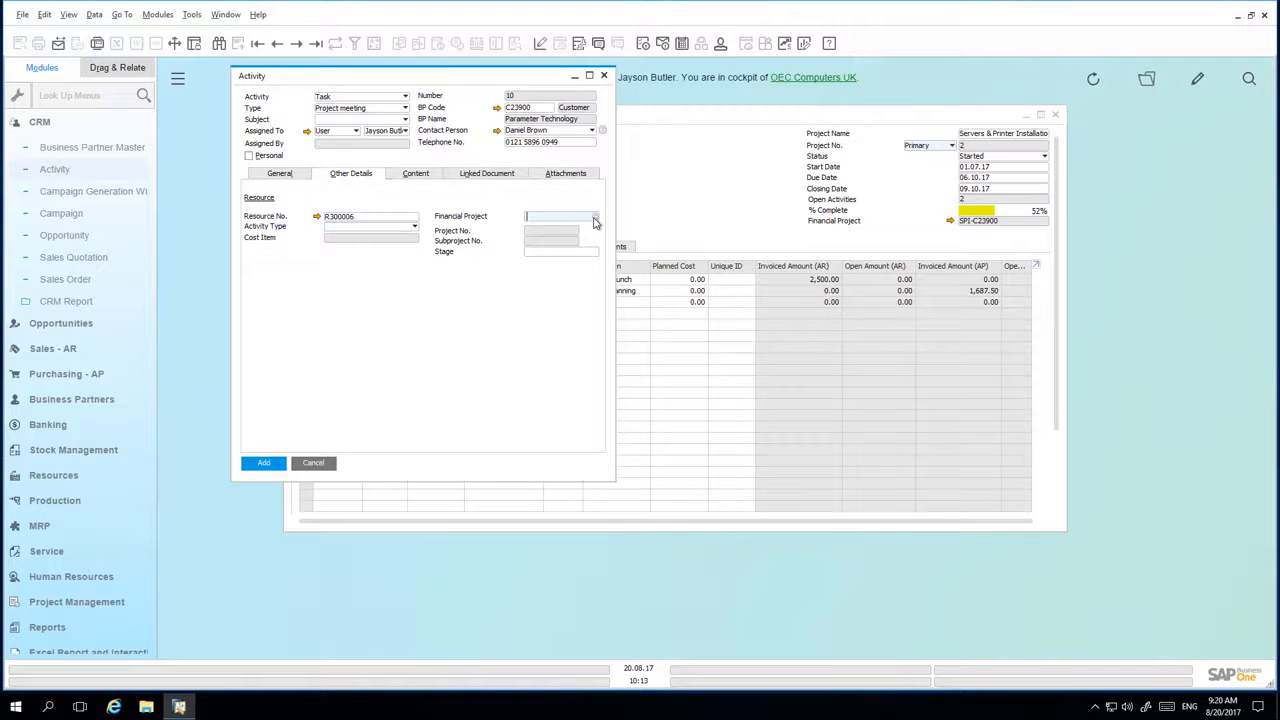
click(596, 216)
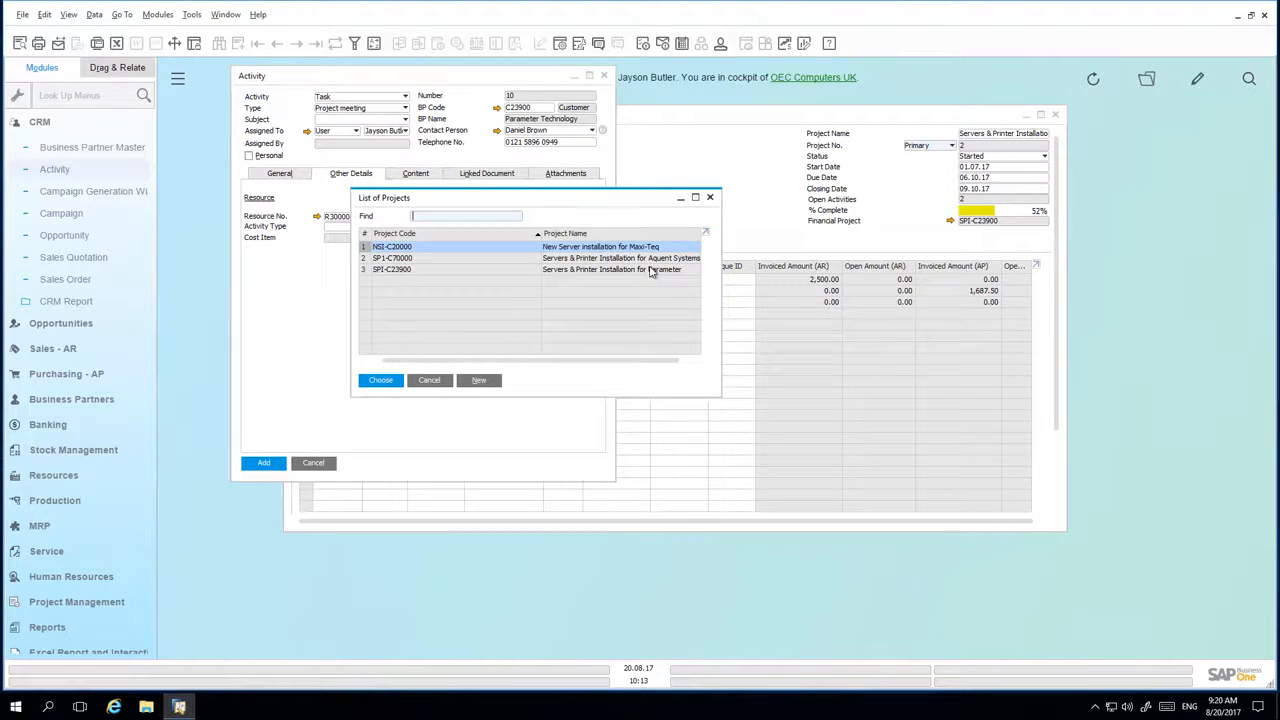
click(380, 380)
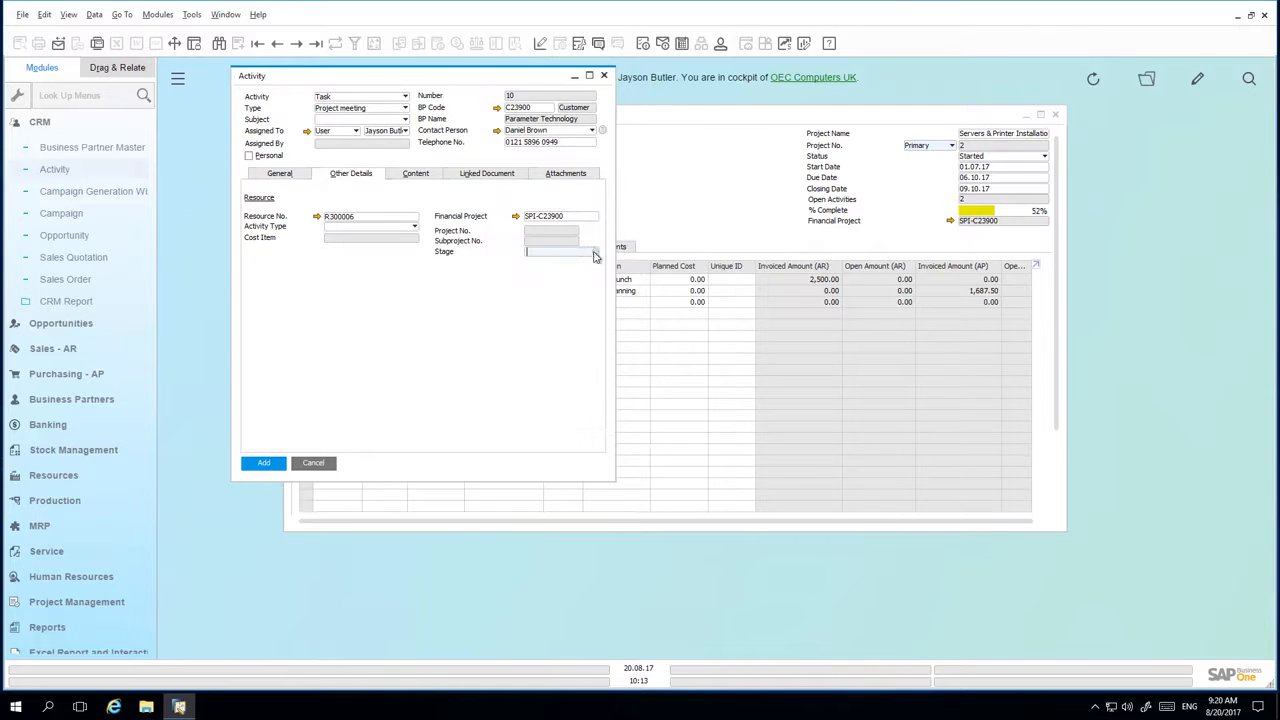
Pick a stage from the project's full stage list and add the activity.
click(596, 252)
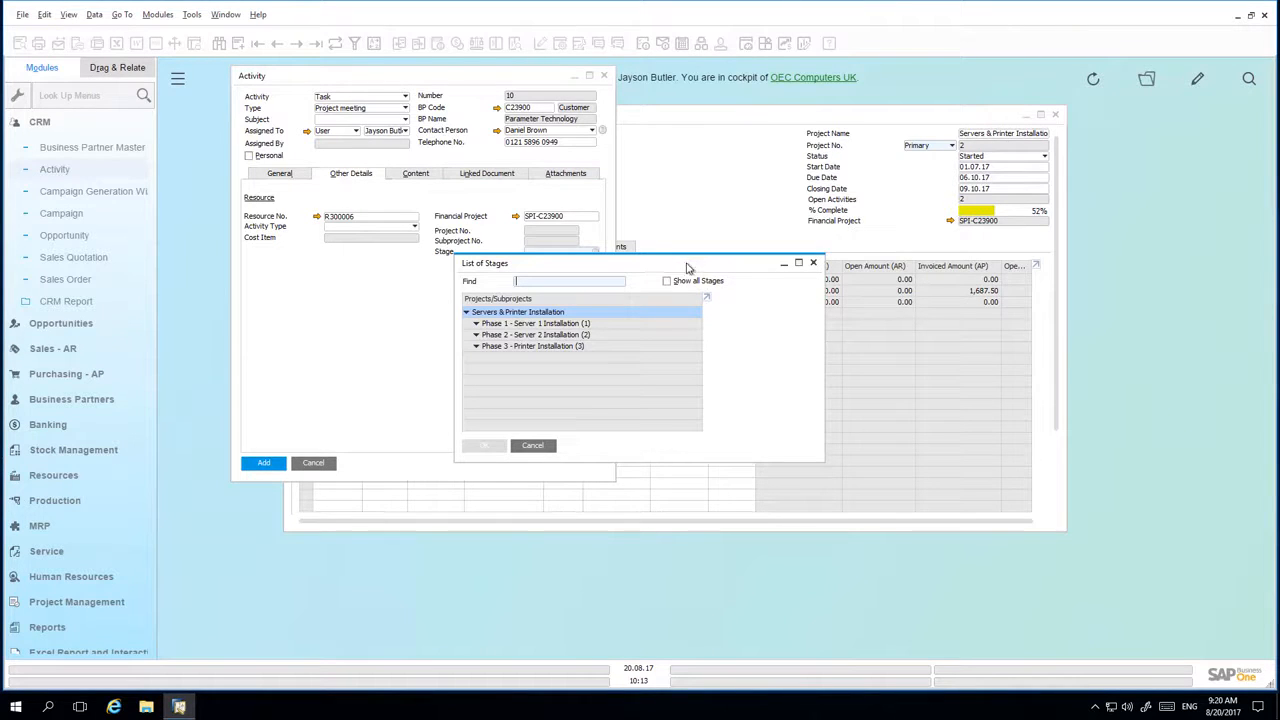
mouse_move(556, 310)
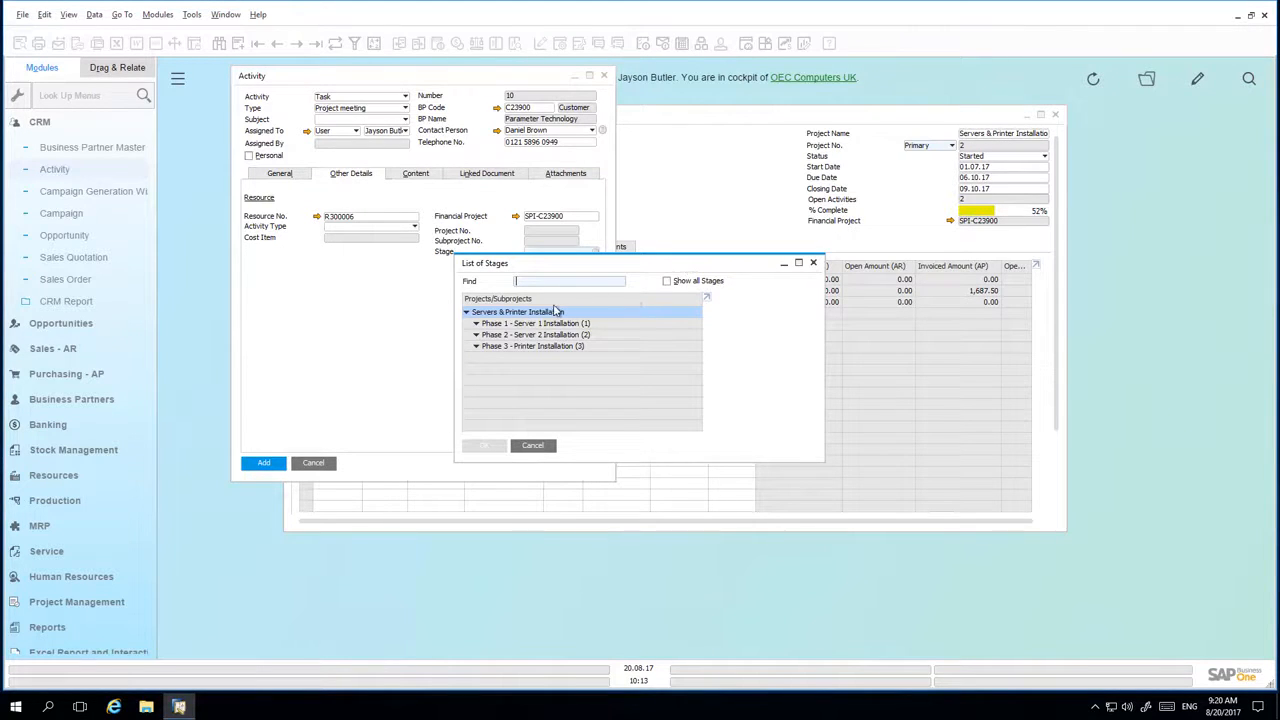
click(666, 280)
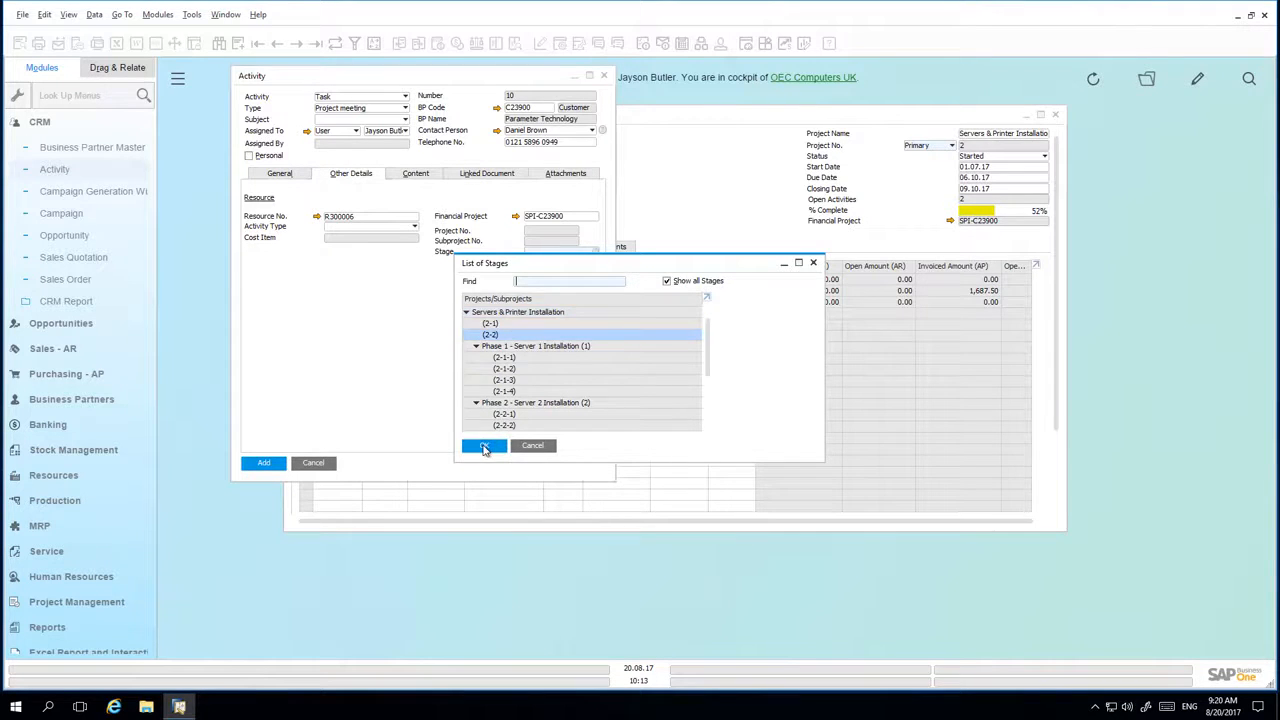
click(484, 444)
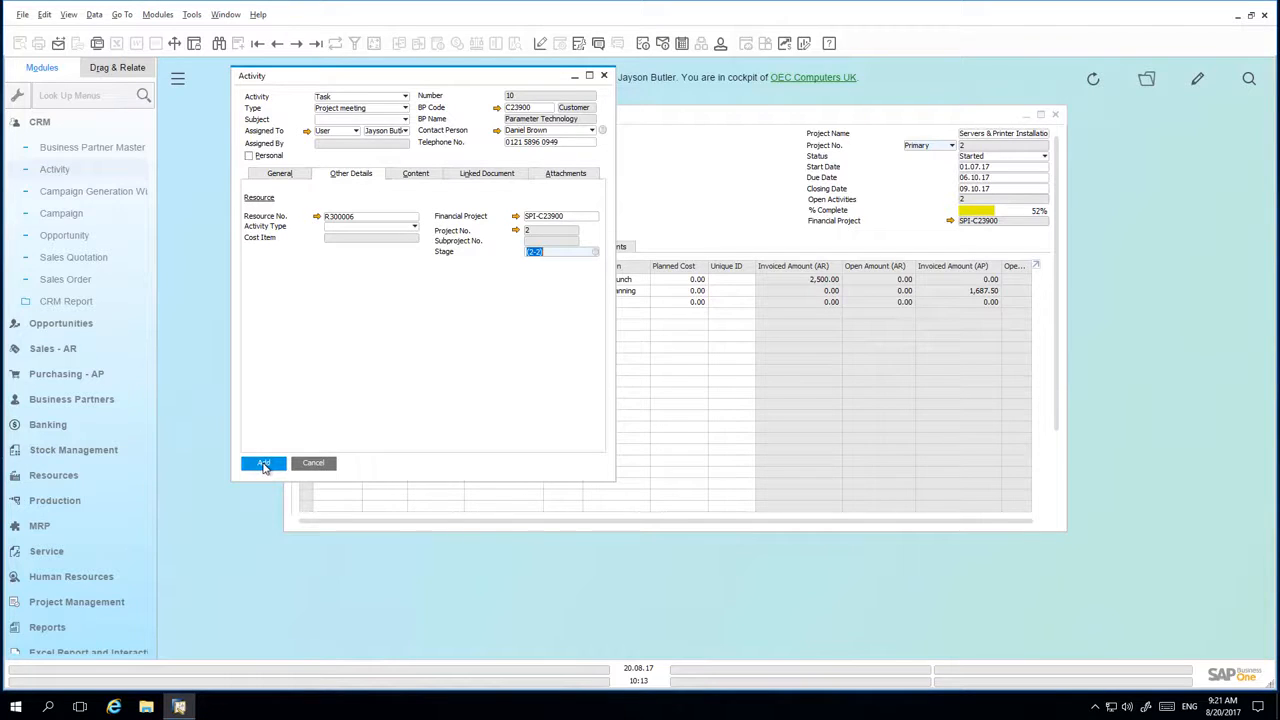
click(264, 464)
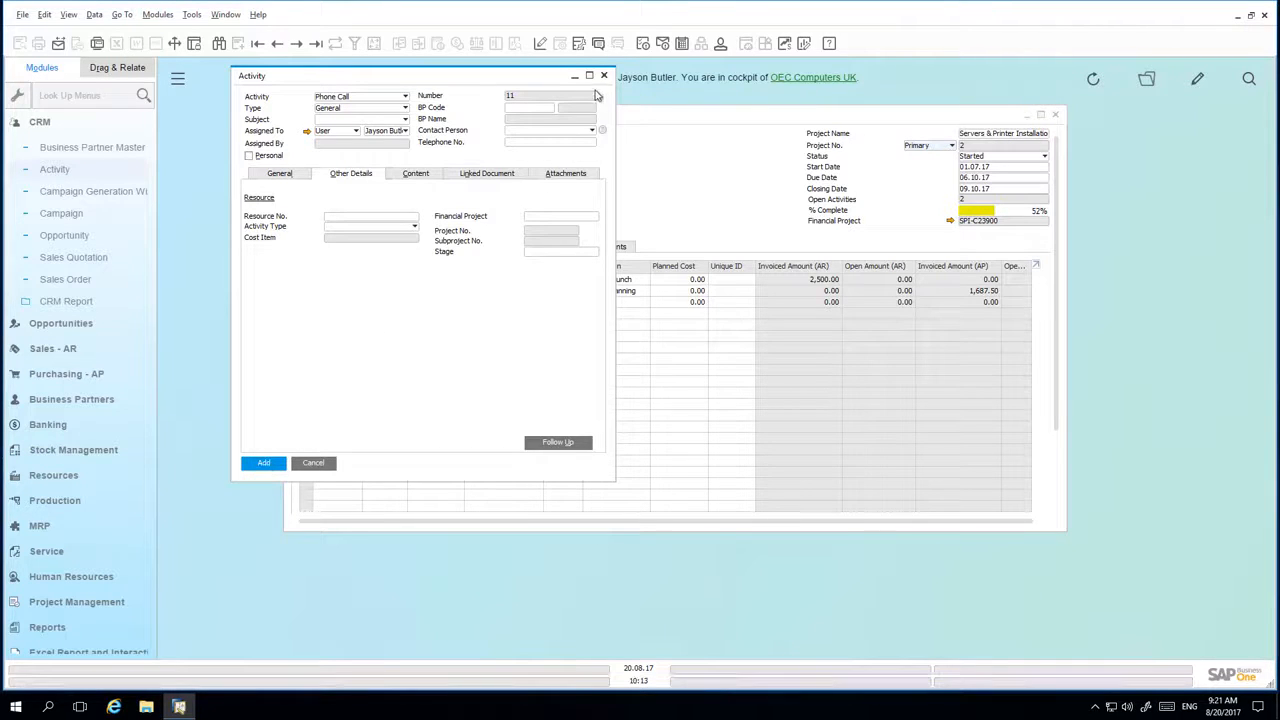
Close the activity and expand the project's linked activities, listing two project meetings.
click(312, 462)
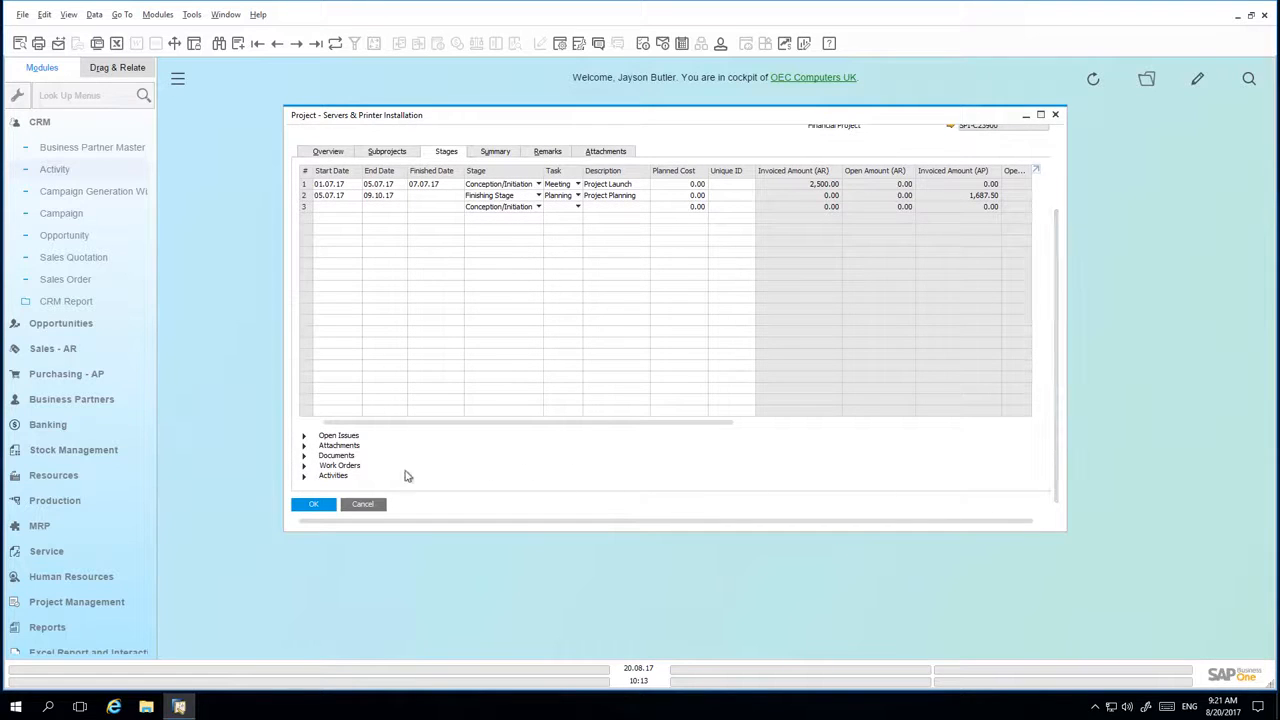
click(304, 476)
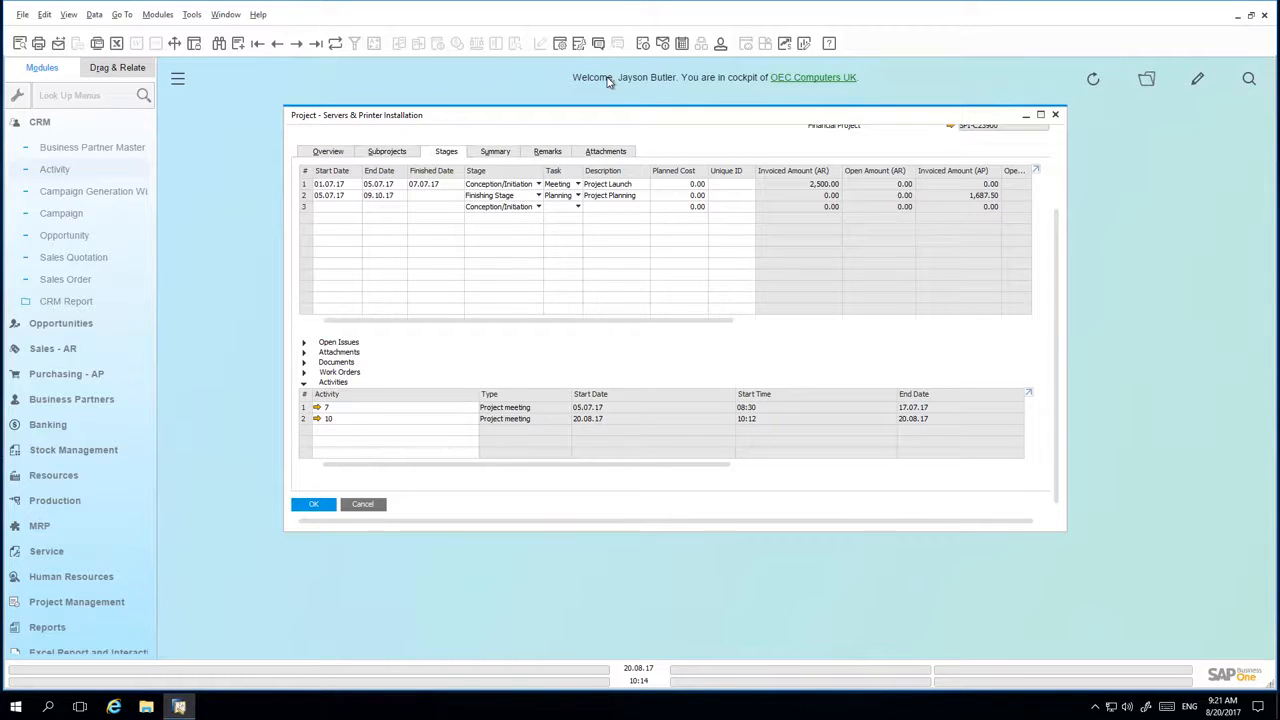
mouse_move(444, 264)
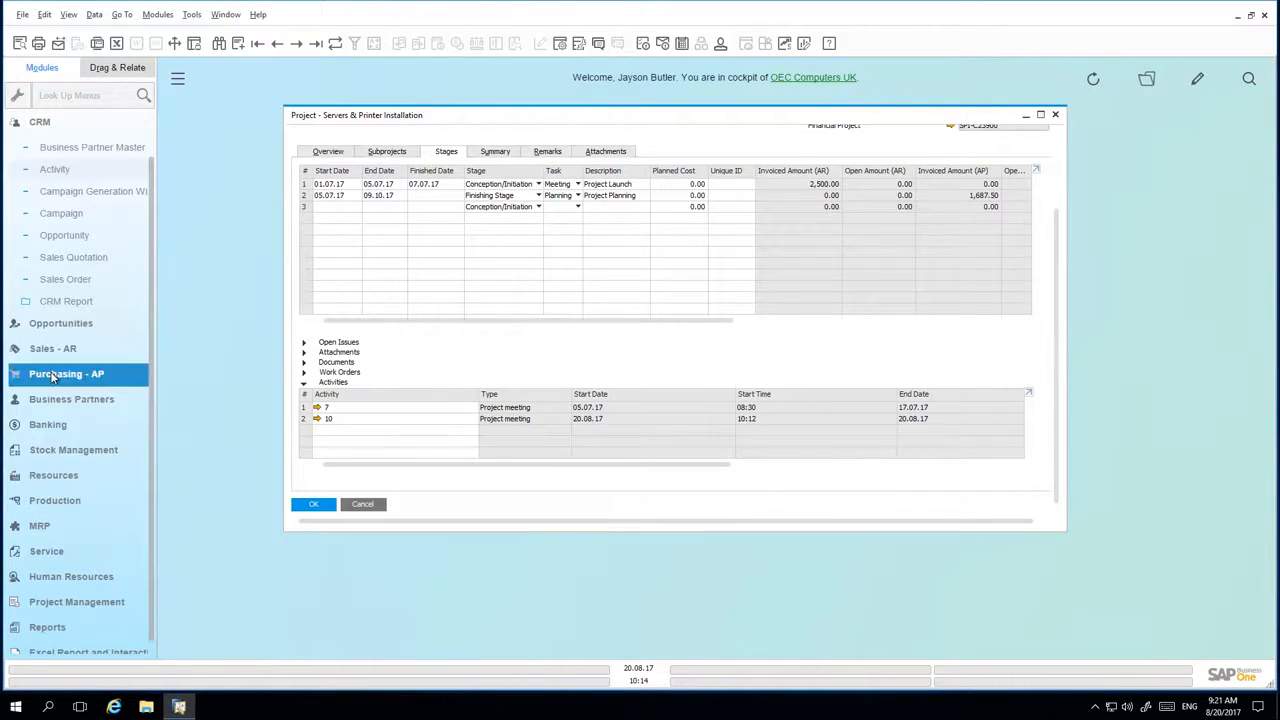
Start an AP invoice for supplier Far East Imports and edit the item line quantity.
click(68, 374)
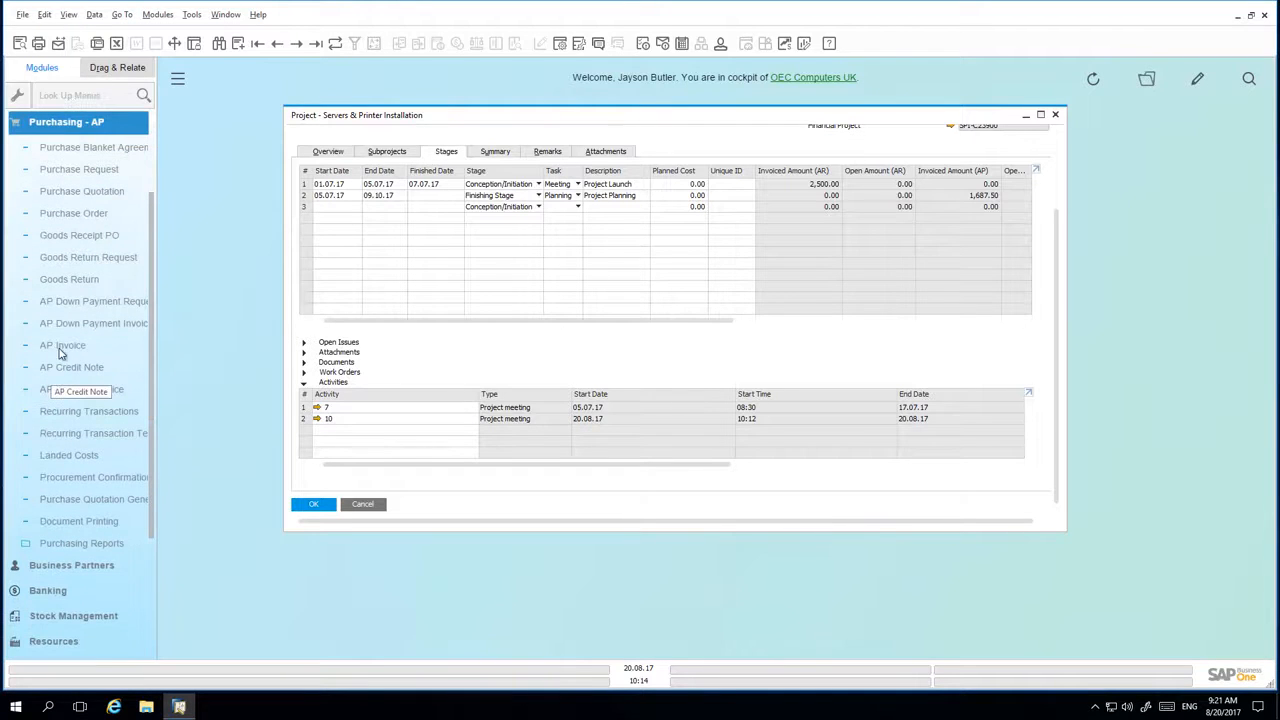
click(62, 344)
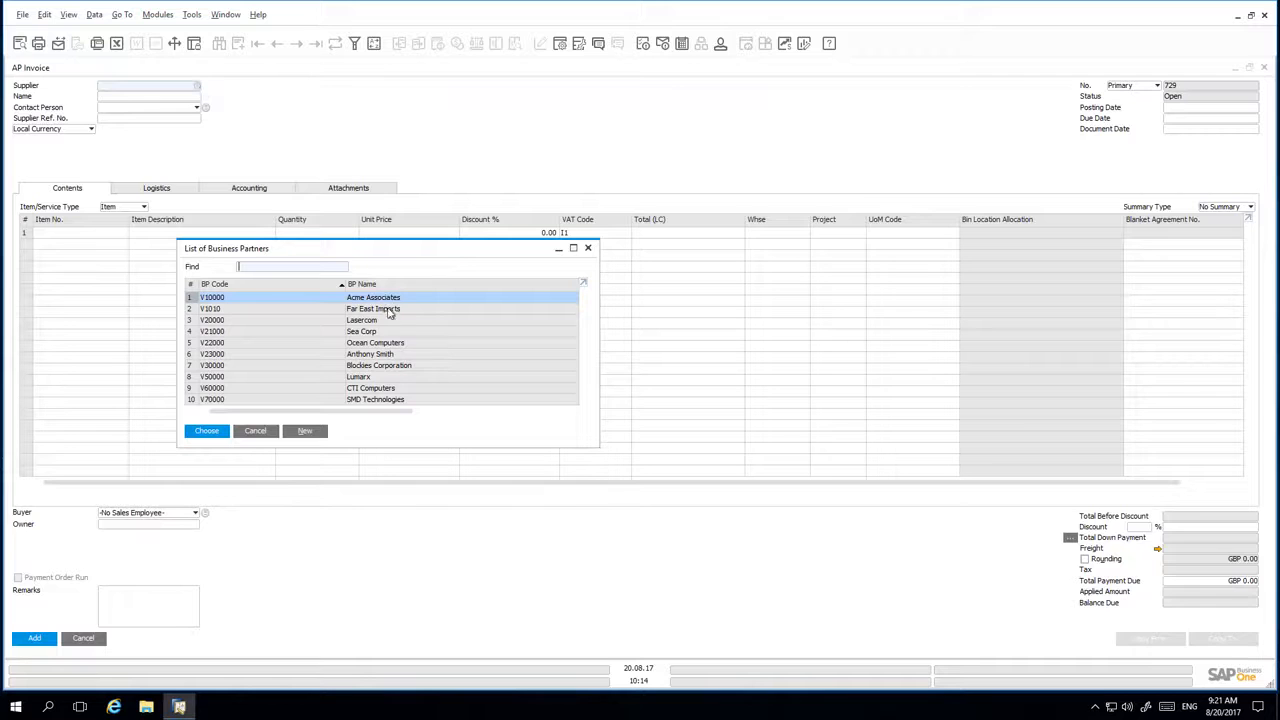
double_click(372, 308)
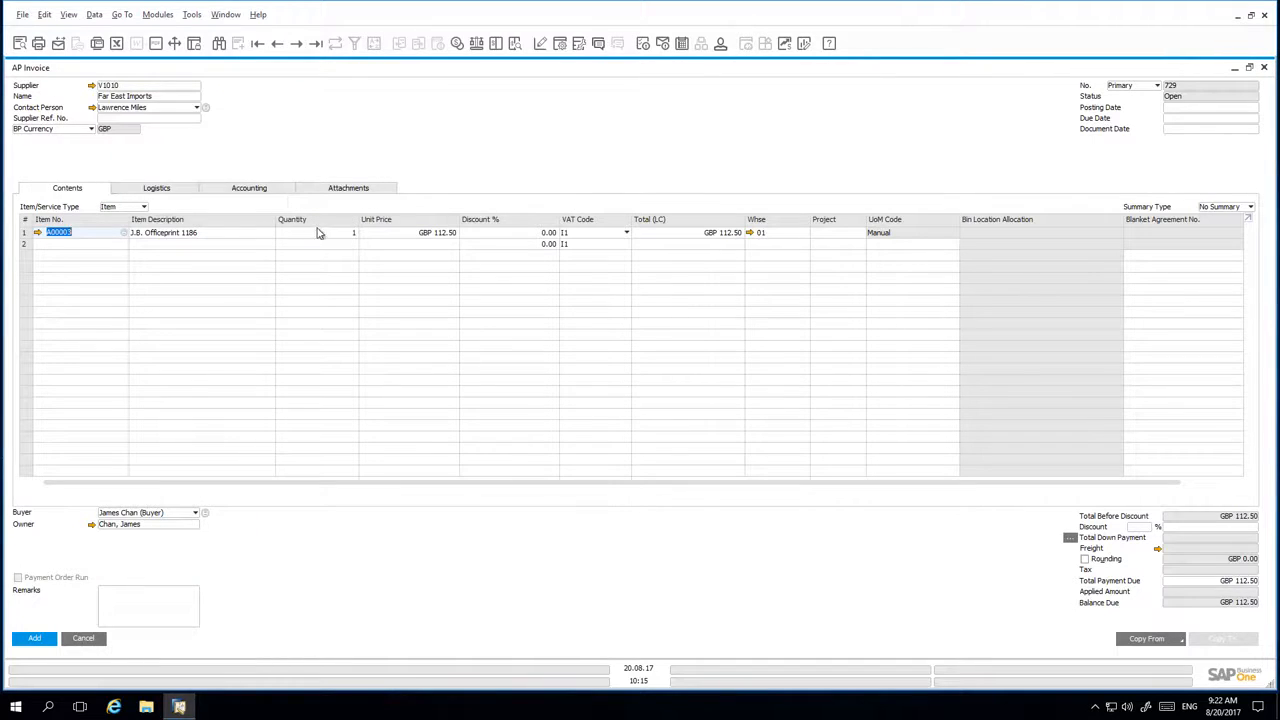
click(316, 232)
text(5)
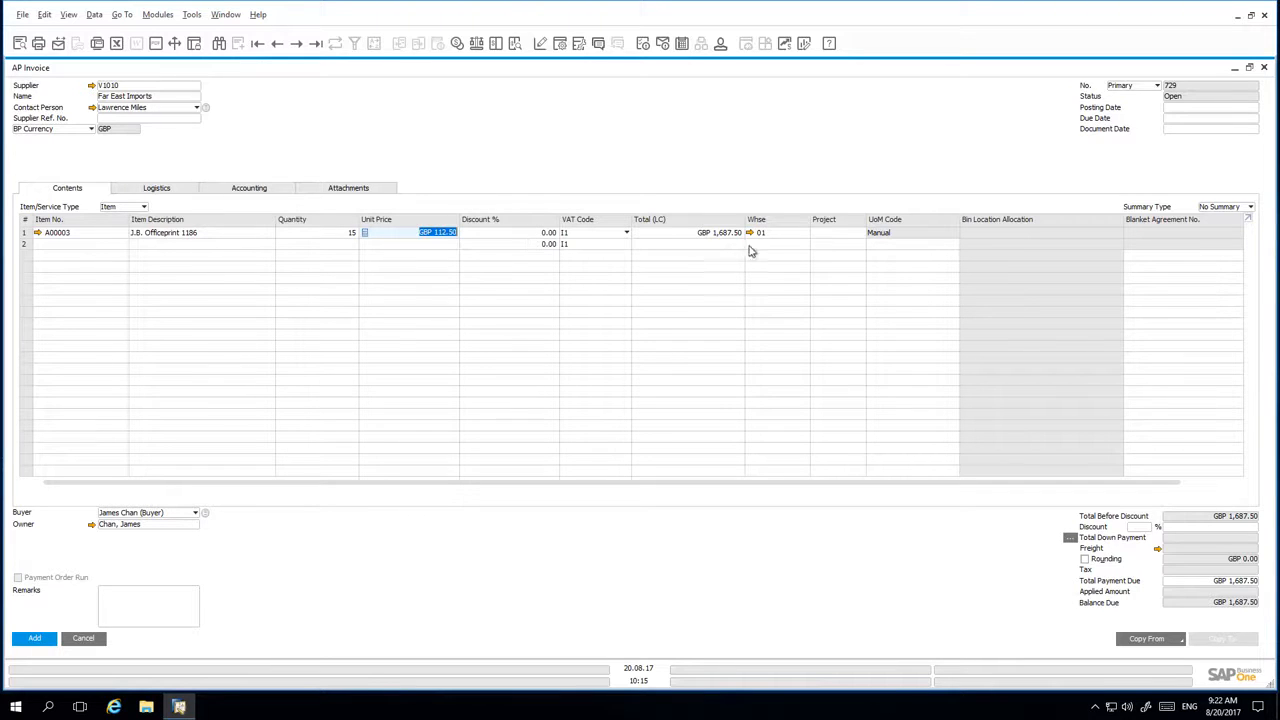
Charge the invoice line to the Parameter server installation project and post the invoice.
click(836, 232)
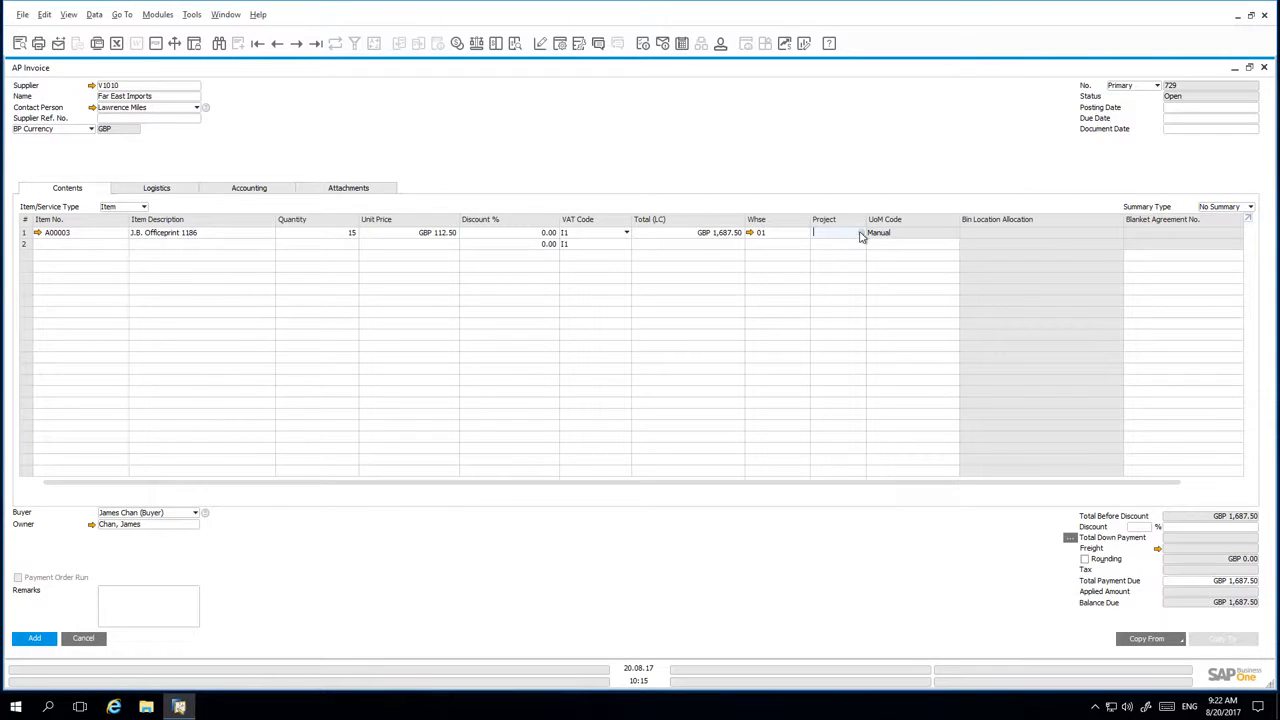
click(836, 232)
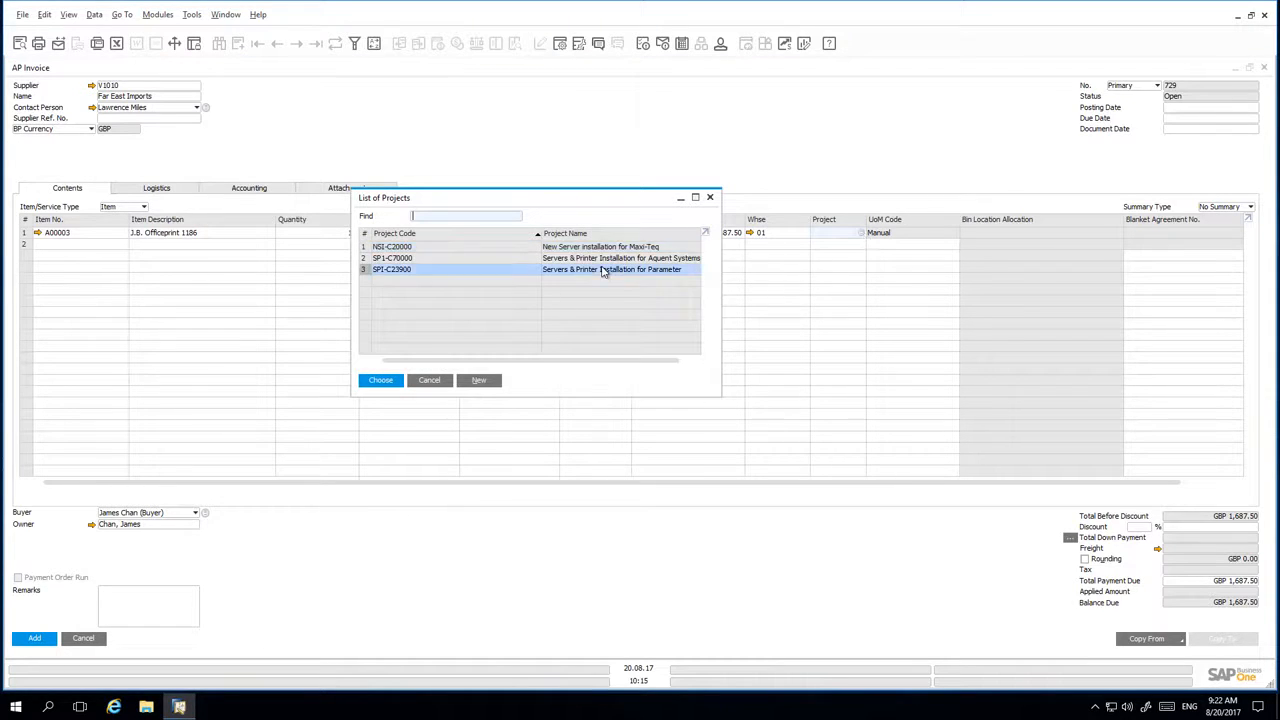
click(380, 380)
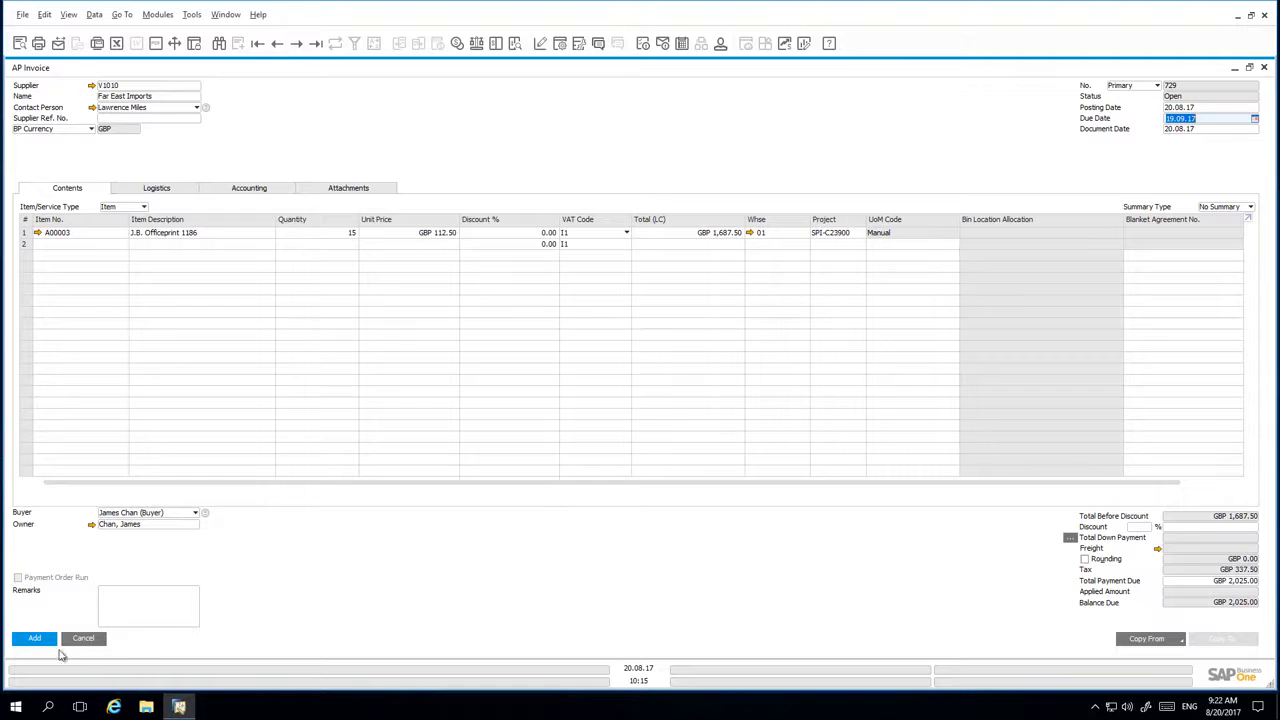
click(34, 638)
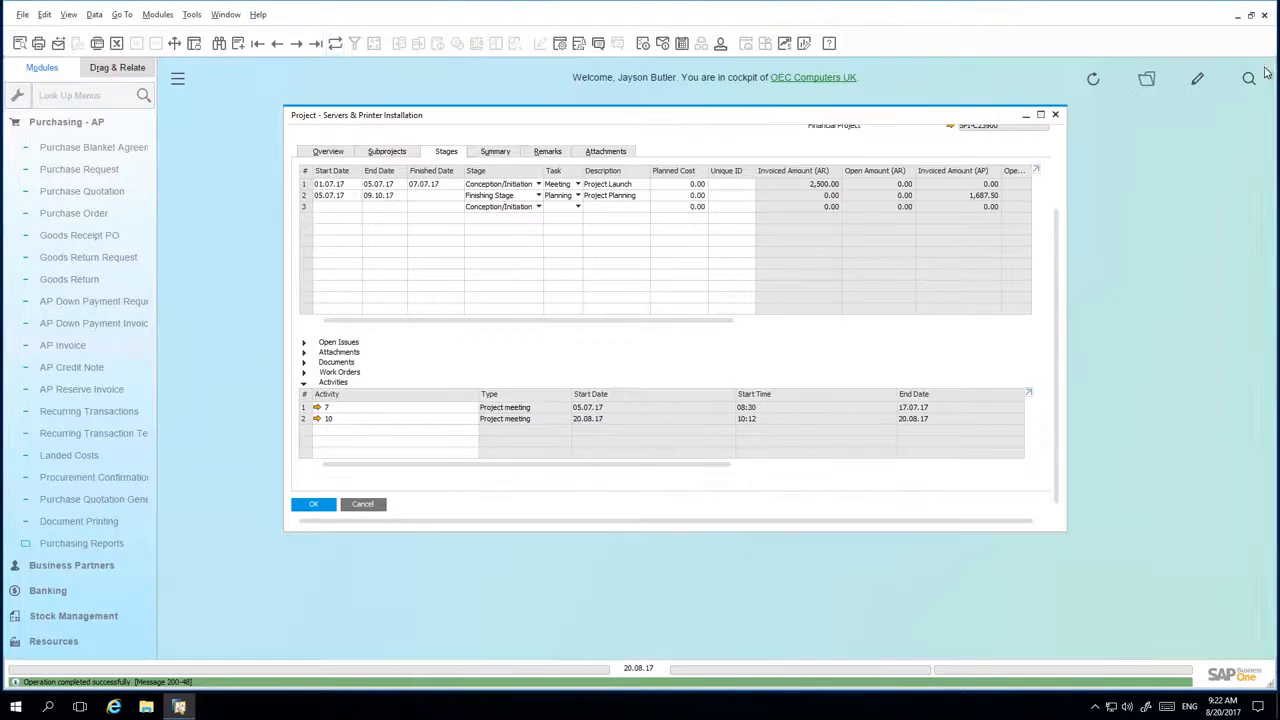
Check the project's documents and agree to assign the unassigned AP invoice.
click(312, 504)
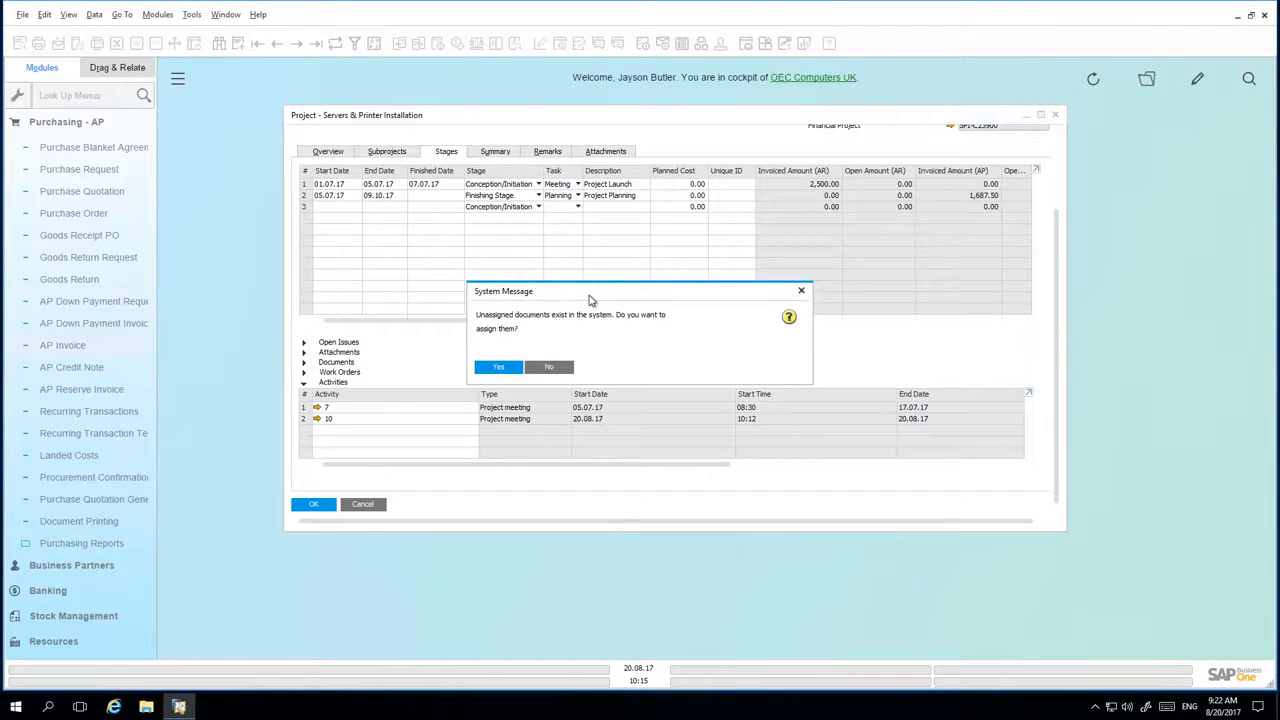
mouse_move(564, 324)
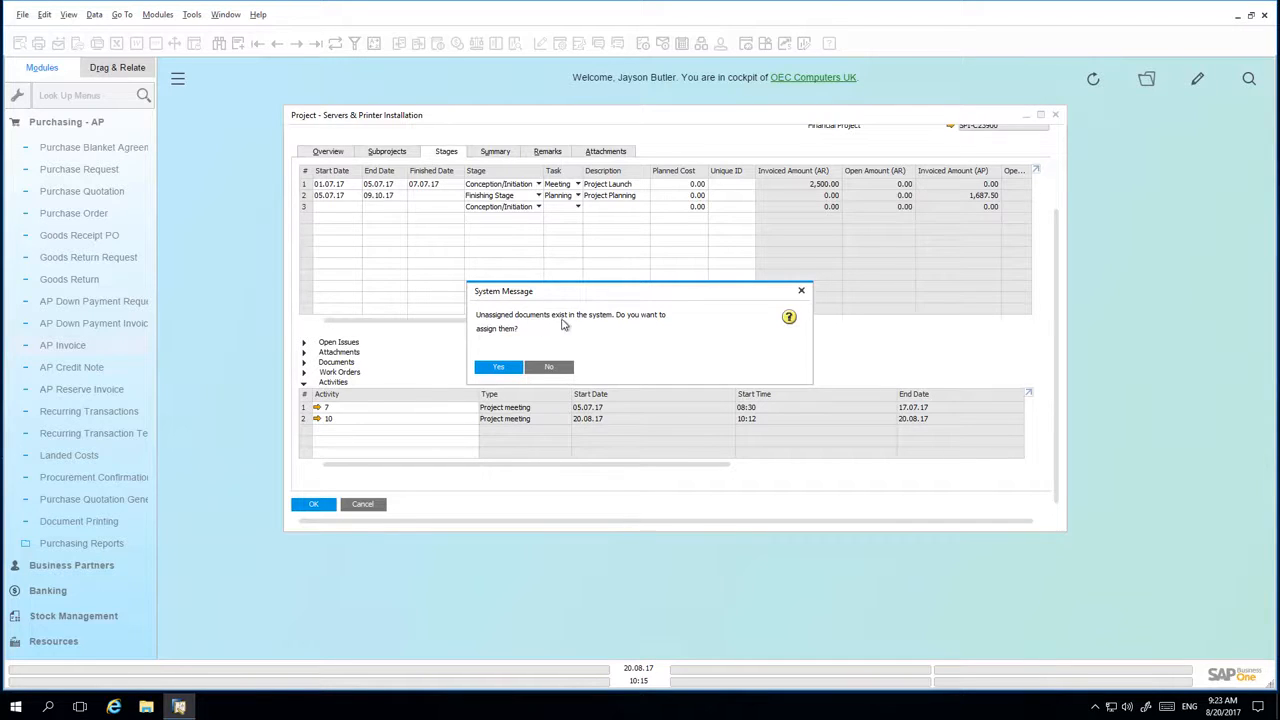
mouse_move(588, 326)
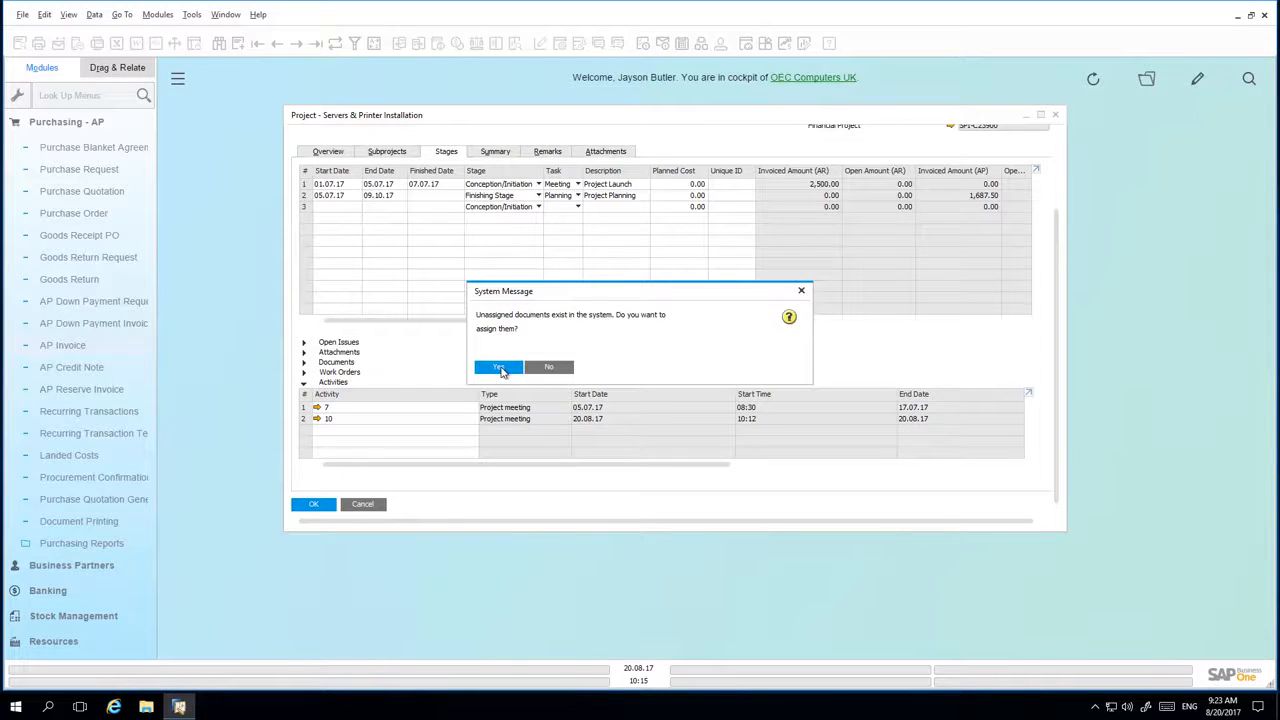
click(496, 368)
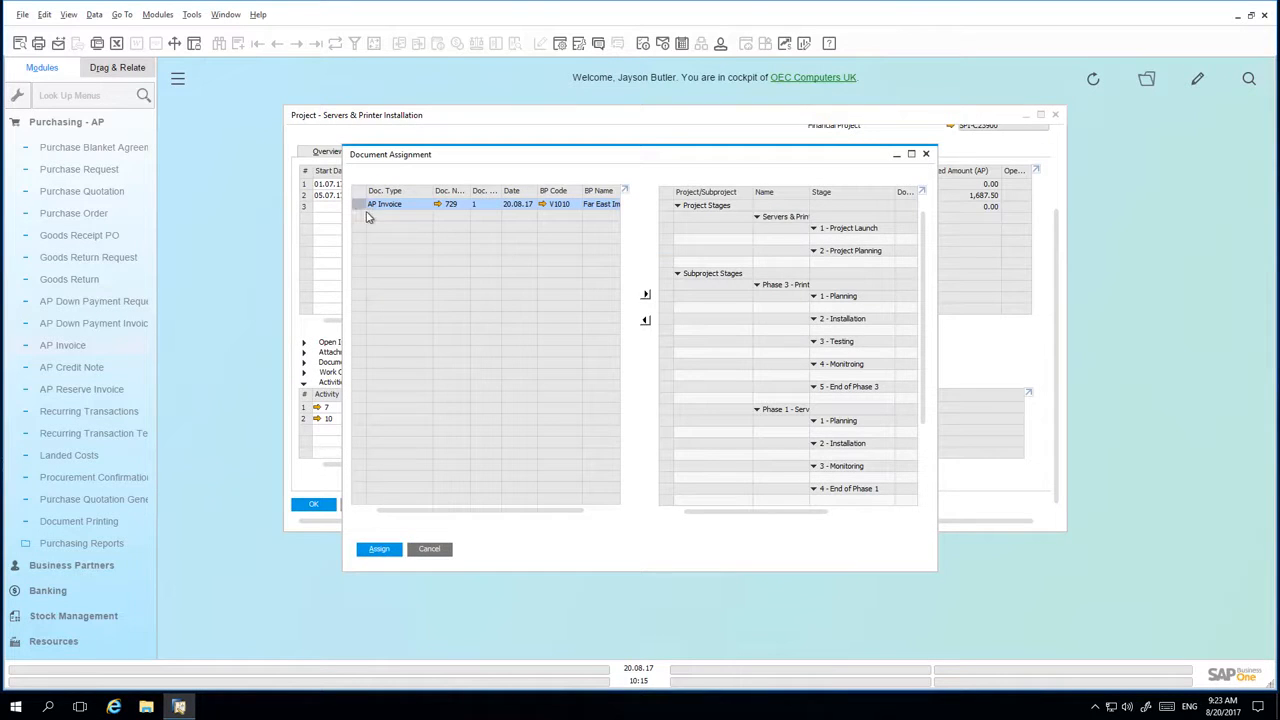
mouse_move(408, 218)
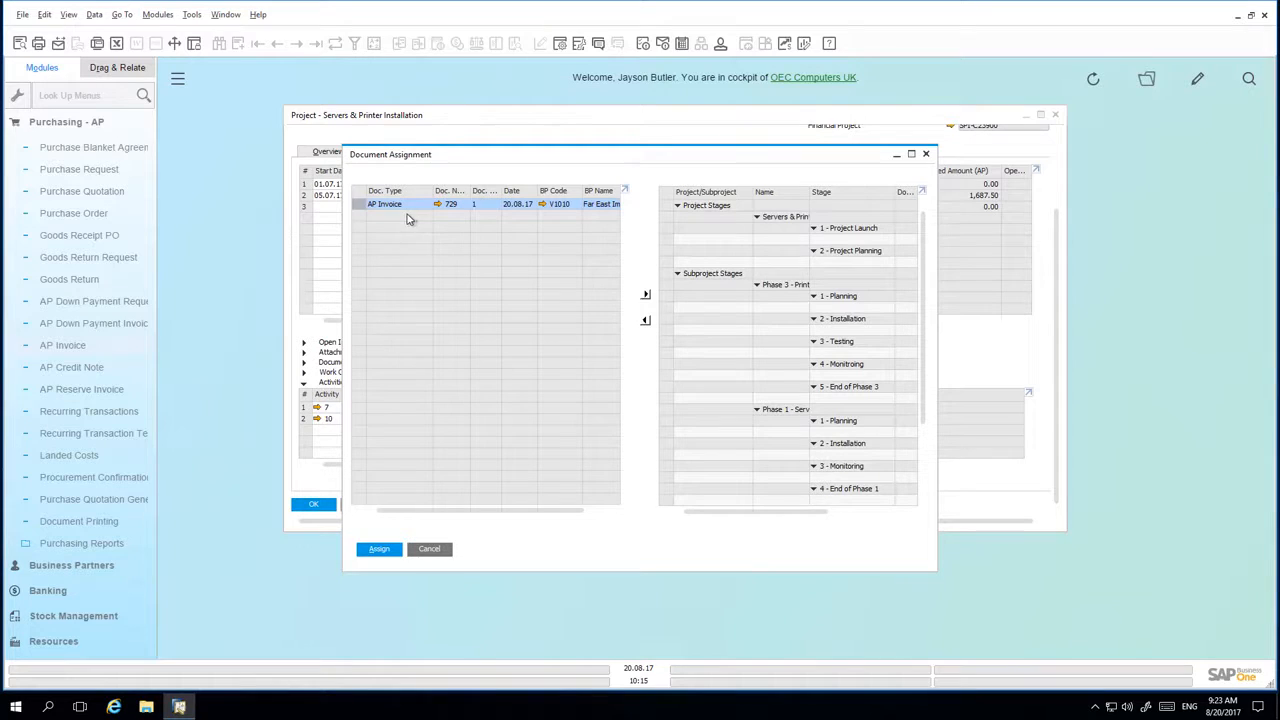
mouse_move(446, 224)
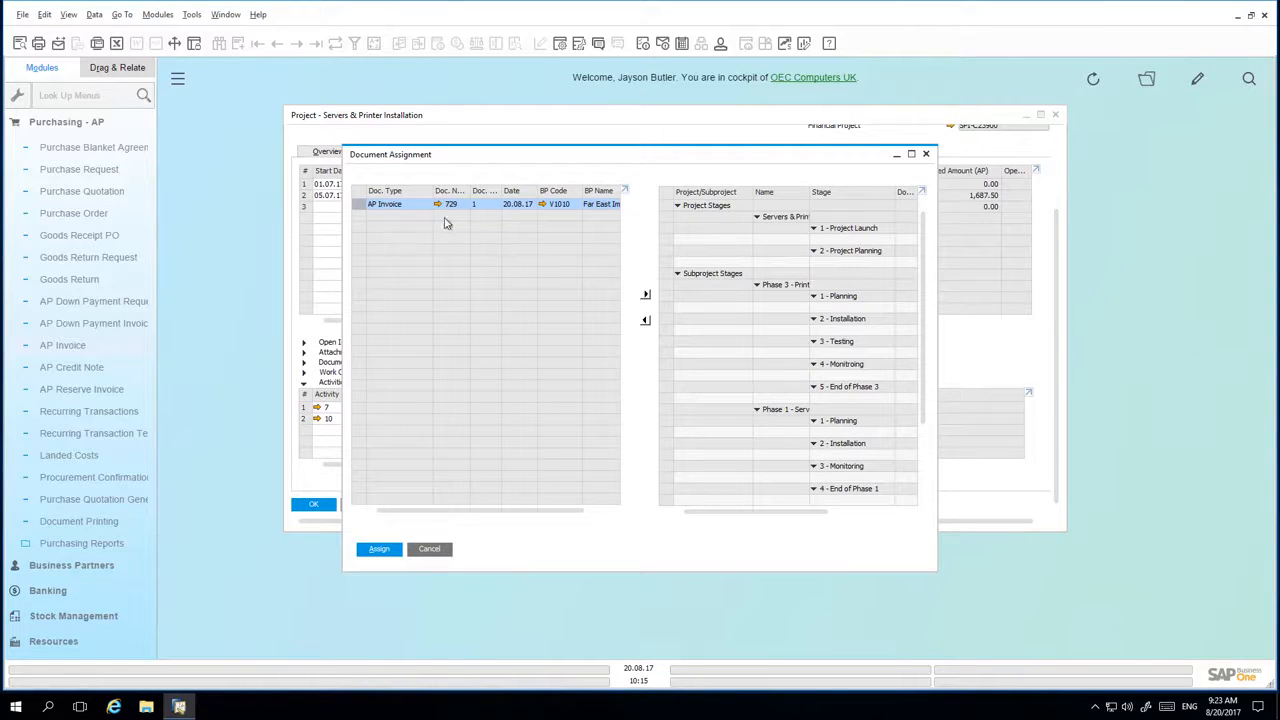
mouse_move(736, 216)
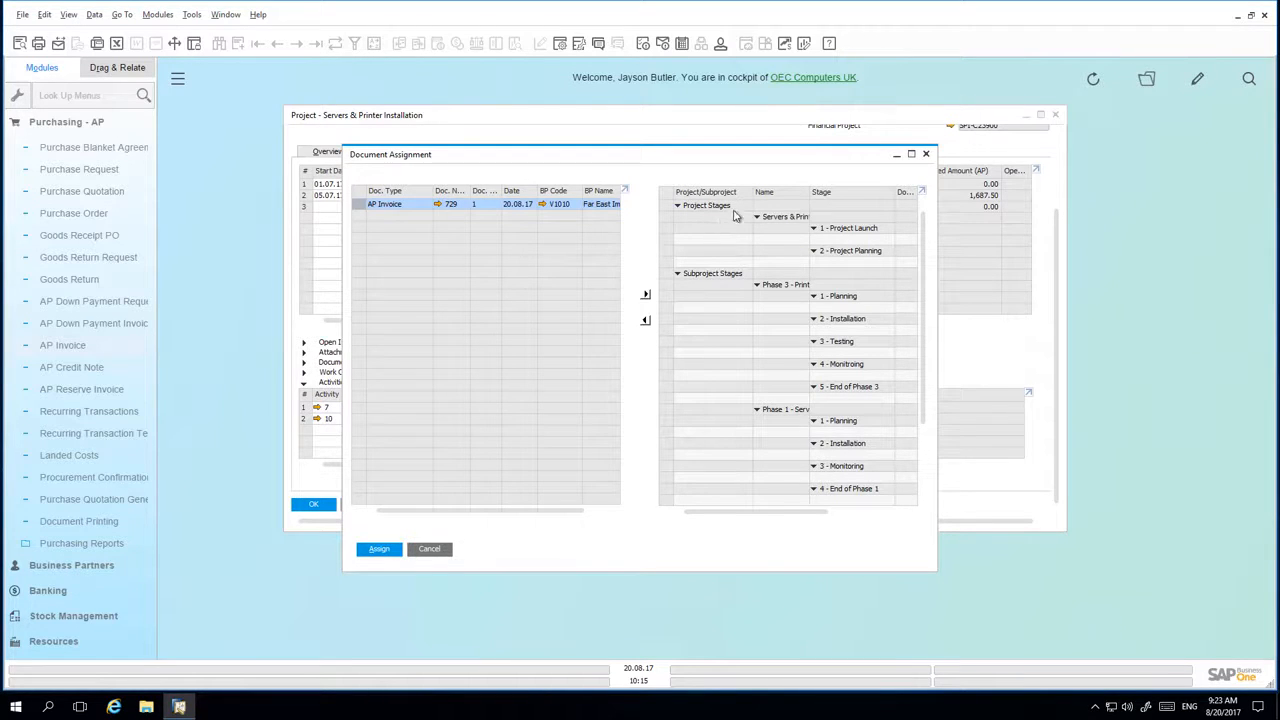
mouse_move(844, 262)
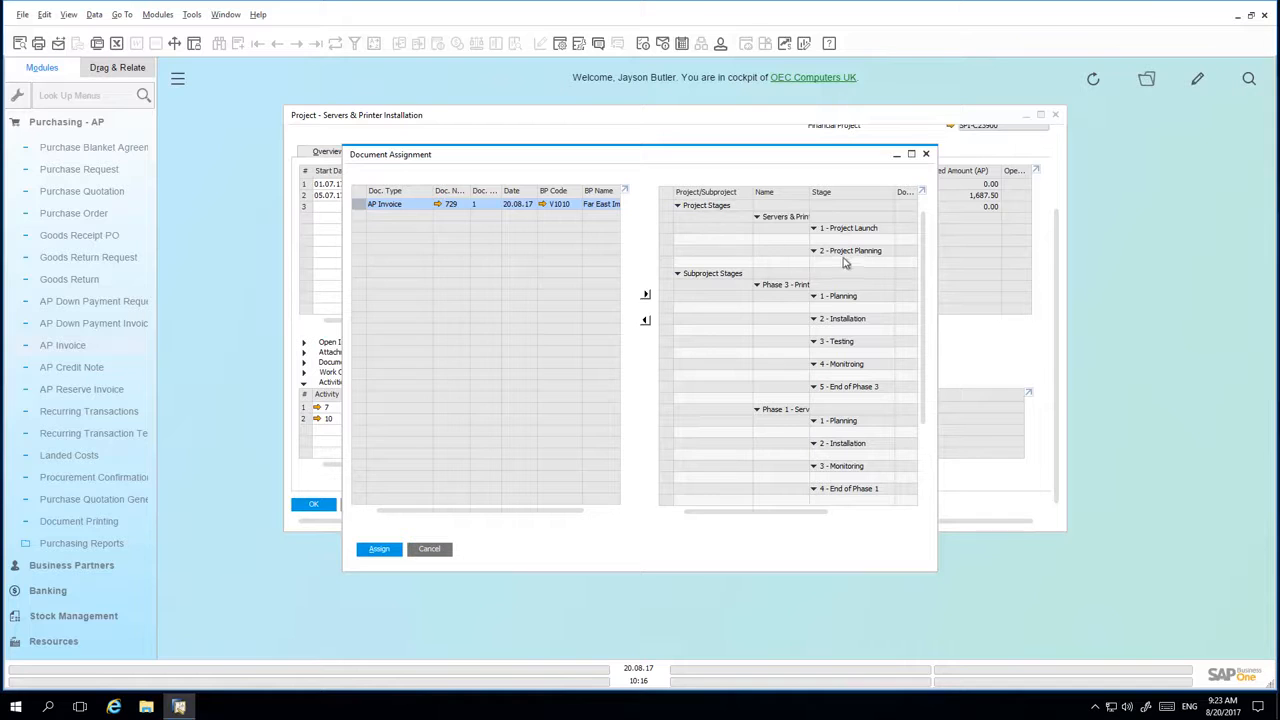
mouse_move(872, 264)
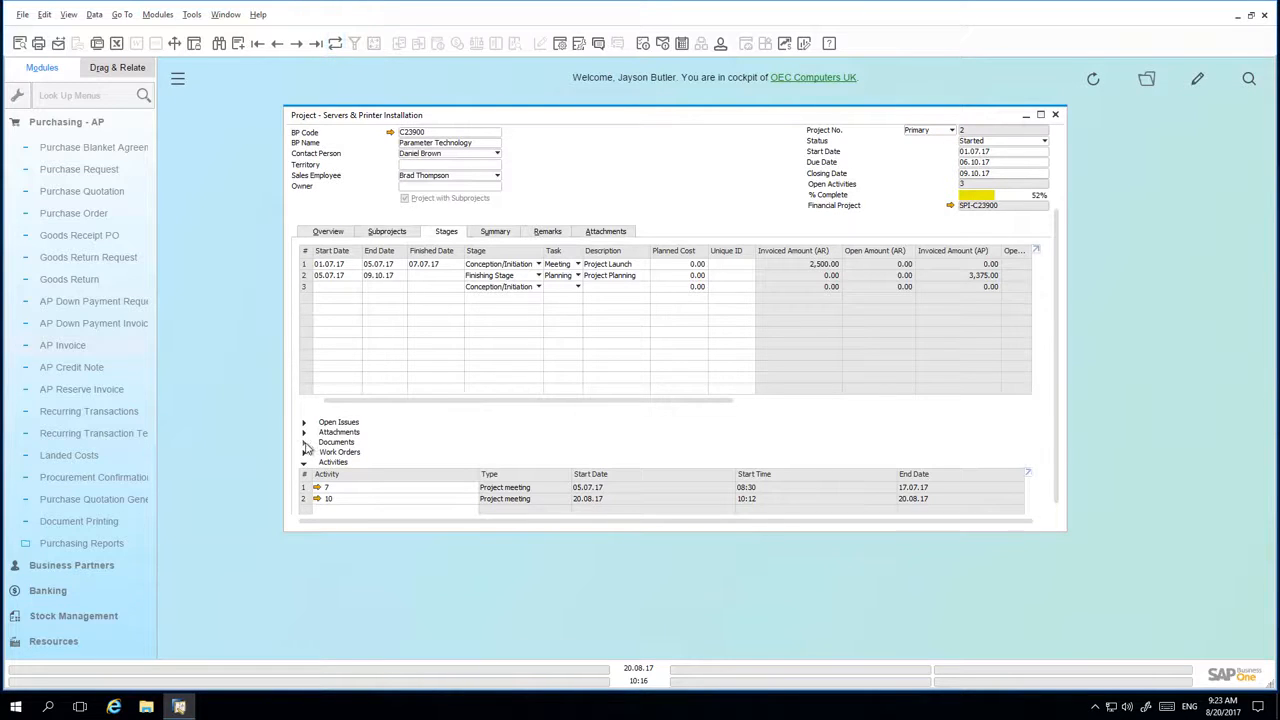
Tick both project AP invoices as chargeable and update the project.
click(304, 442)
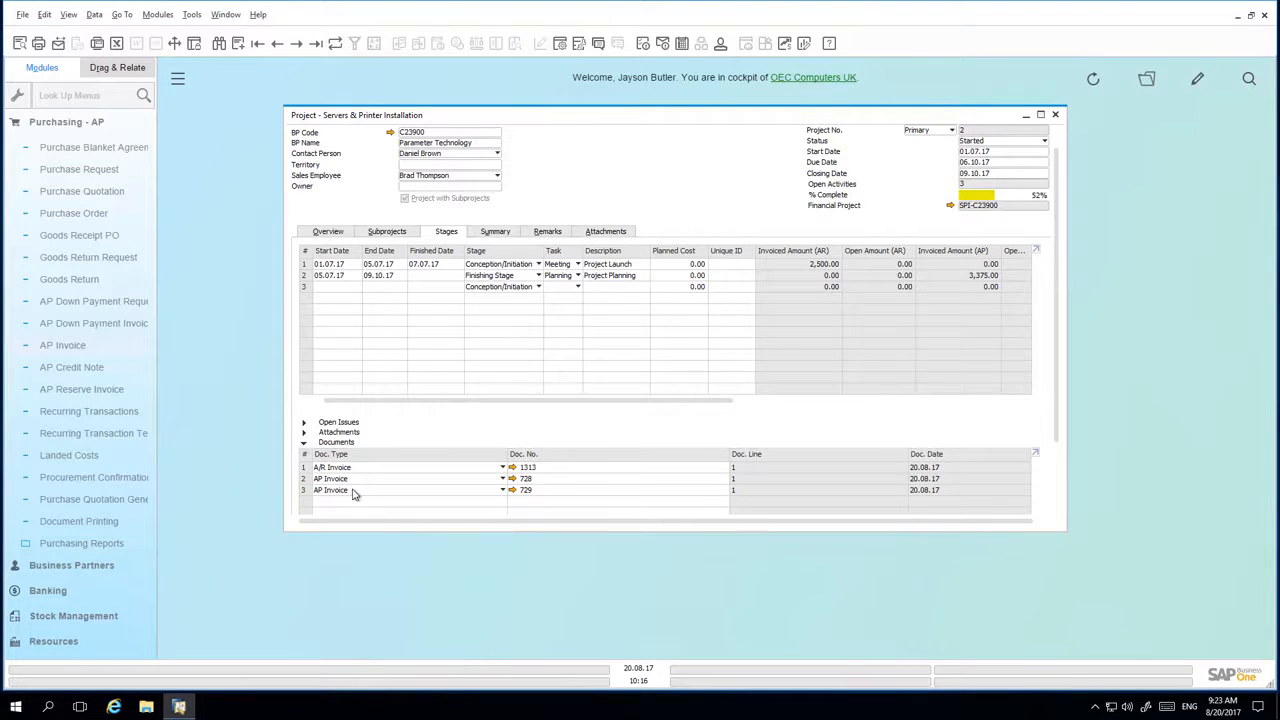
mouse_move(364, 528)
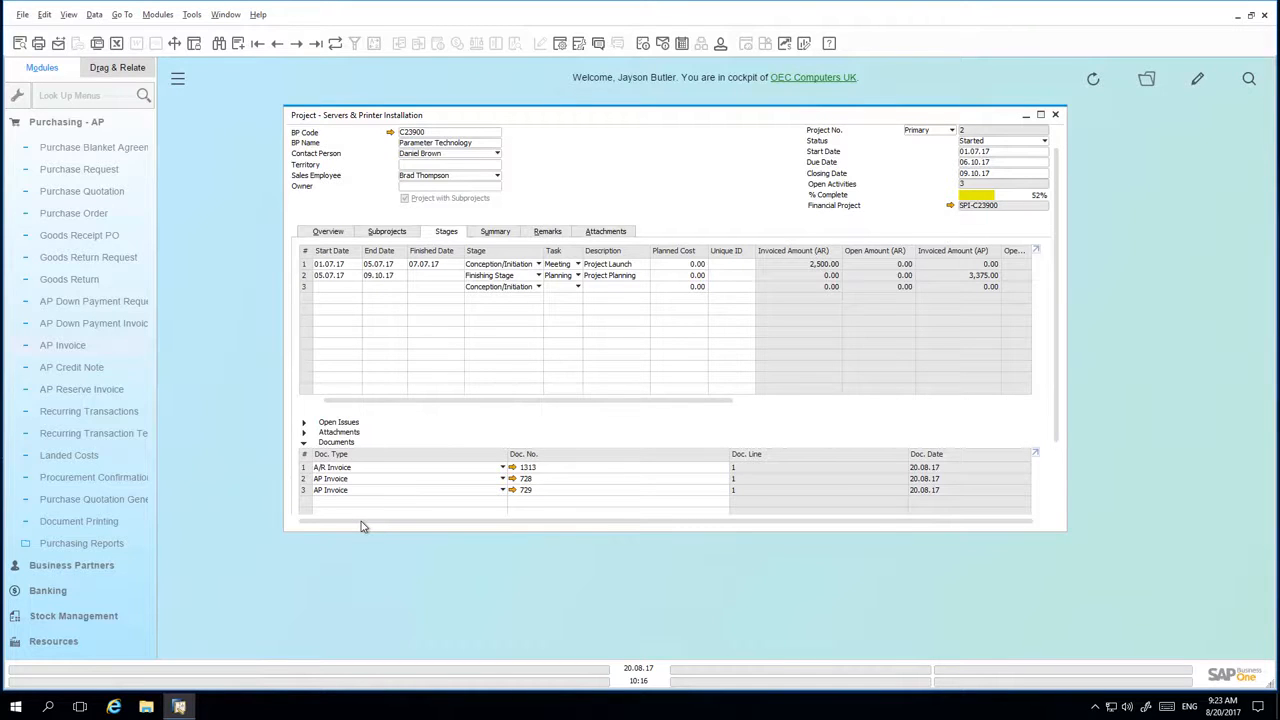
mouse_move(416, 532)
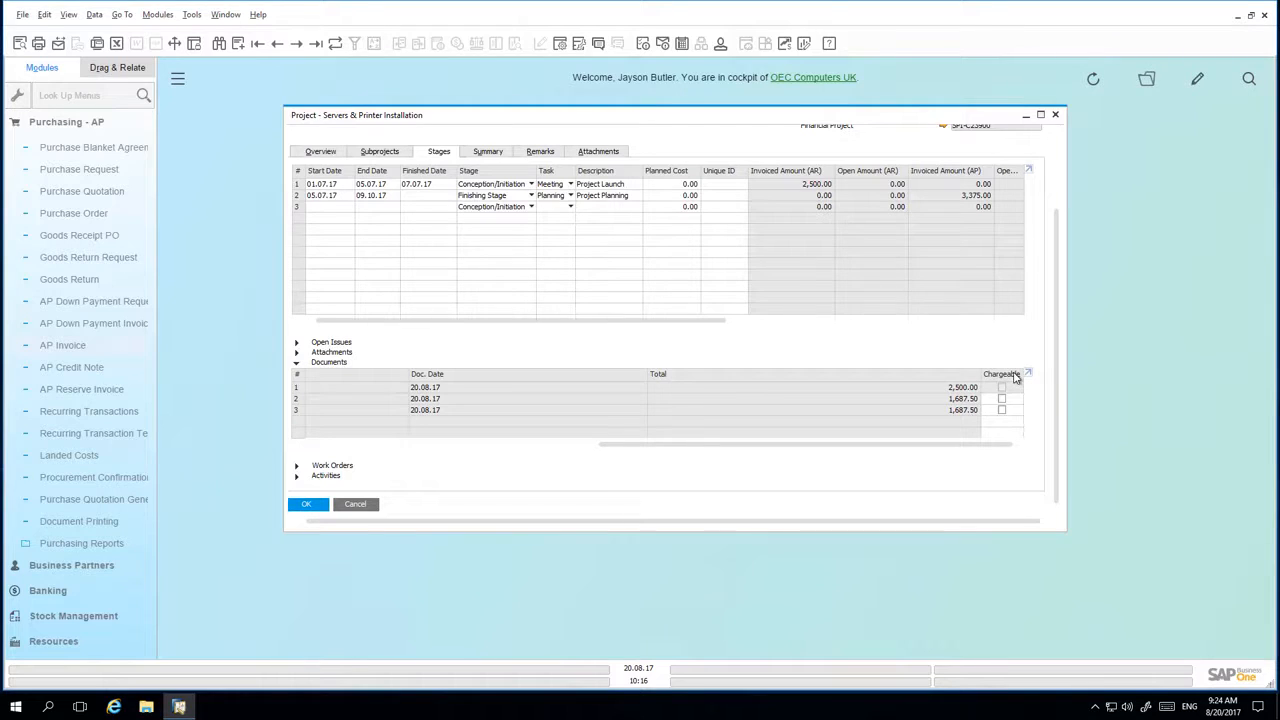
click(1000, 410)
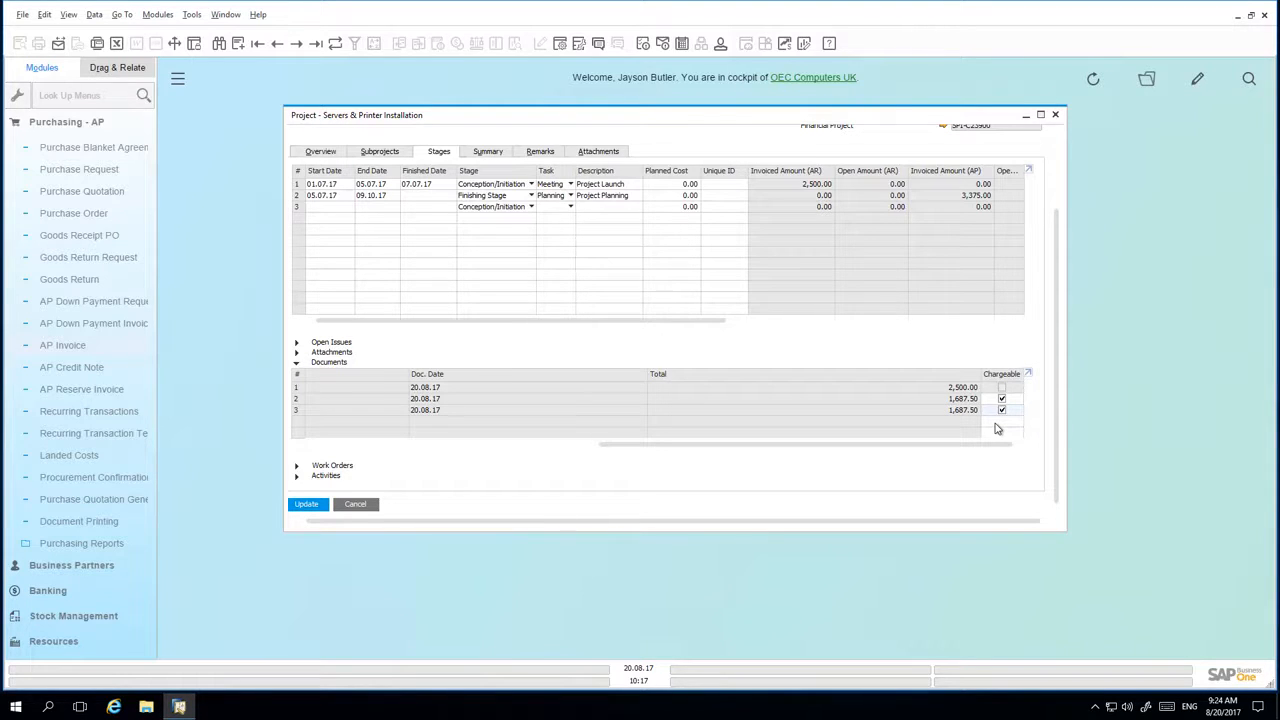
click(308, 504)
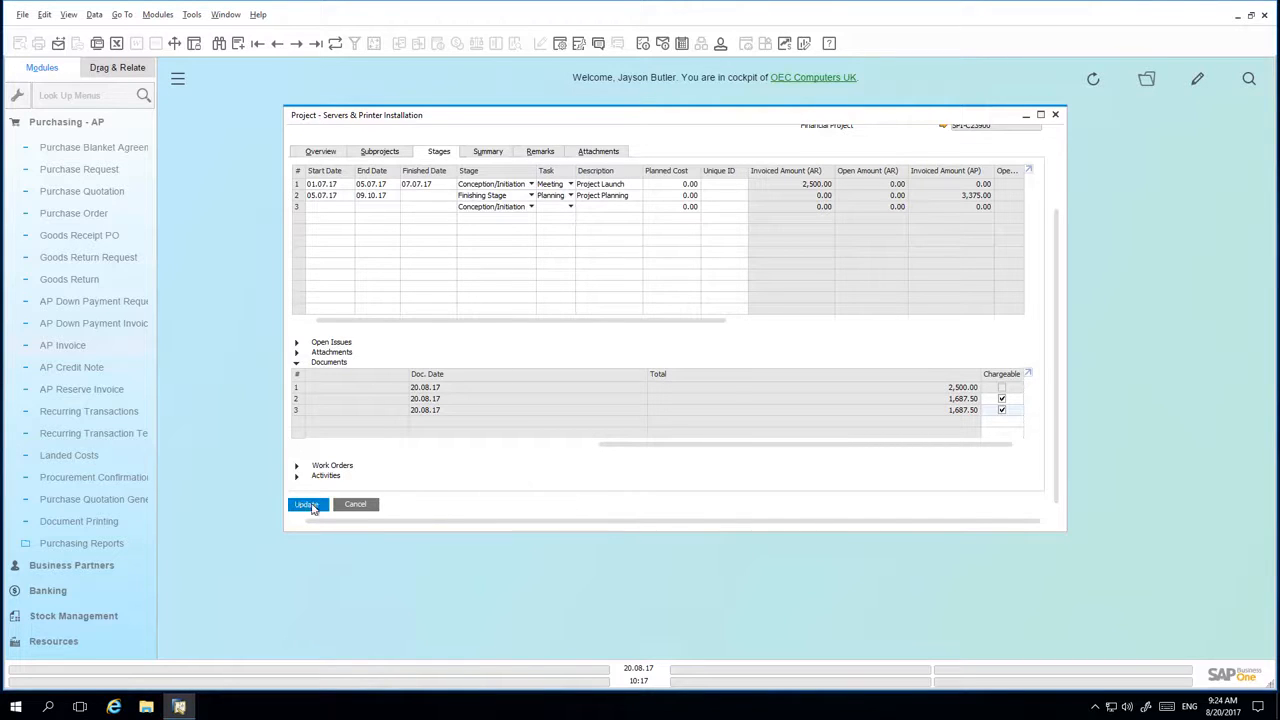
click(308, 504)
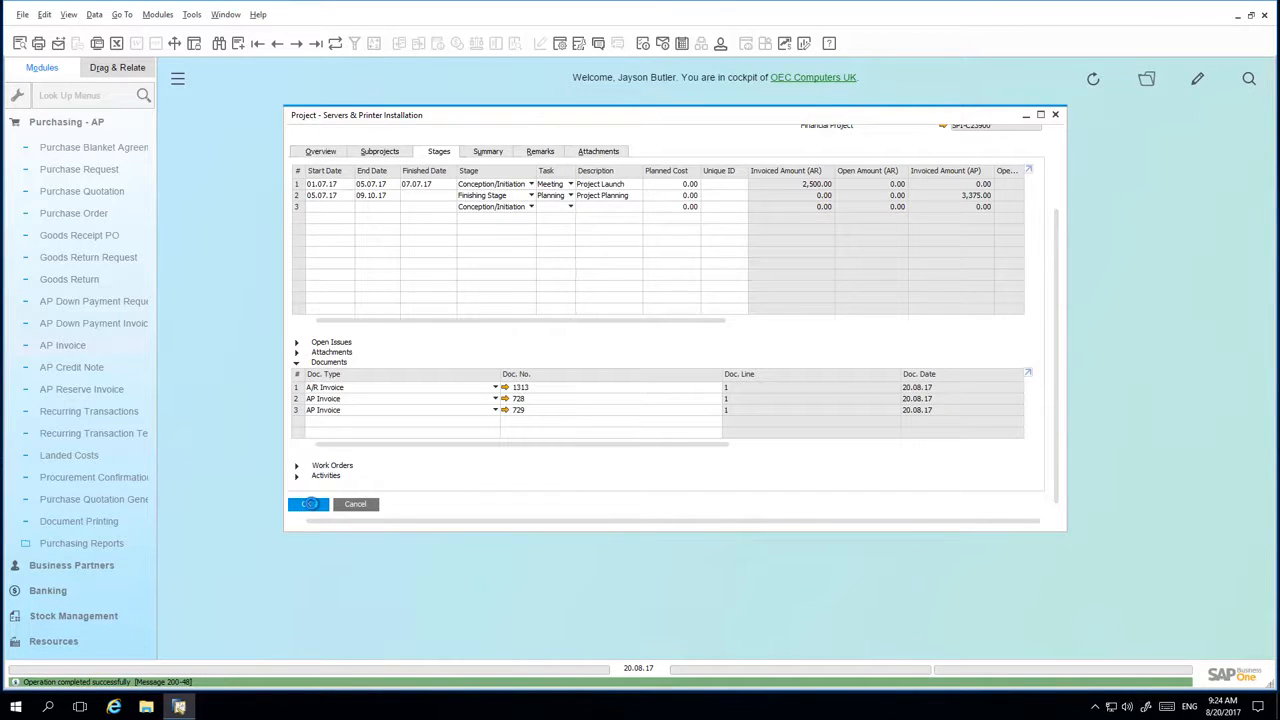
click(308, 504)
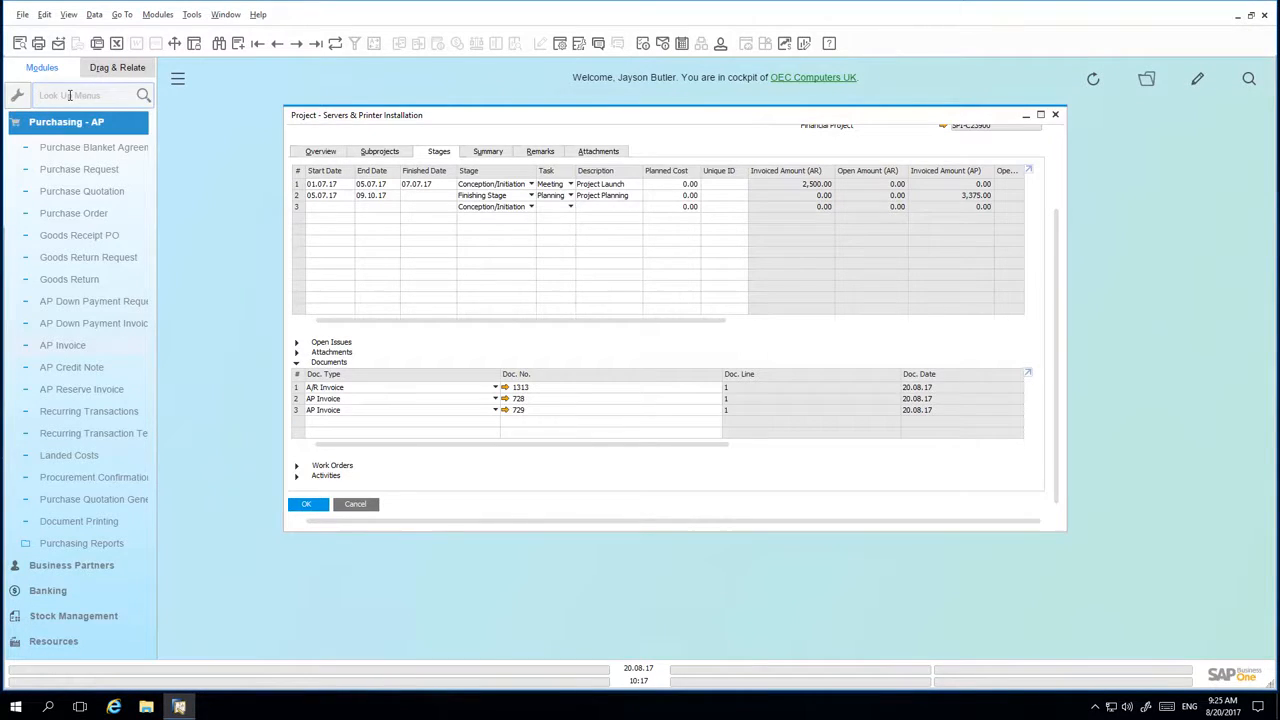
Find 'bill' in the menu search and launch the Billing Document Generation Wizard.
text(bill)
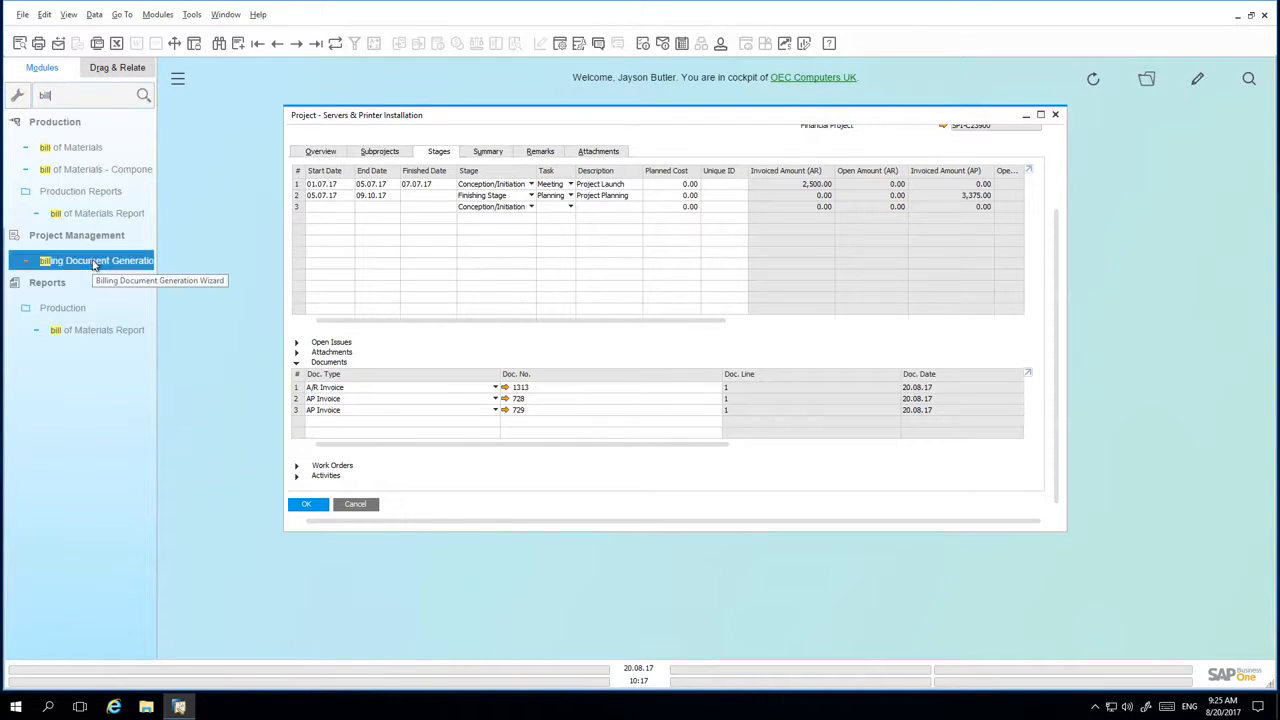
click(96, 260)
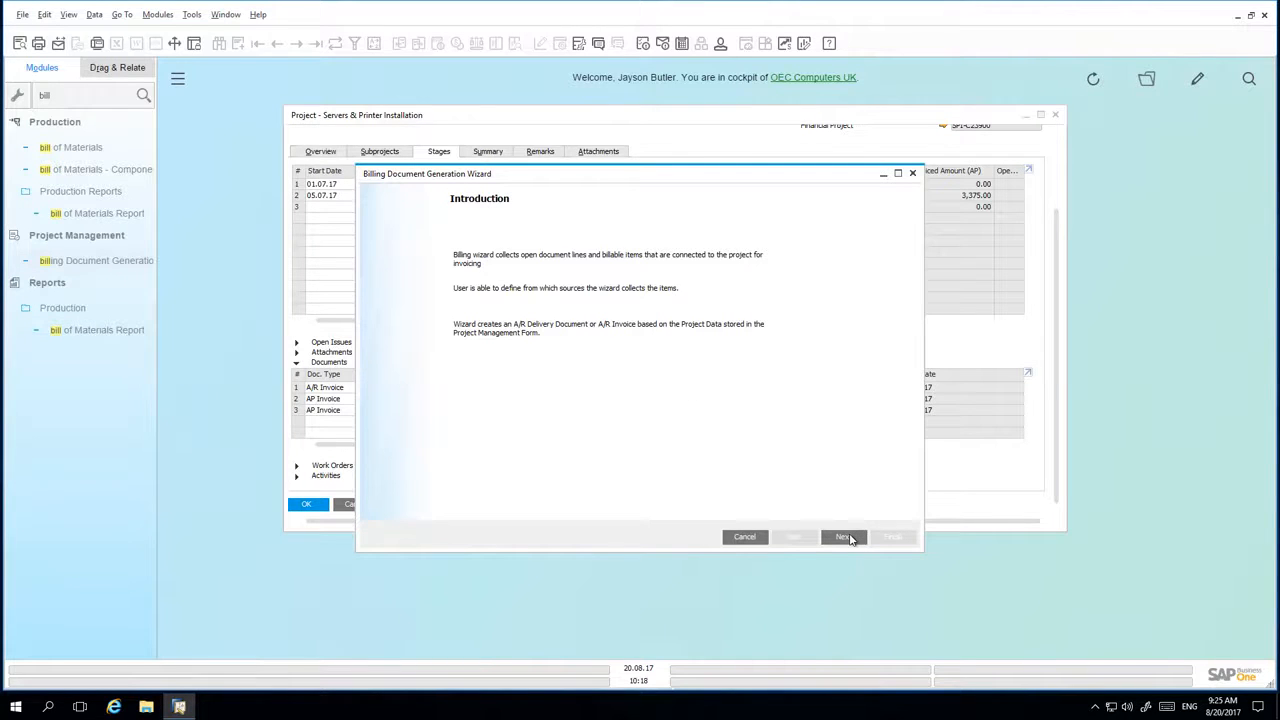
Choose the Parameter server installation project as the financial project and fill in customer C23900.
click(844, 536)
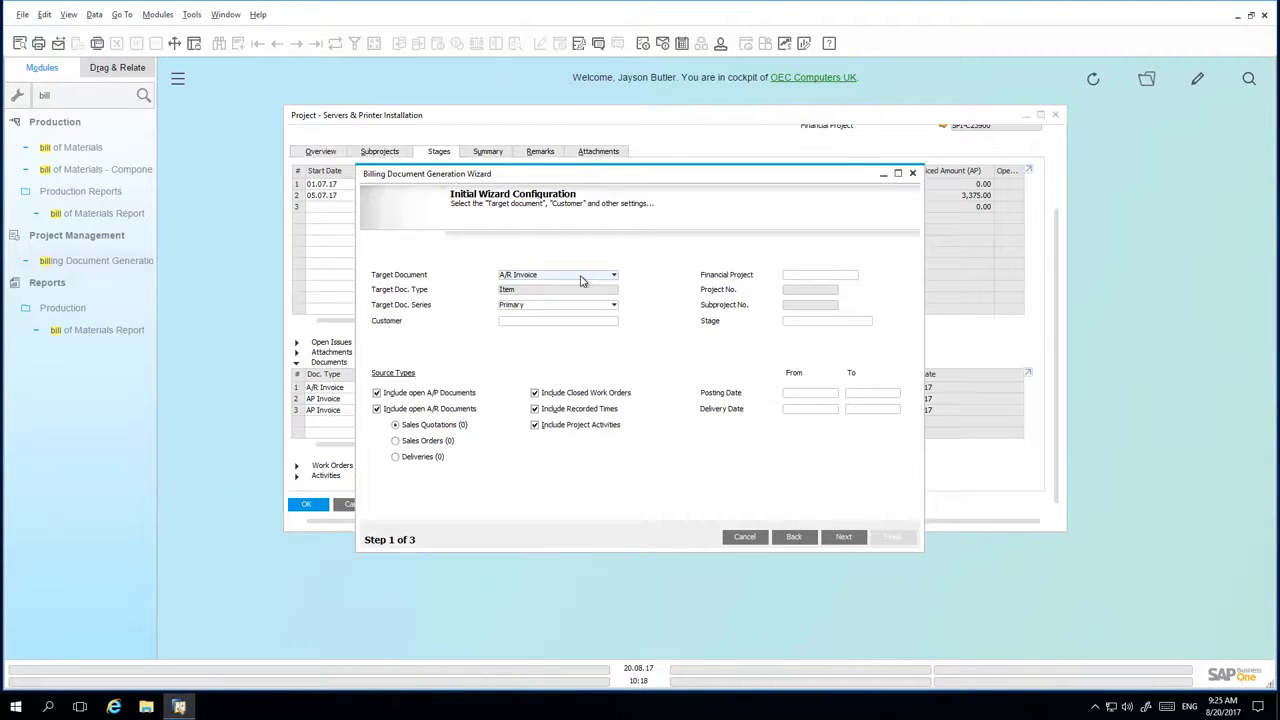
click(612, 274)
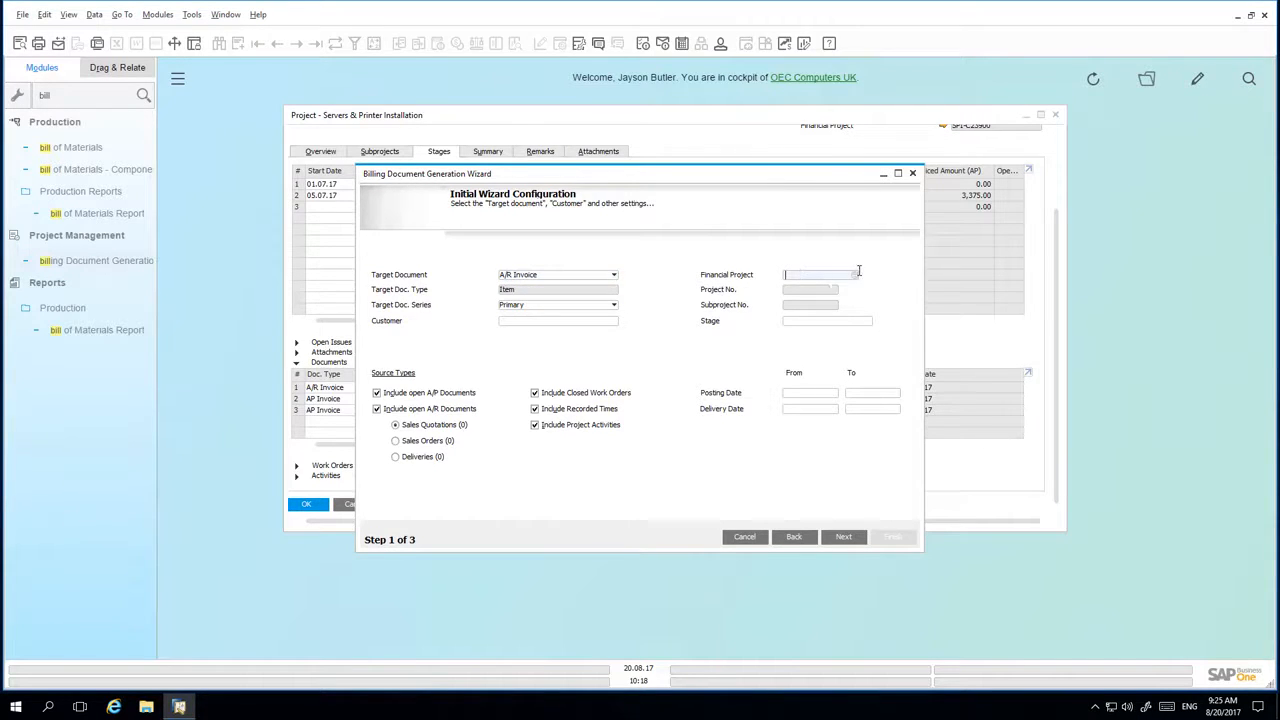
click(852, 274)
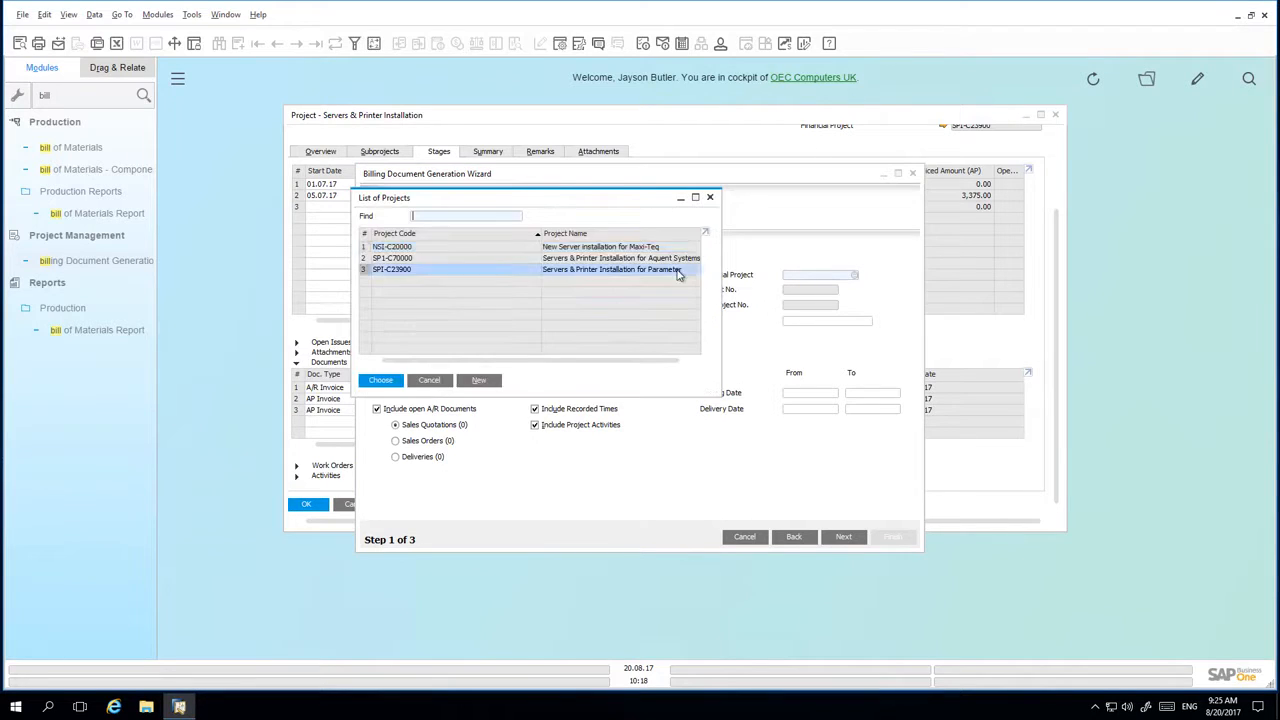
click(380, 380)
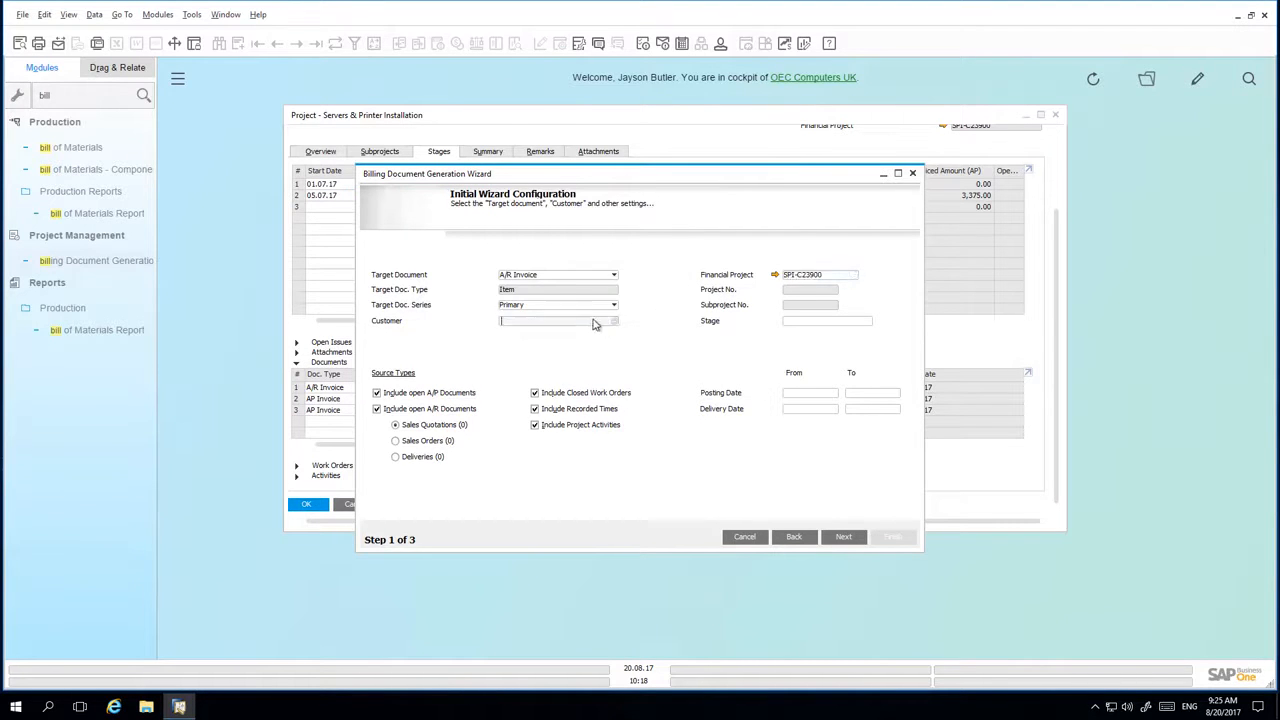
click(612, 320)
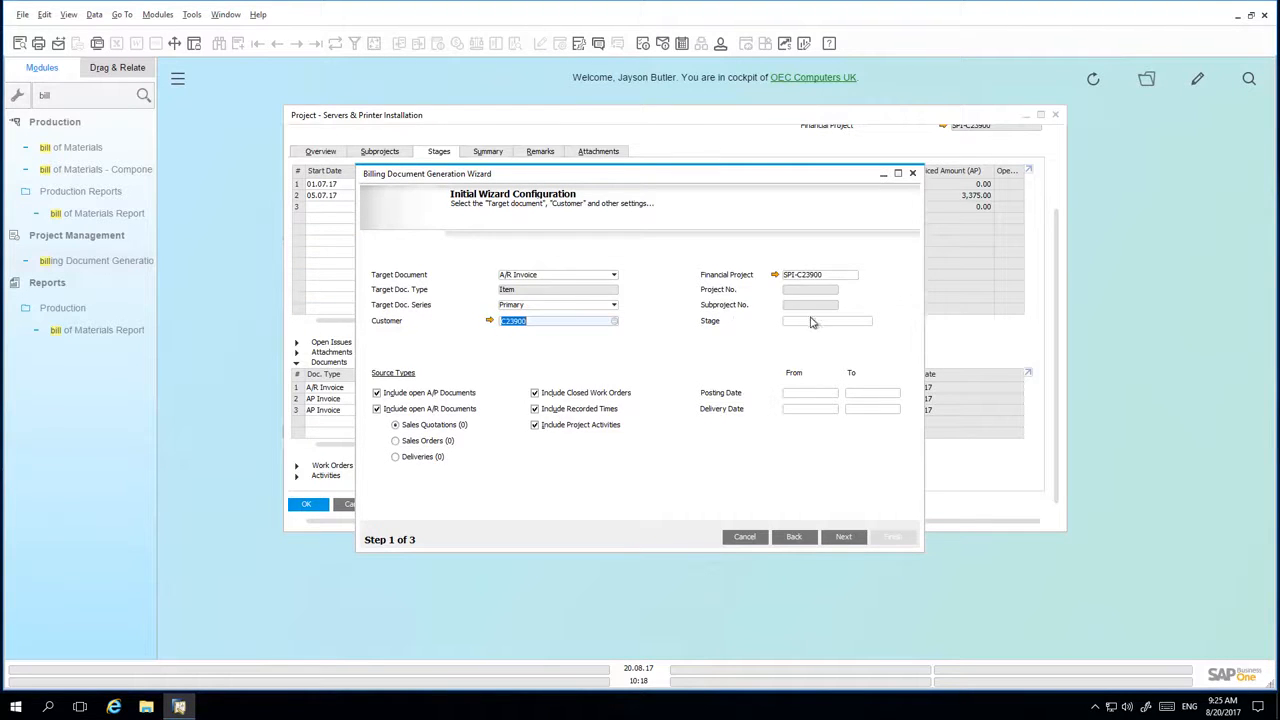
Select the project stage to bill, keep A/R Invoice as target, and reach the base line items.
click(826, 320)
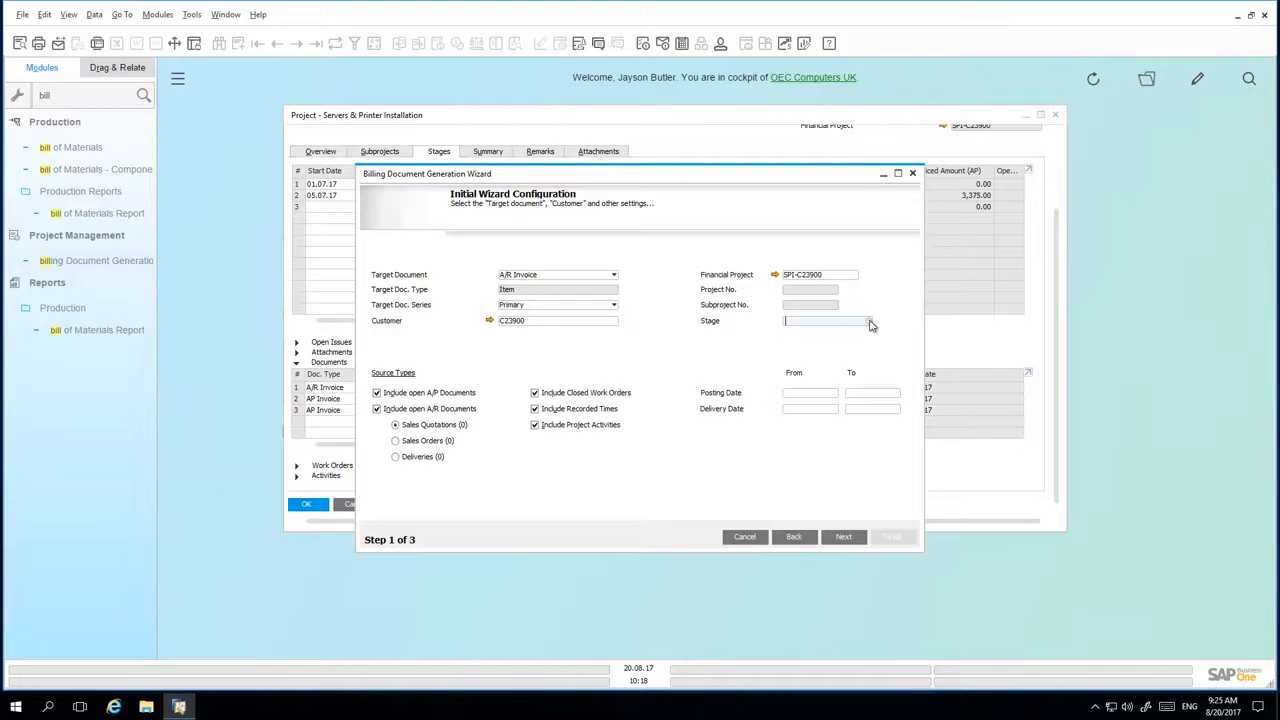
click(868, 320)
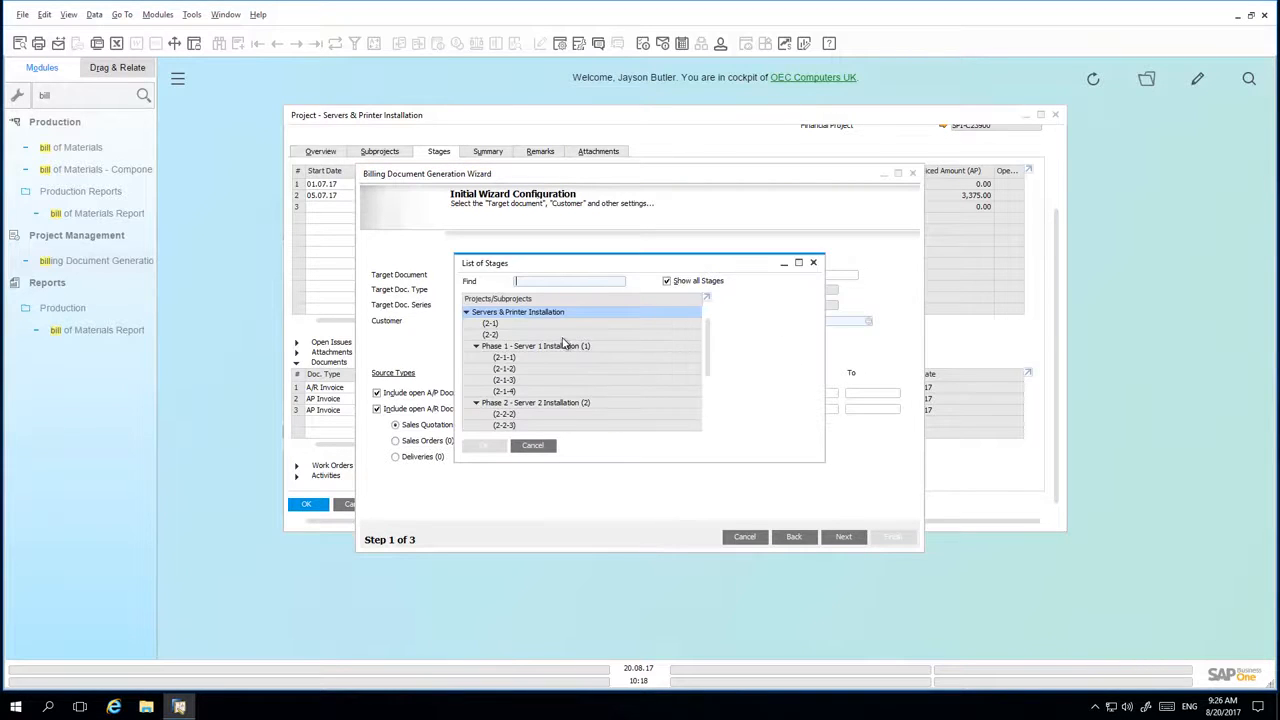
click(490, 334)
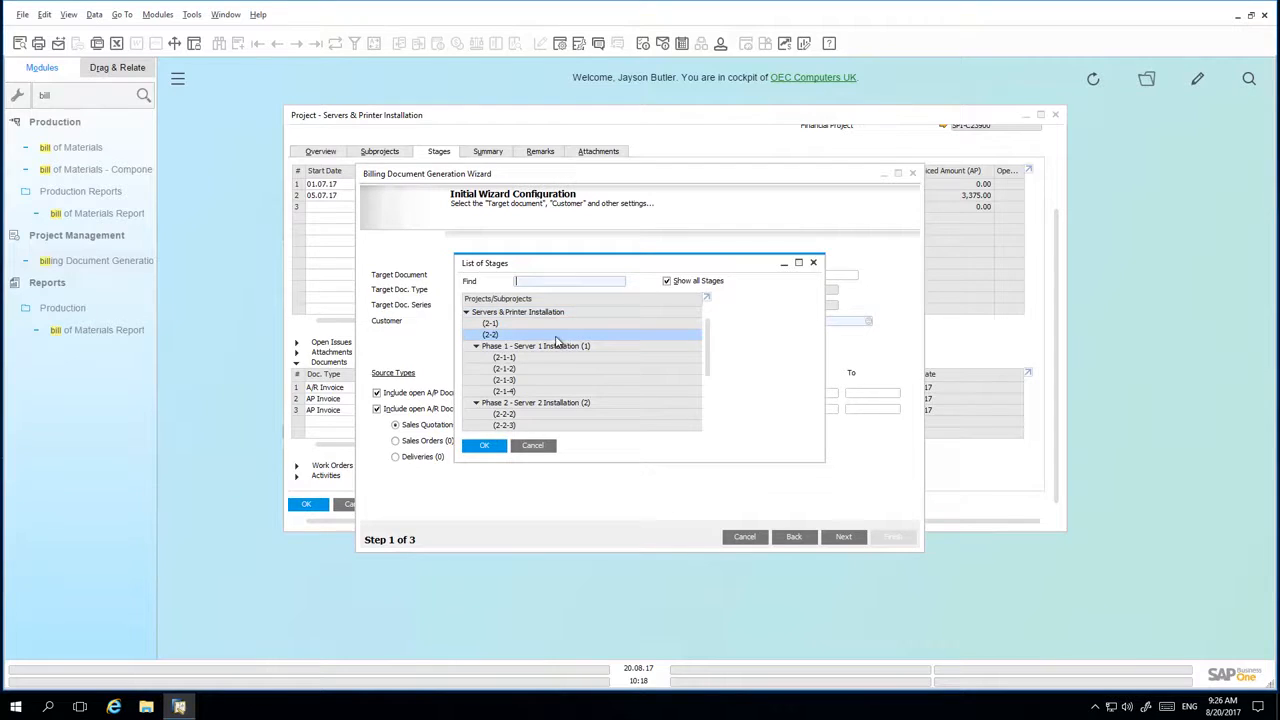
click(484, 444)
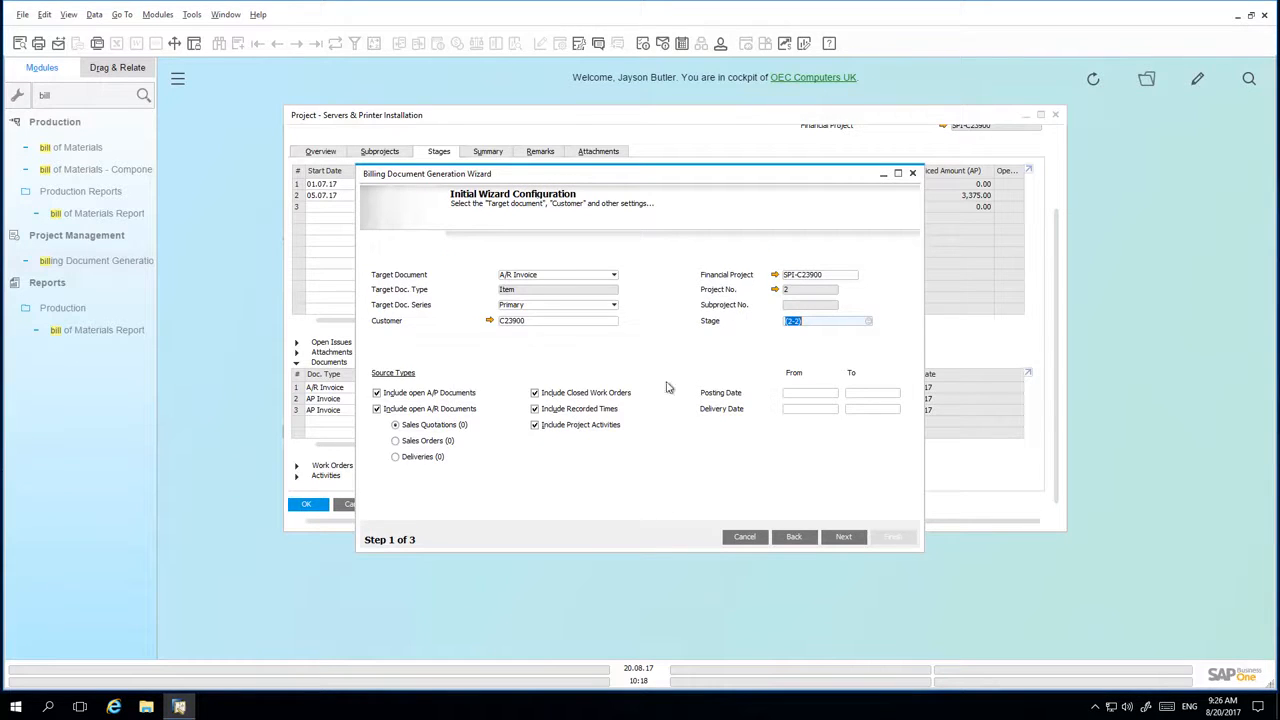
mouse_move(410, 398)
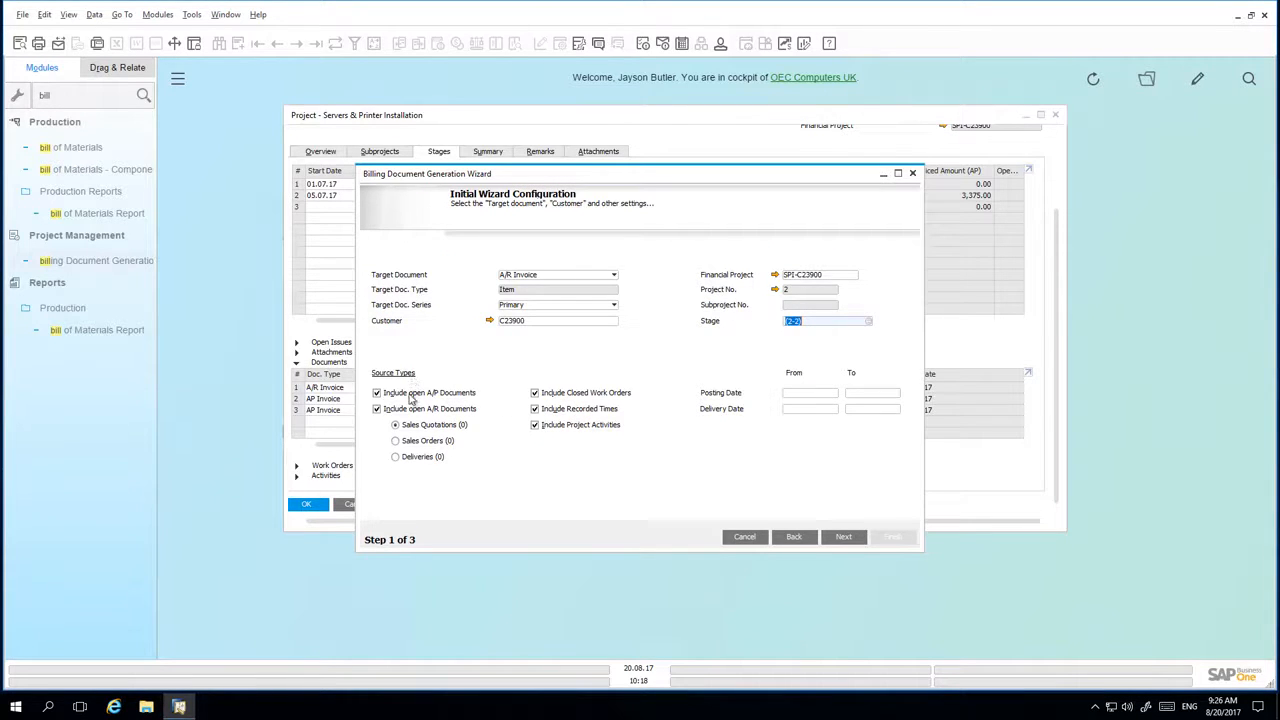
mouse_move(452, 402)
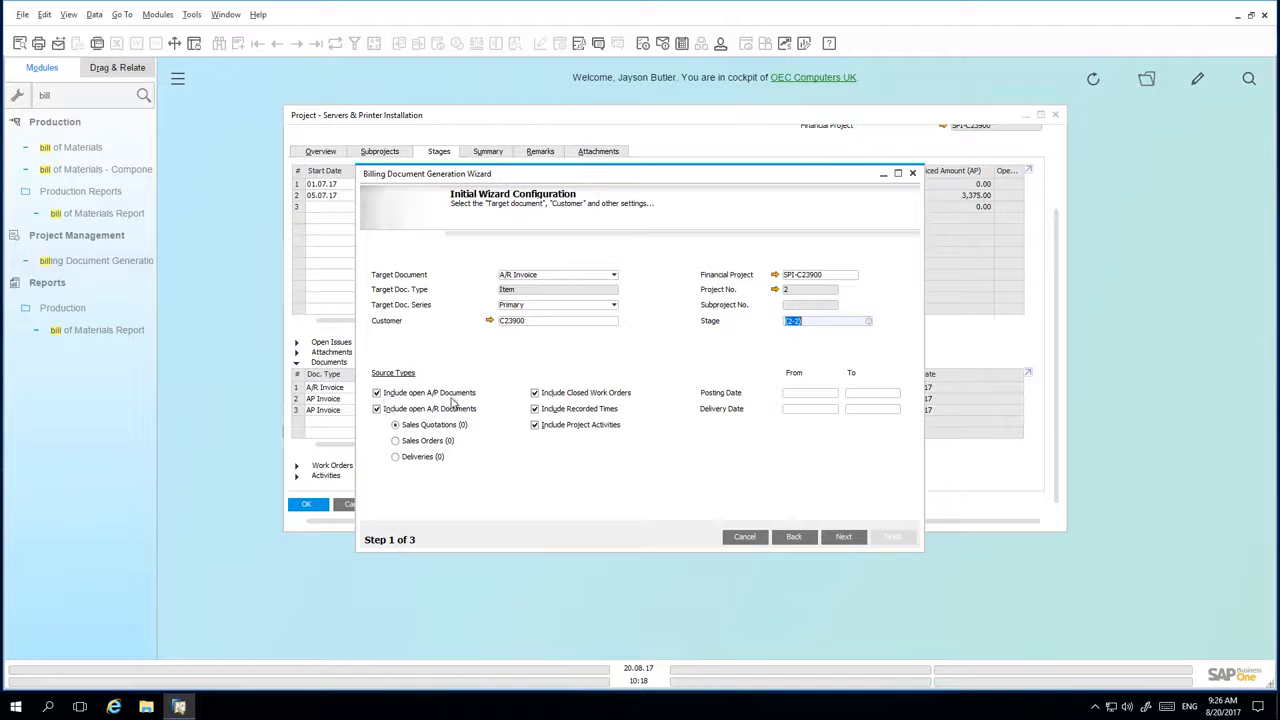
mouse_move(416, 418)
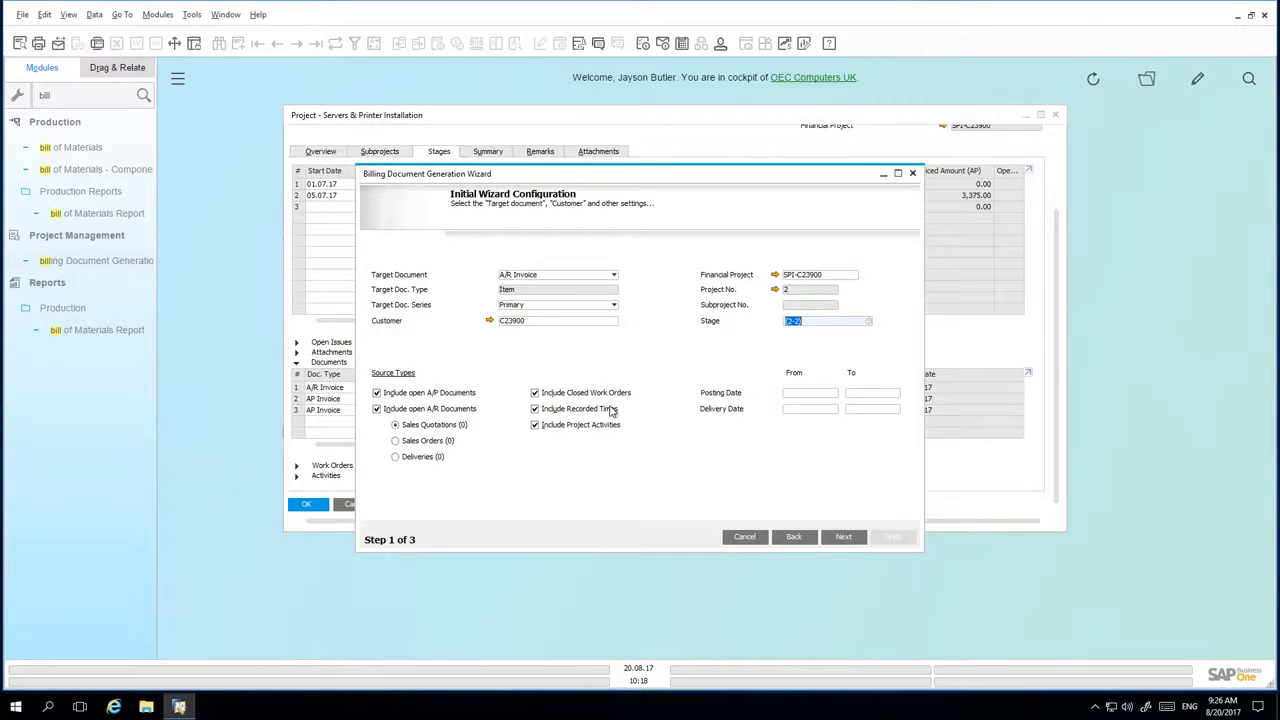
mouse_move(608, 436)
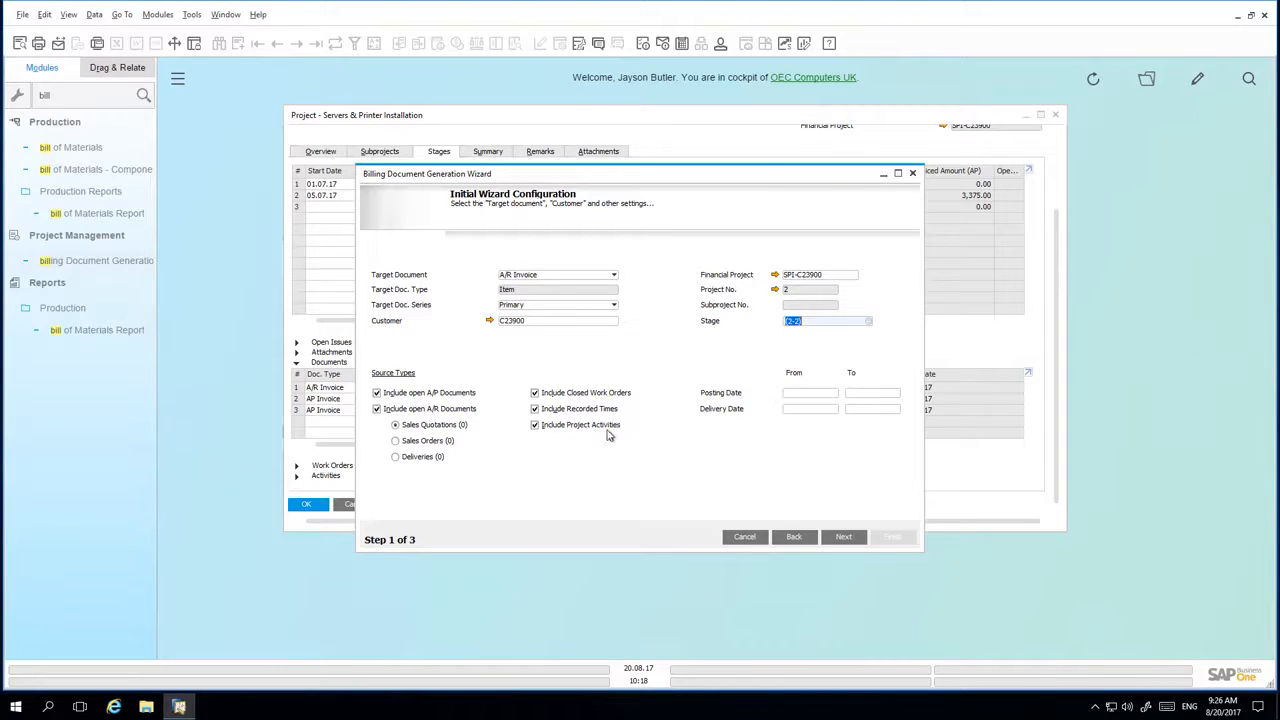
click(844, 536)
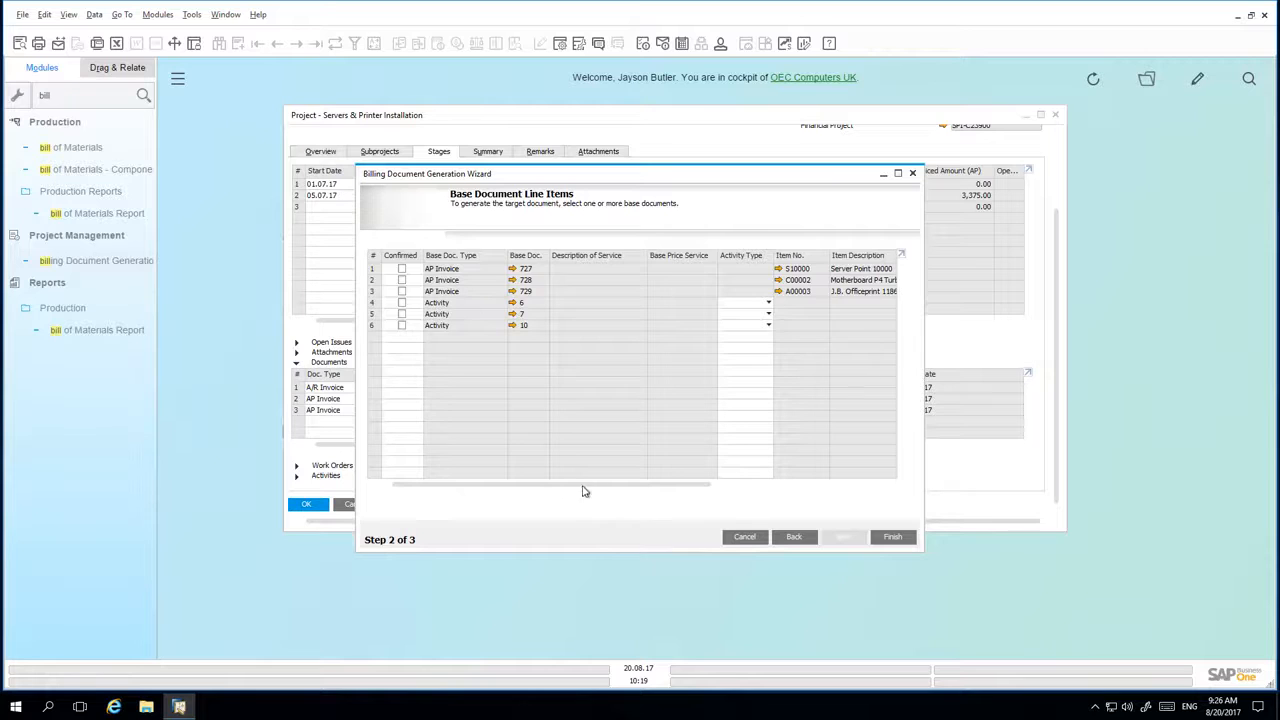
Confirm AP invoice rows 727, 728 and 729 for billing and finish the wizard.
scroll(right, 3)
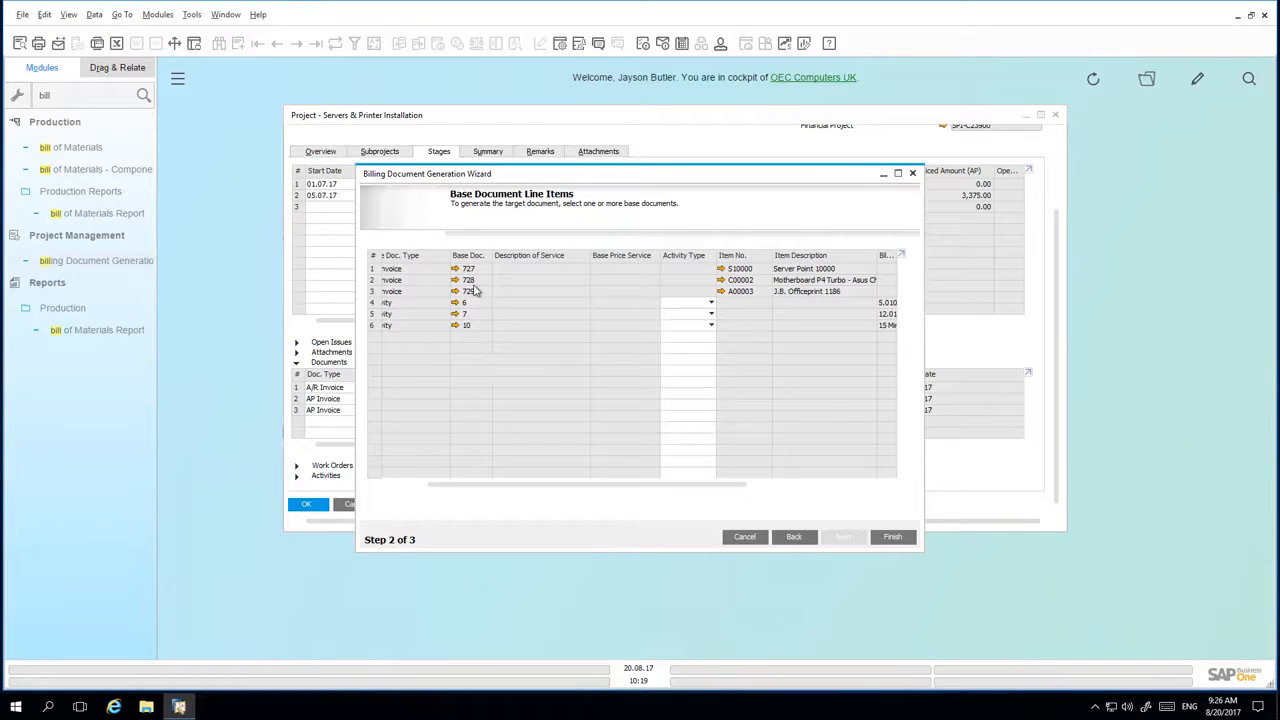
mouse_move(670, 284)
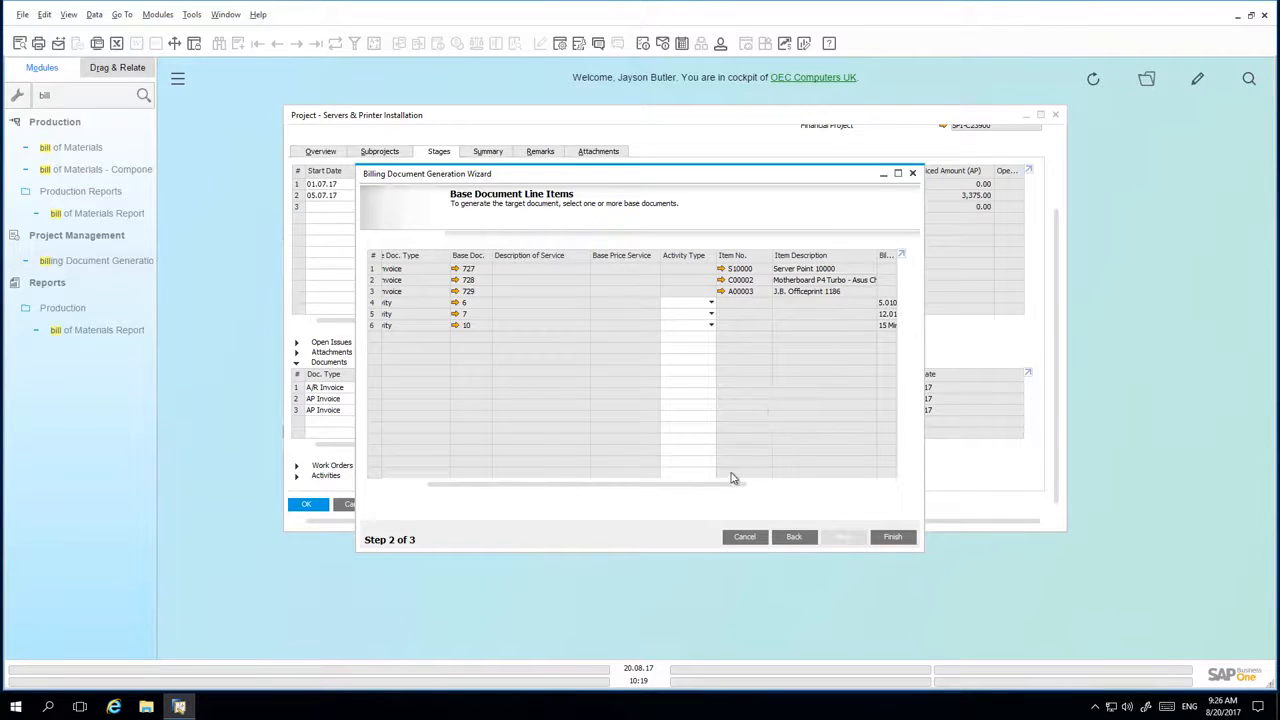
scroll(right, 3)
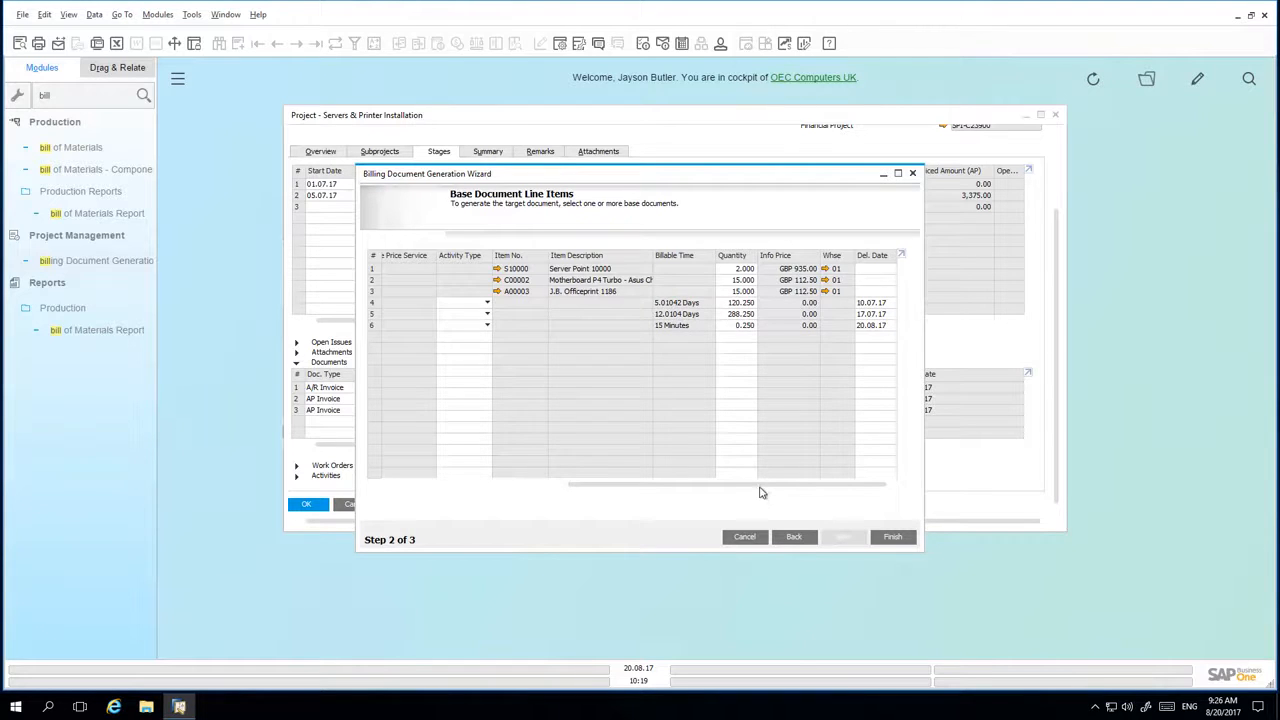
drag(764, 486, 600, 486)
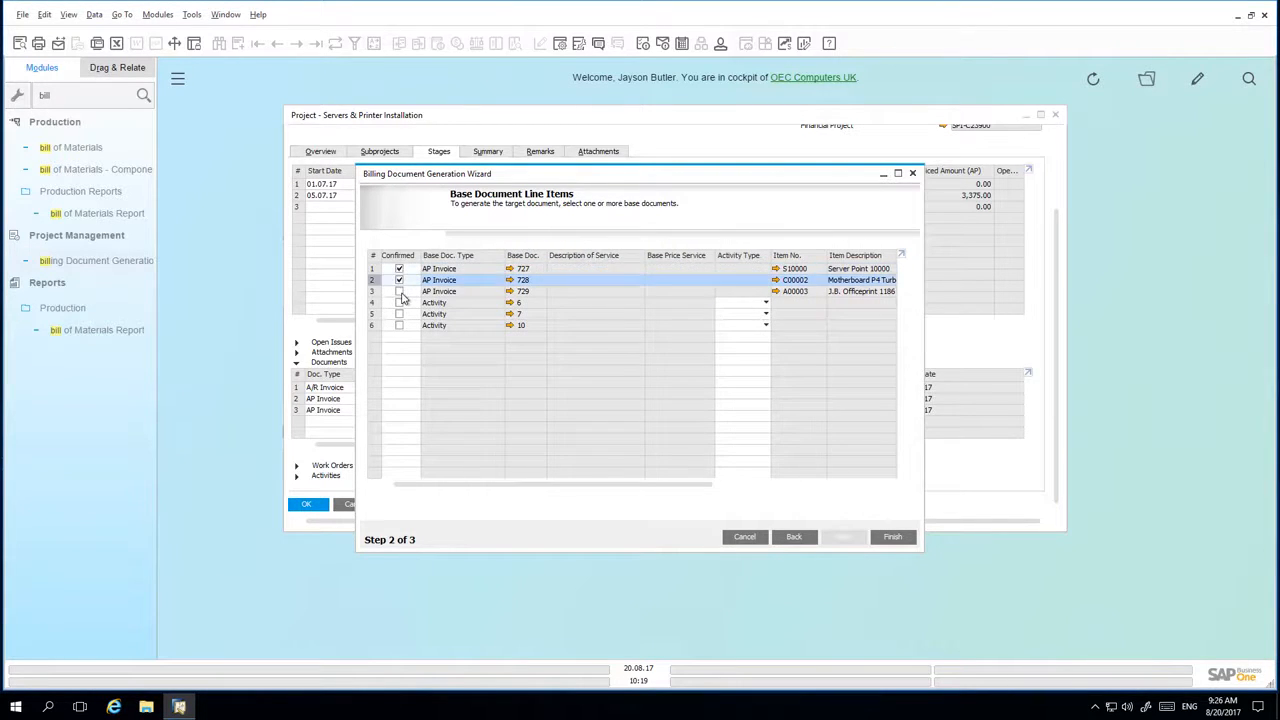
click(400, 292)
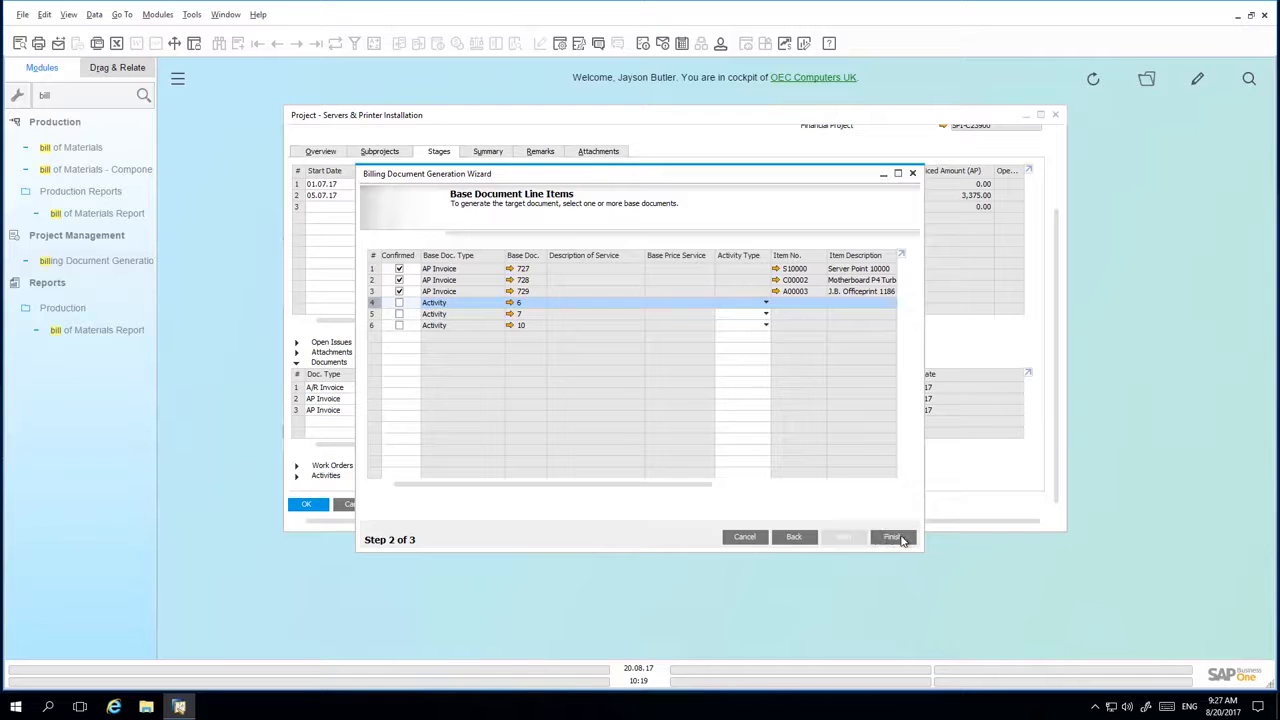
click(892, 536)
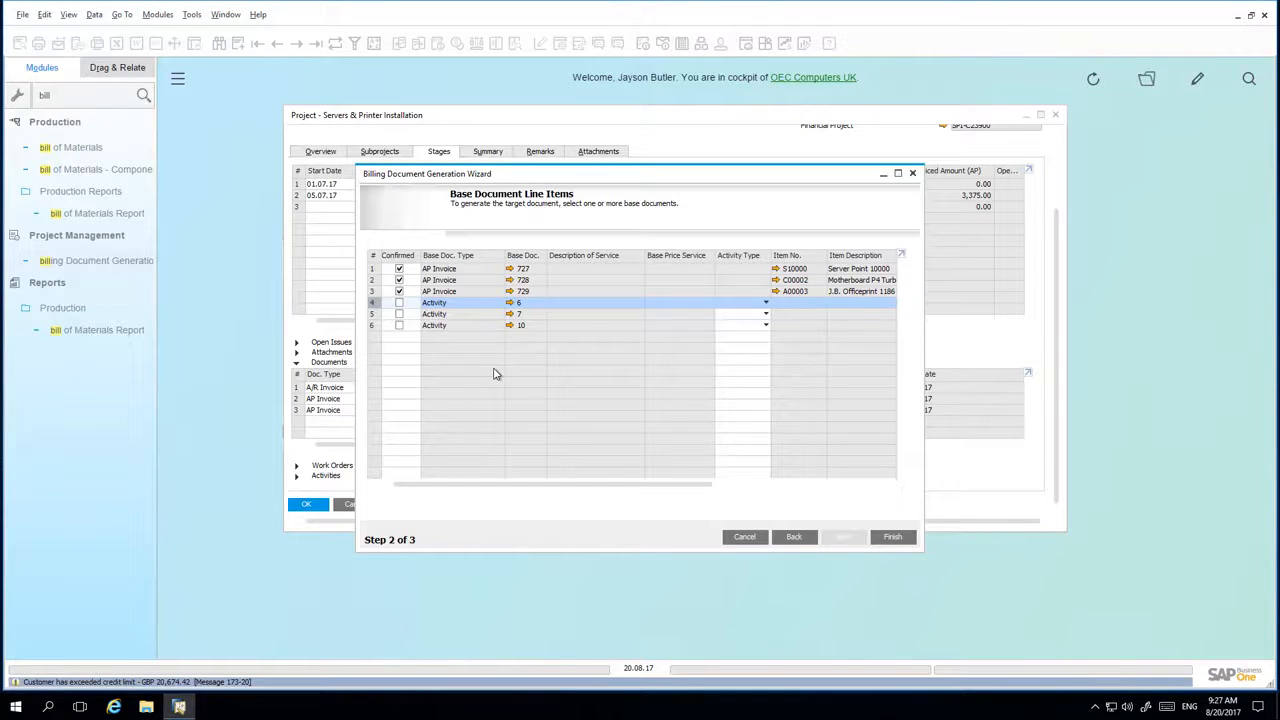
Auto-select serial numbers for the servers, update them, and add the GBP 6,294.00 A/R invoice.
click(892, 536)
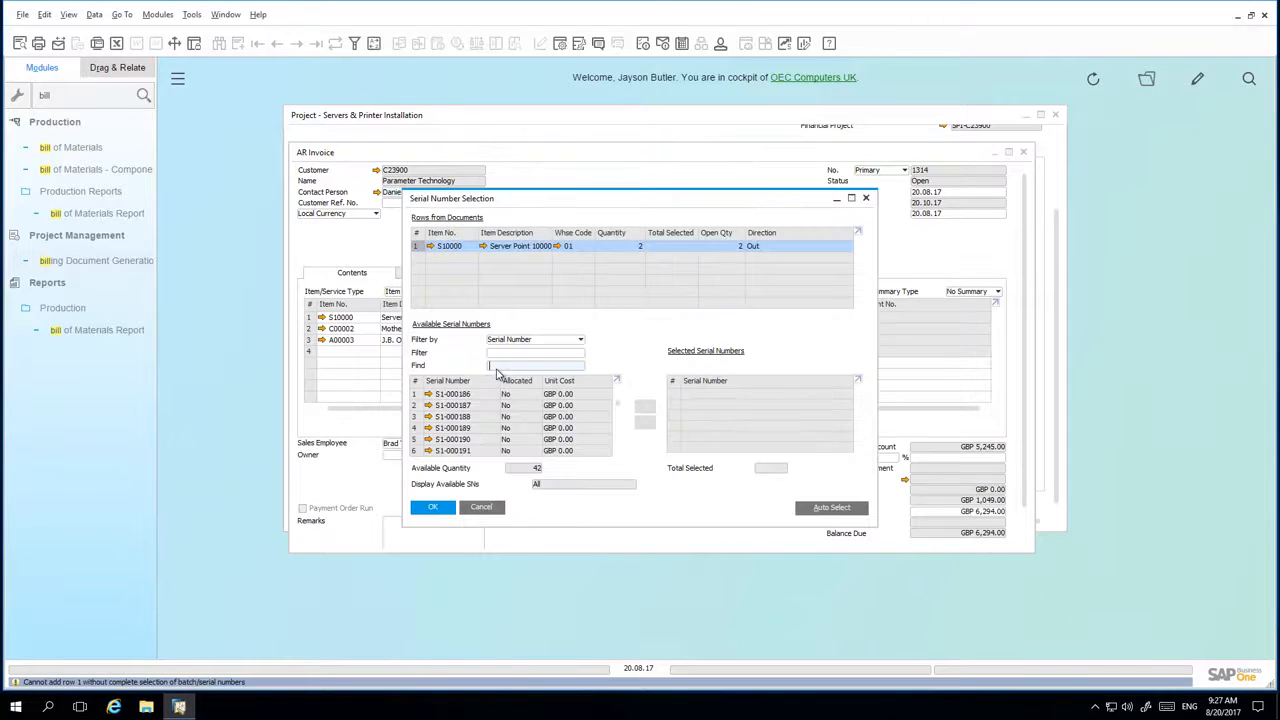
click(832, 508)
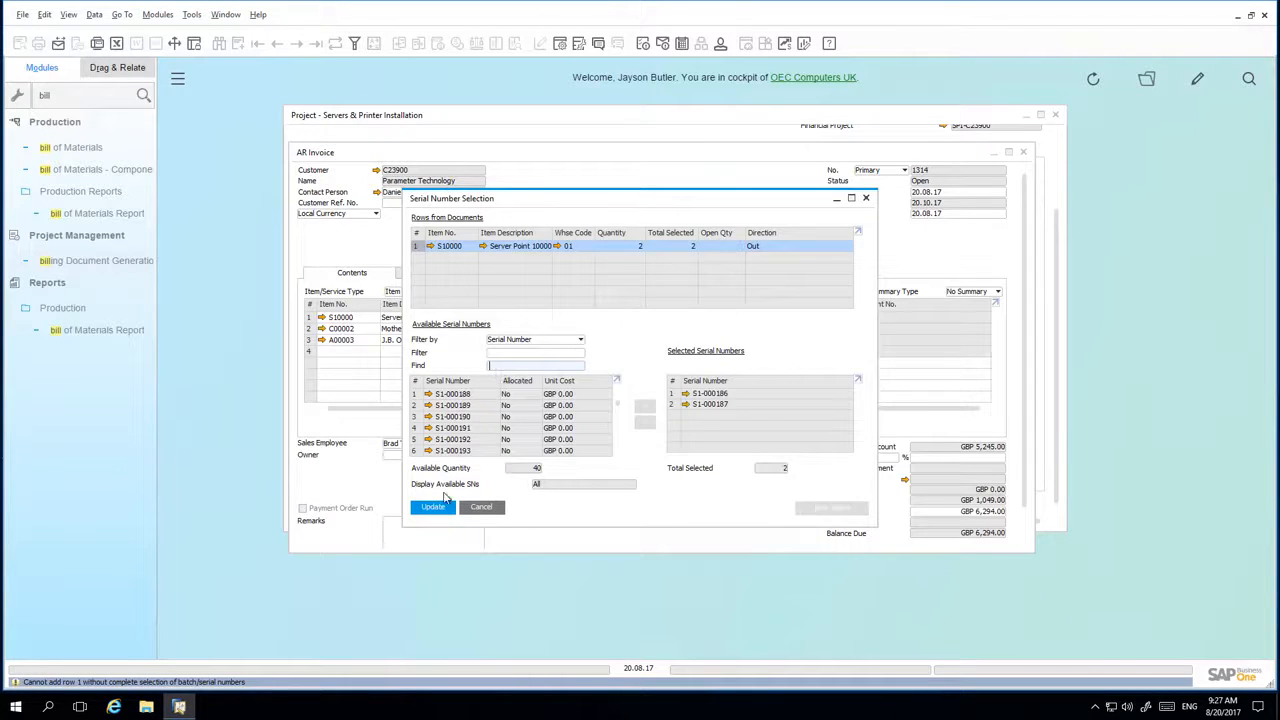
click(480, 506)
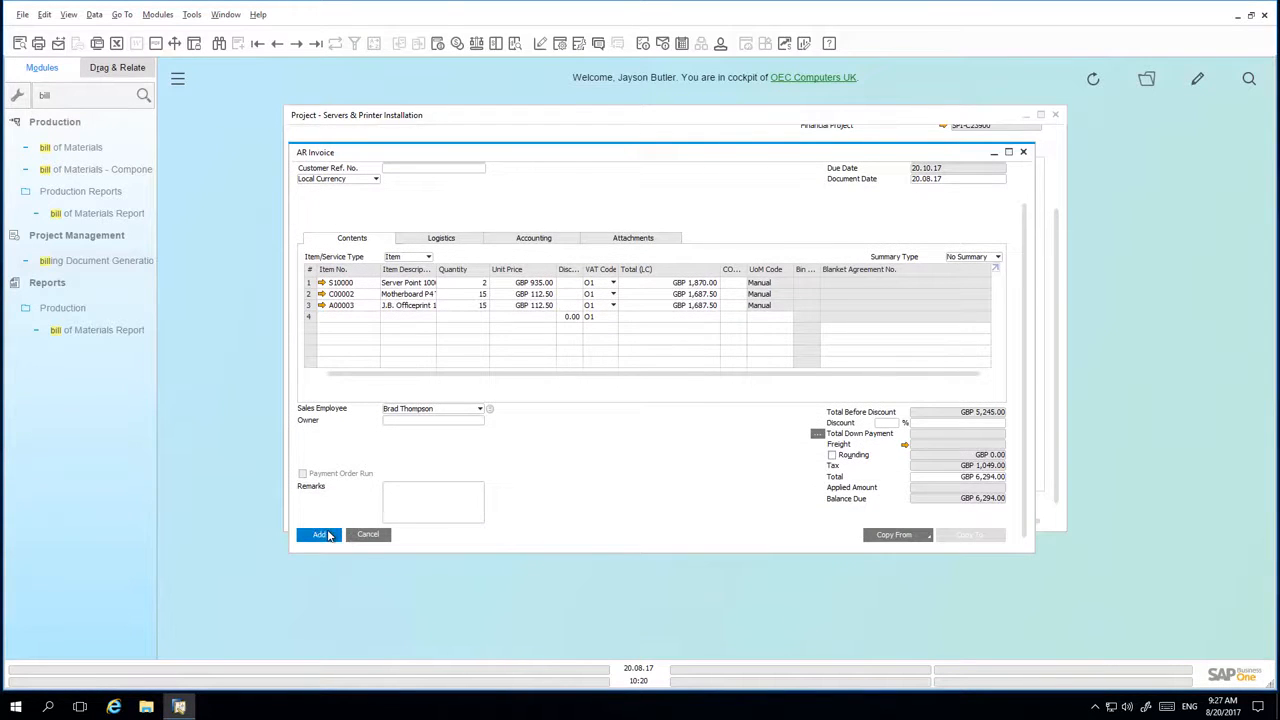
click(318, 534)
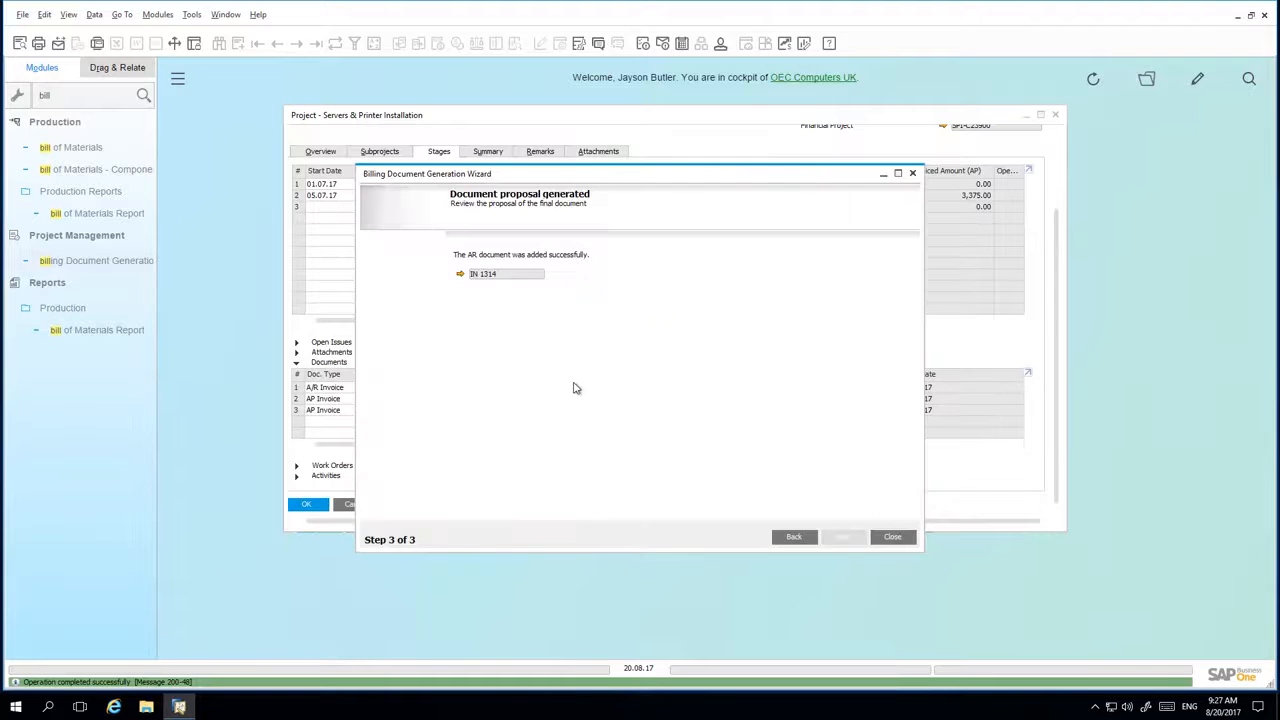
Close the wizard and scroll the project record back up to its documents.
click(892, 536)
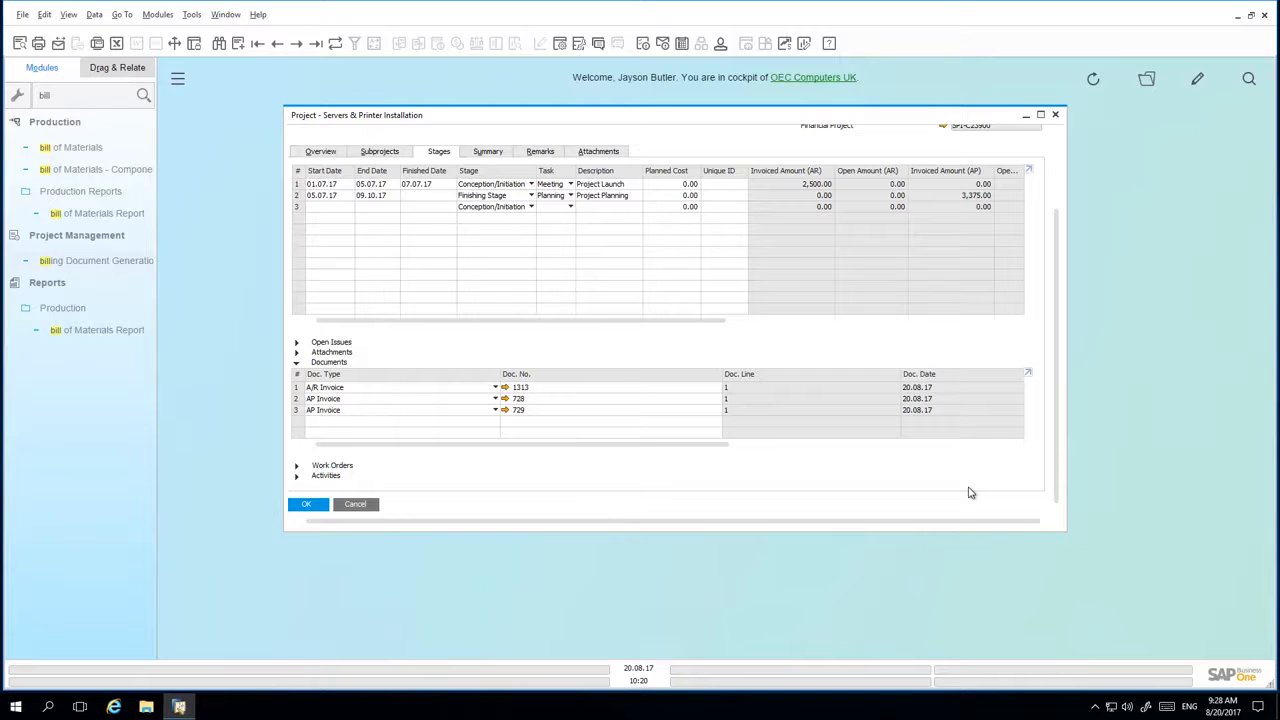
scroll(up, 3)
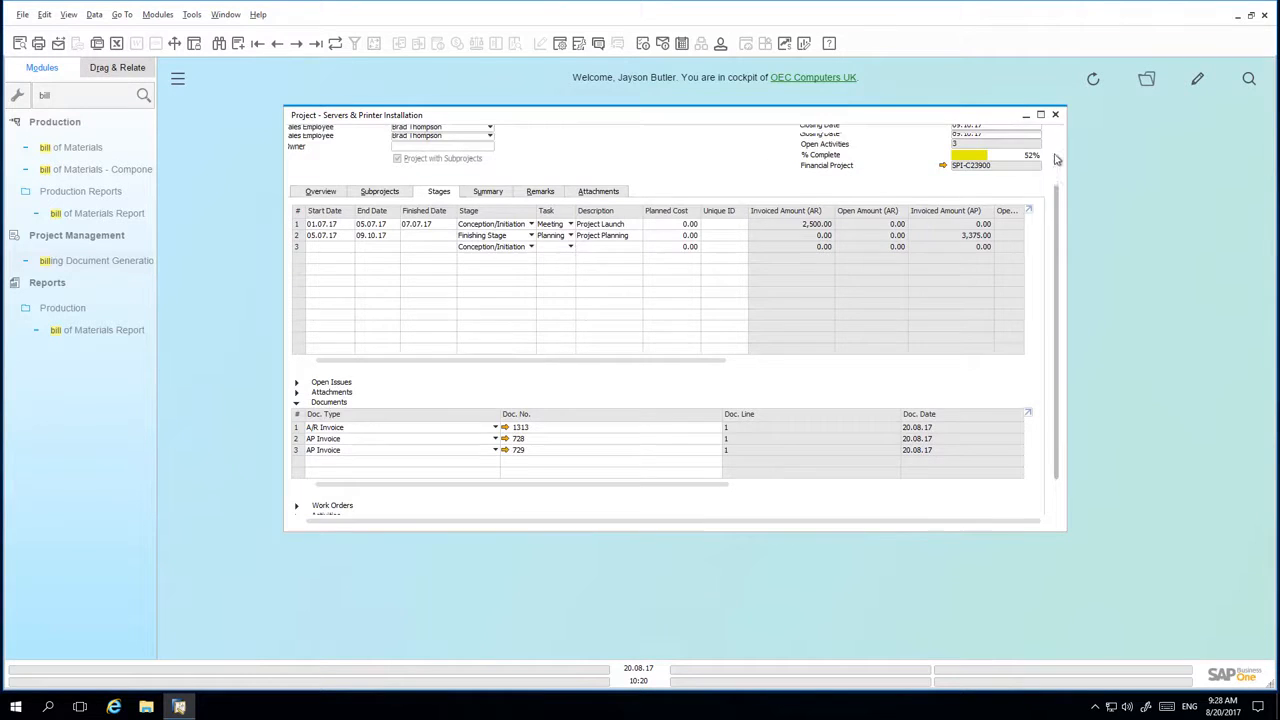
scroll(up, 3)
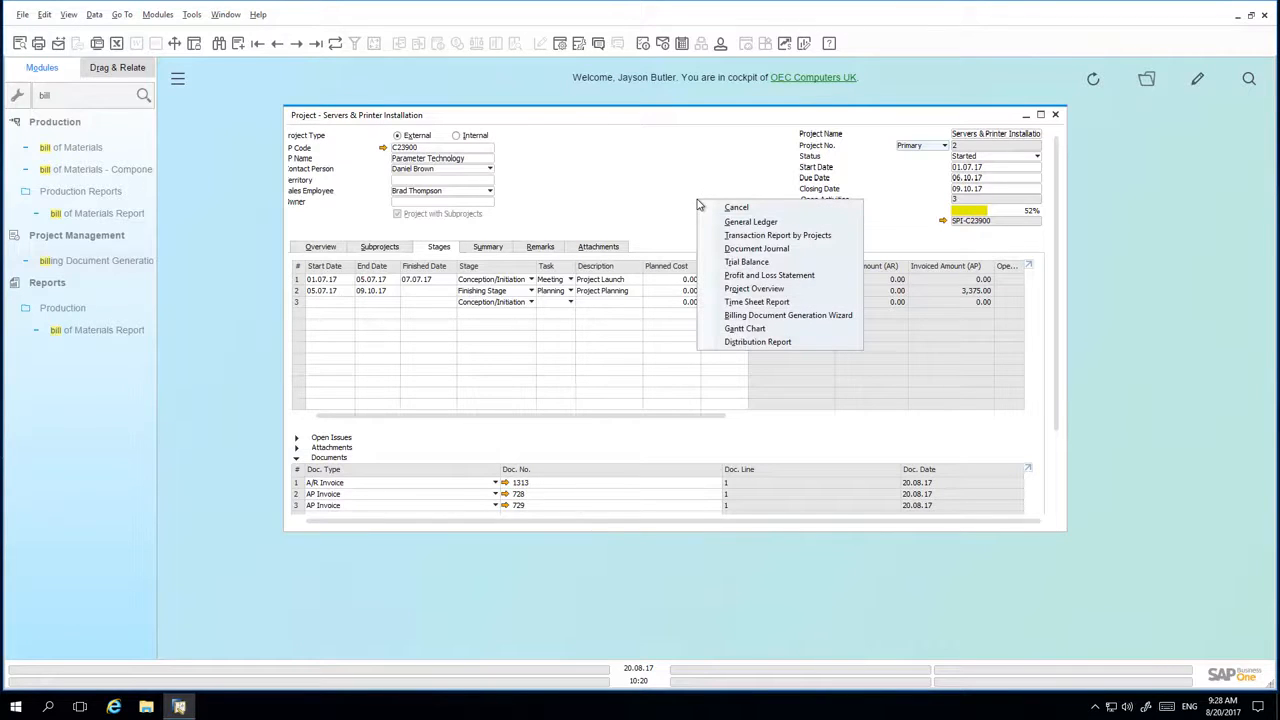
mouse_move(754, 288)
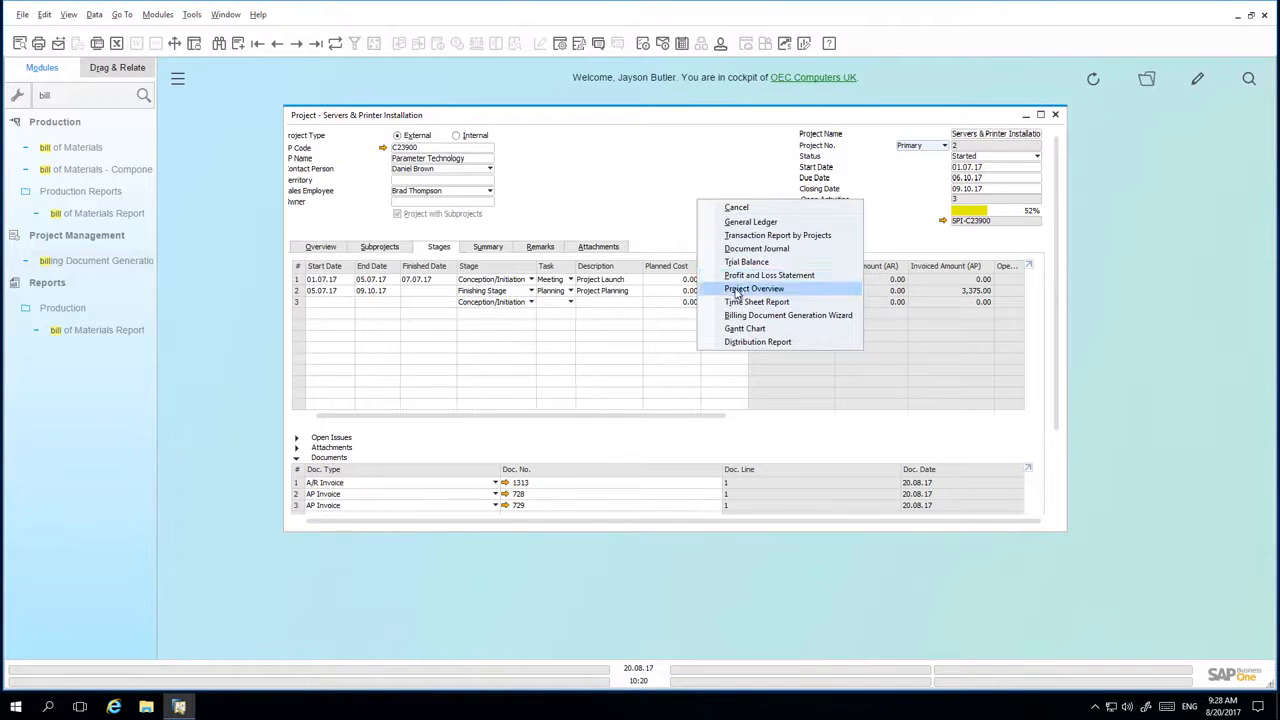
click(754, 288)
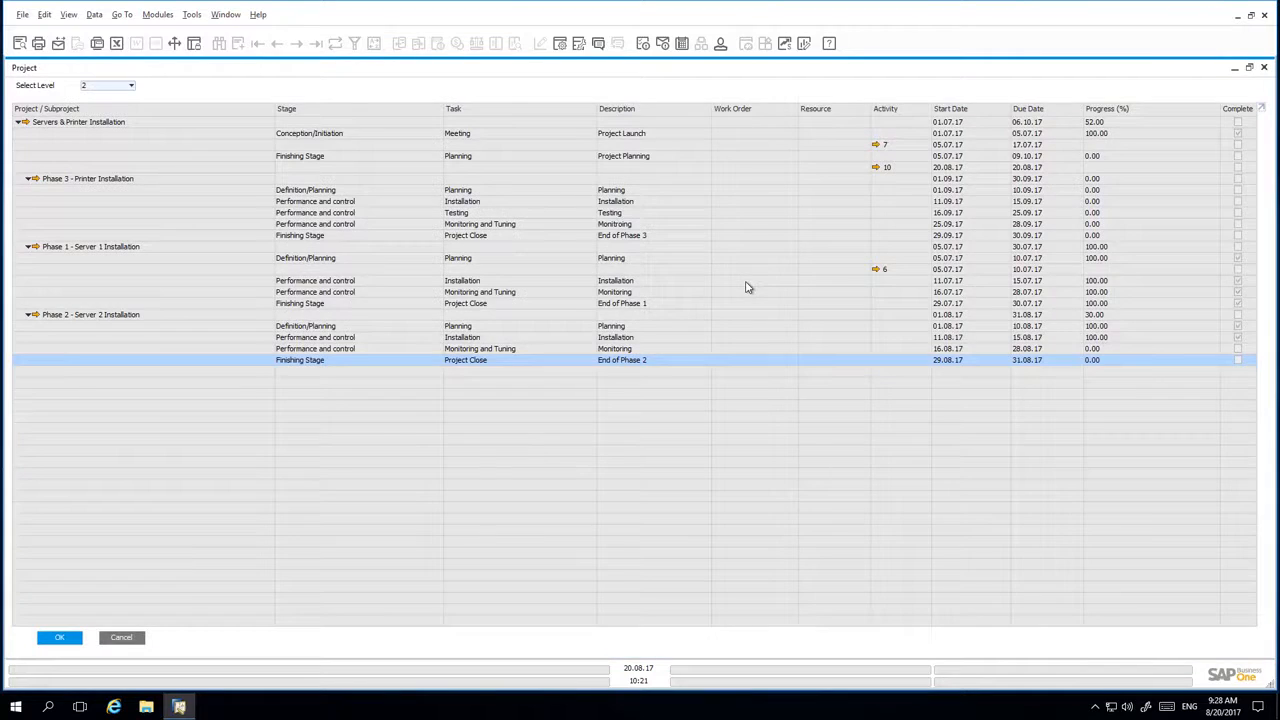
mouse_move(564, 268)
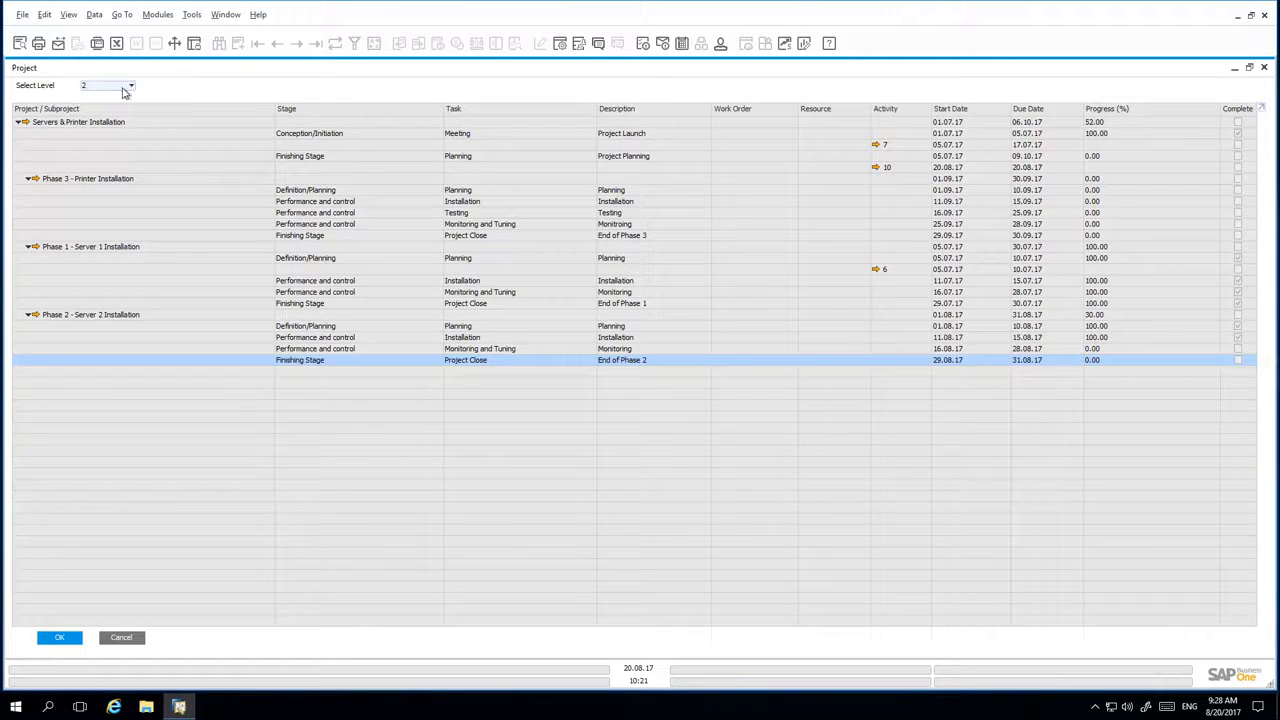
click(130, 84)
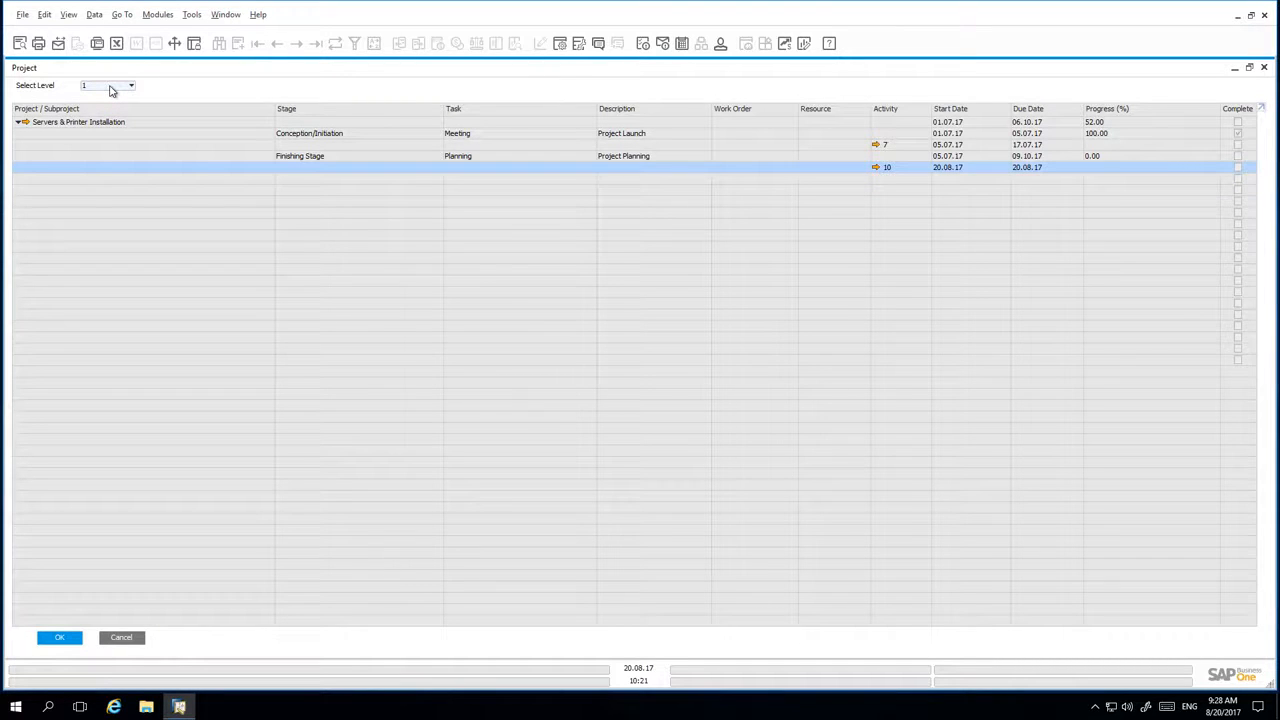
click(130, 84)
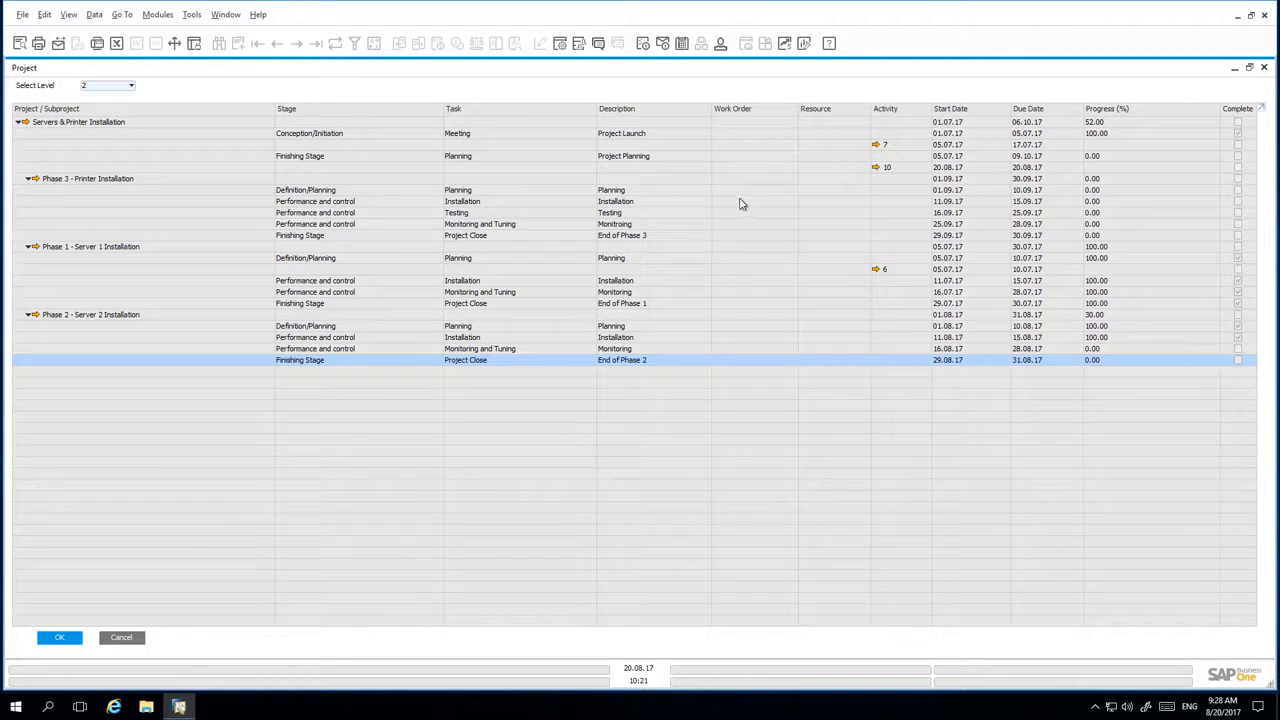
mouse_move(884, 198)
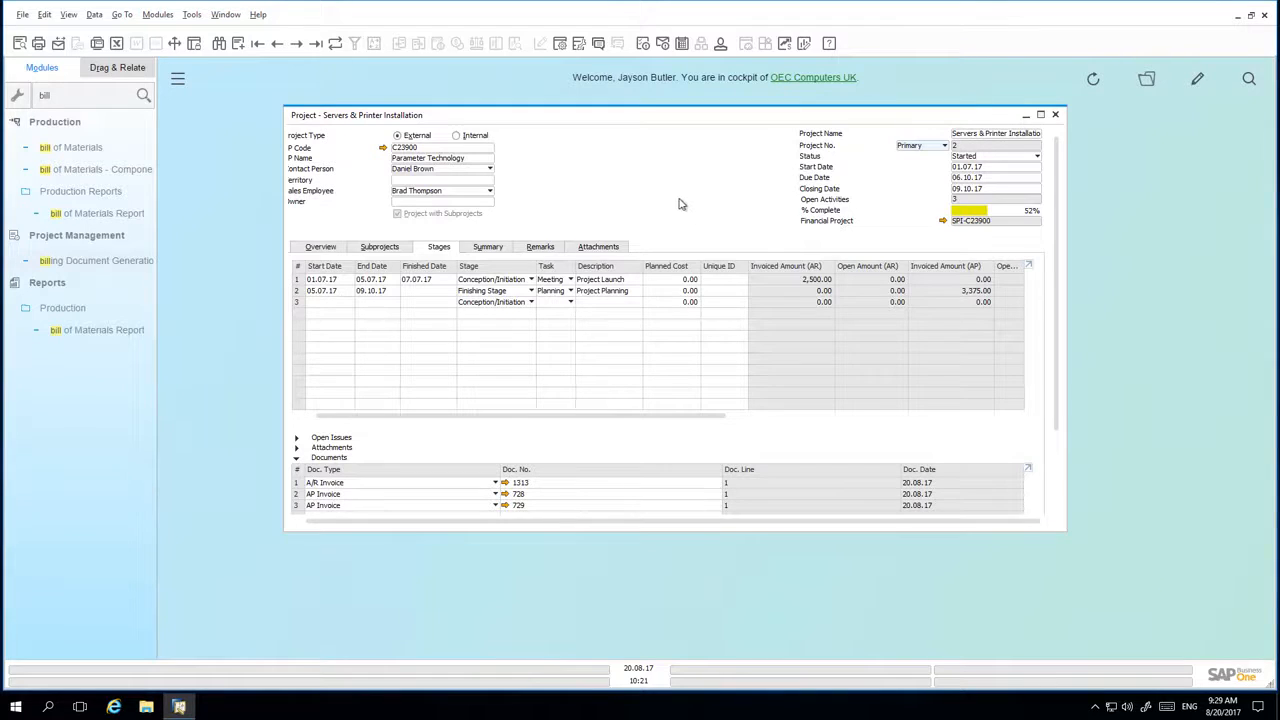
Choose Gantt Chart from the project's context menu.
right_click(680, 204)
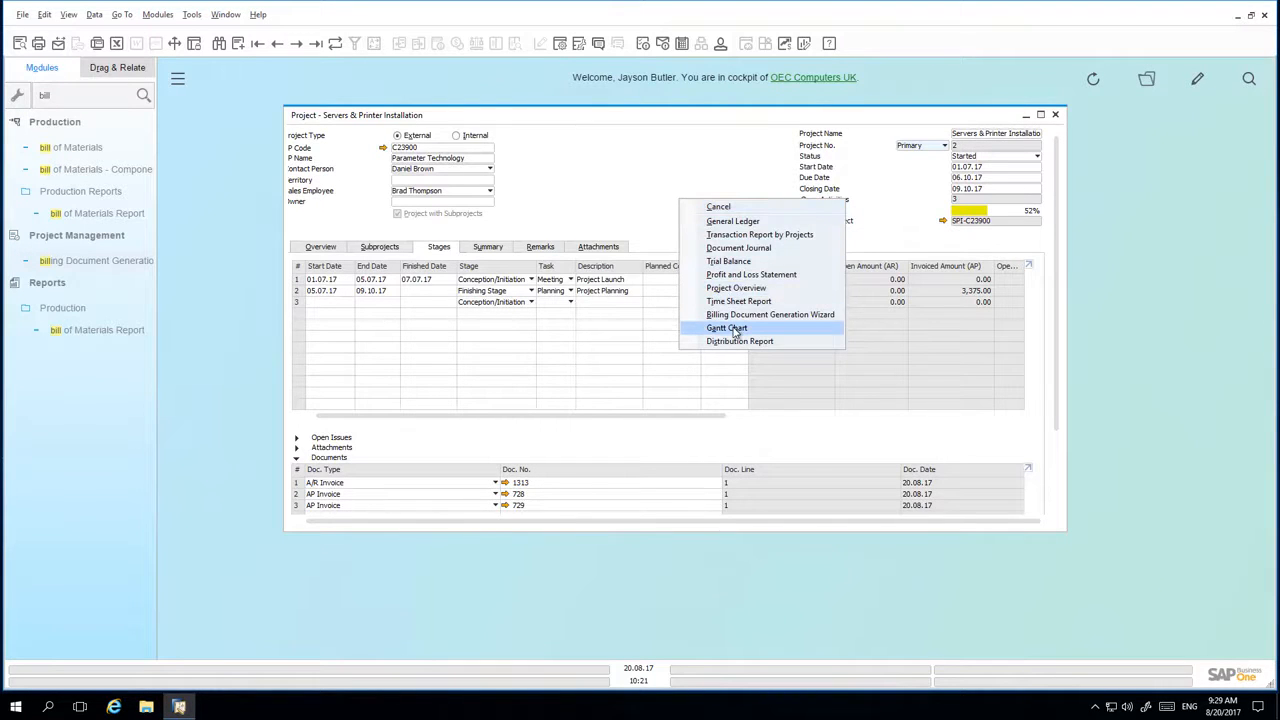
click(728, 328)
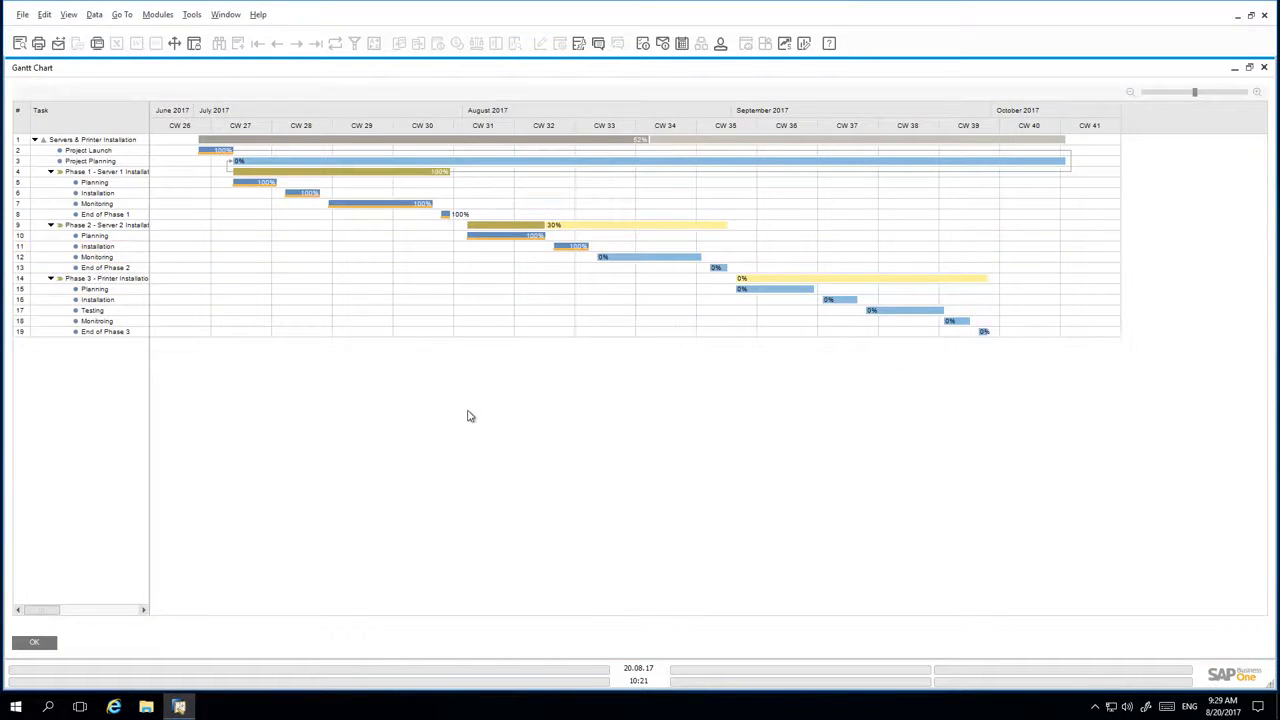
mouse_move(456, 420)
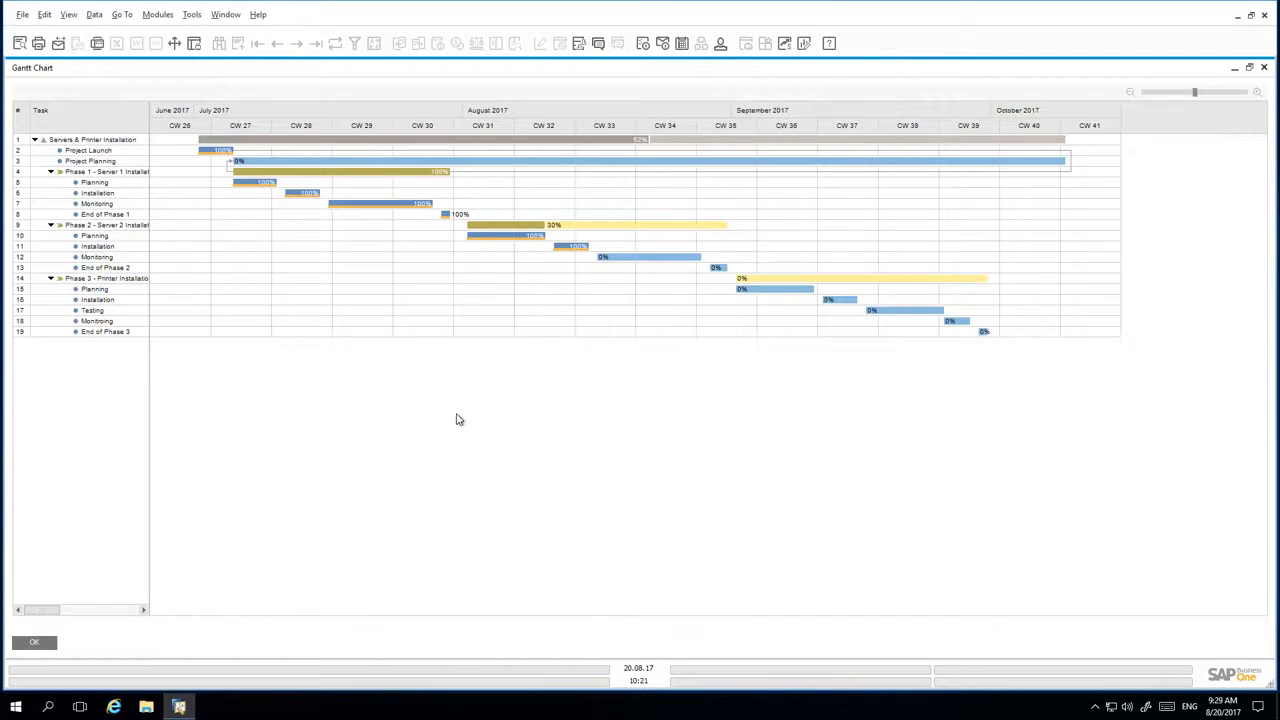